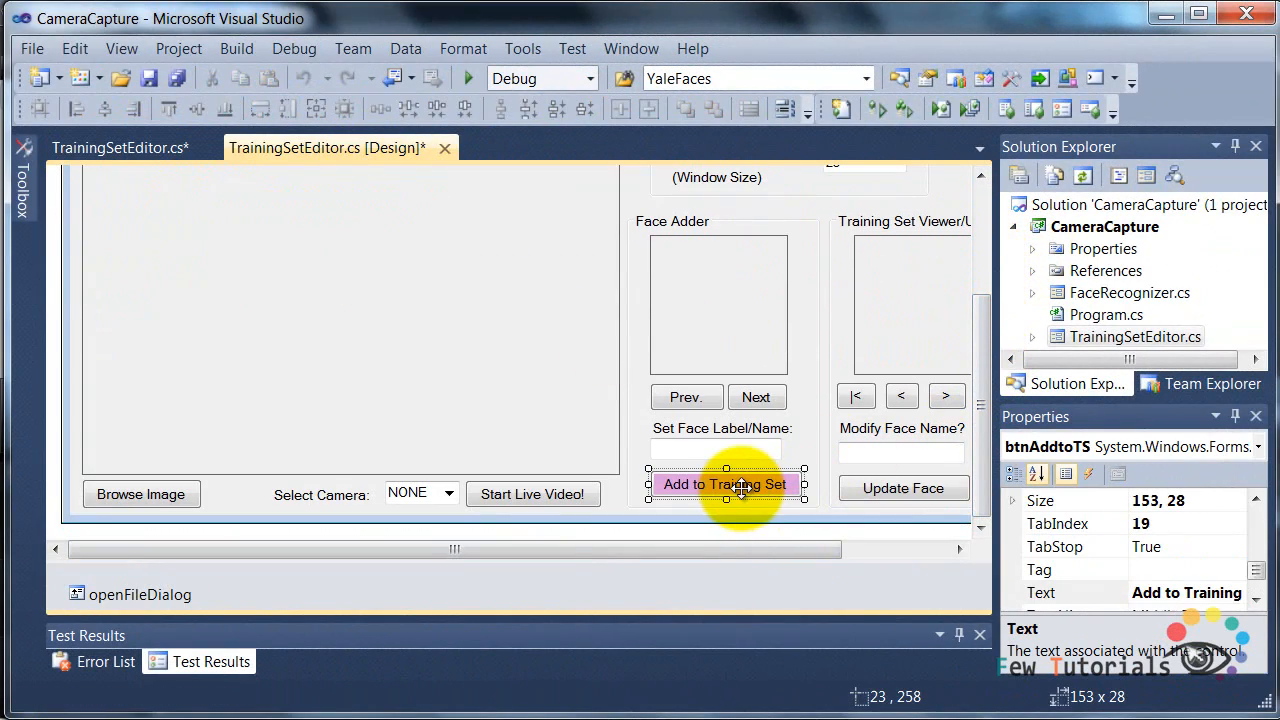
Jump from the Add to Training Set button to its btnAddtoTS_Click handler and add a dashed banner comment above it.
double_click(724, 484)
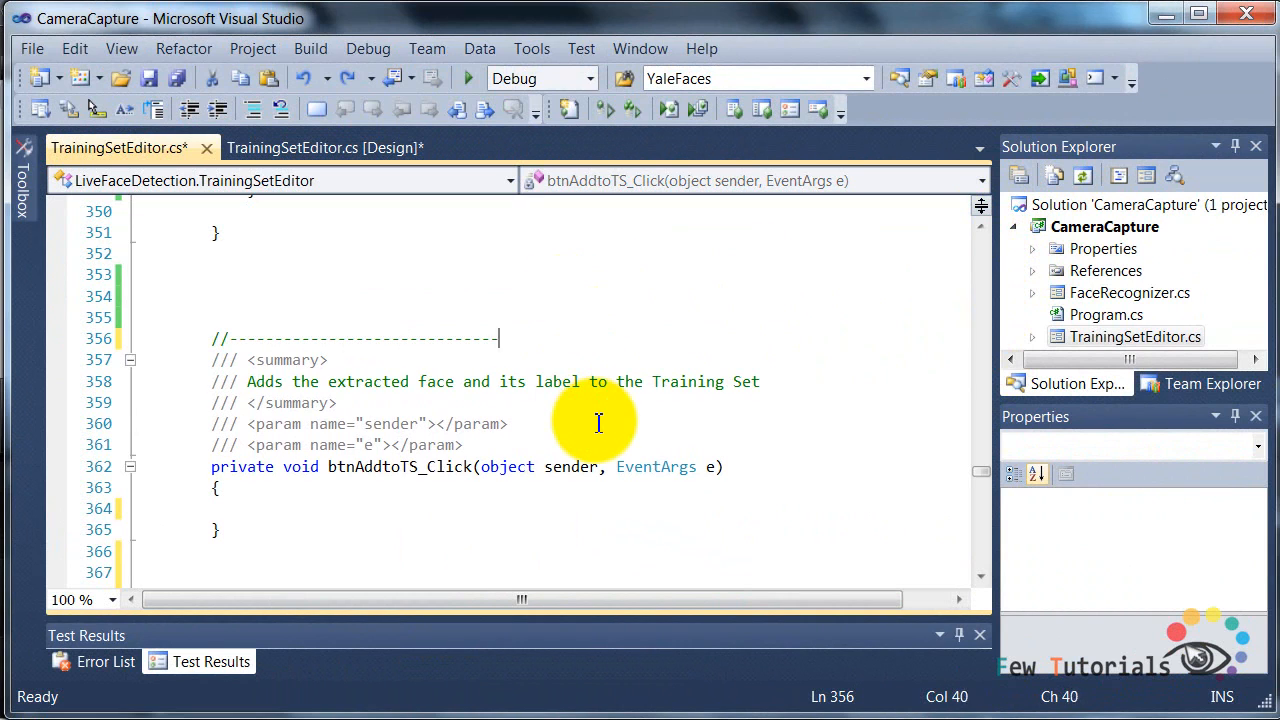
scroll("right", 3)
type("//<<<------BUTTONS & FUNCTIONS USED TO NAVIGATE & ADD FACE-LABEL PAIRS TO DATA")
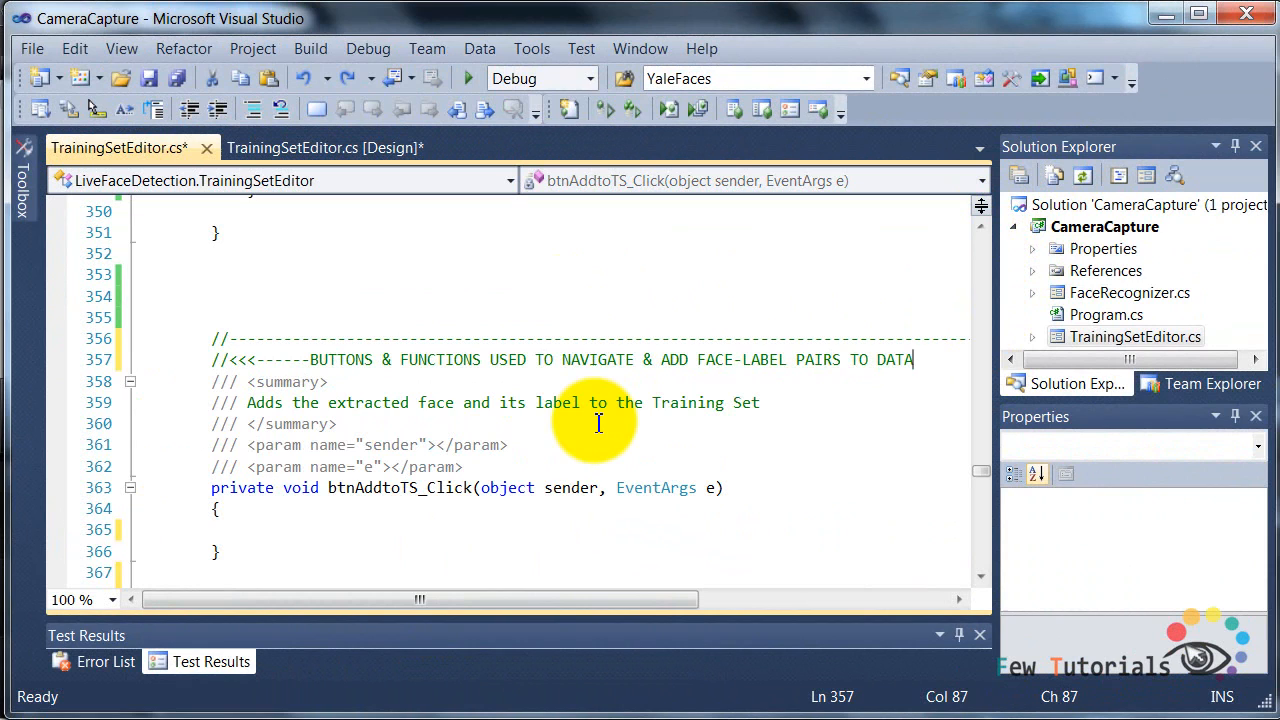
scroll("right", 3)
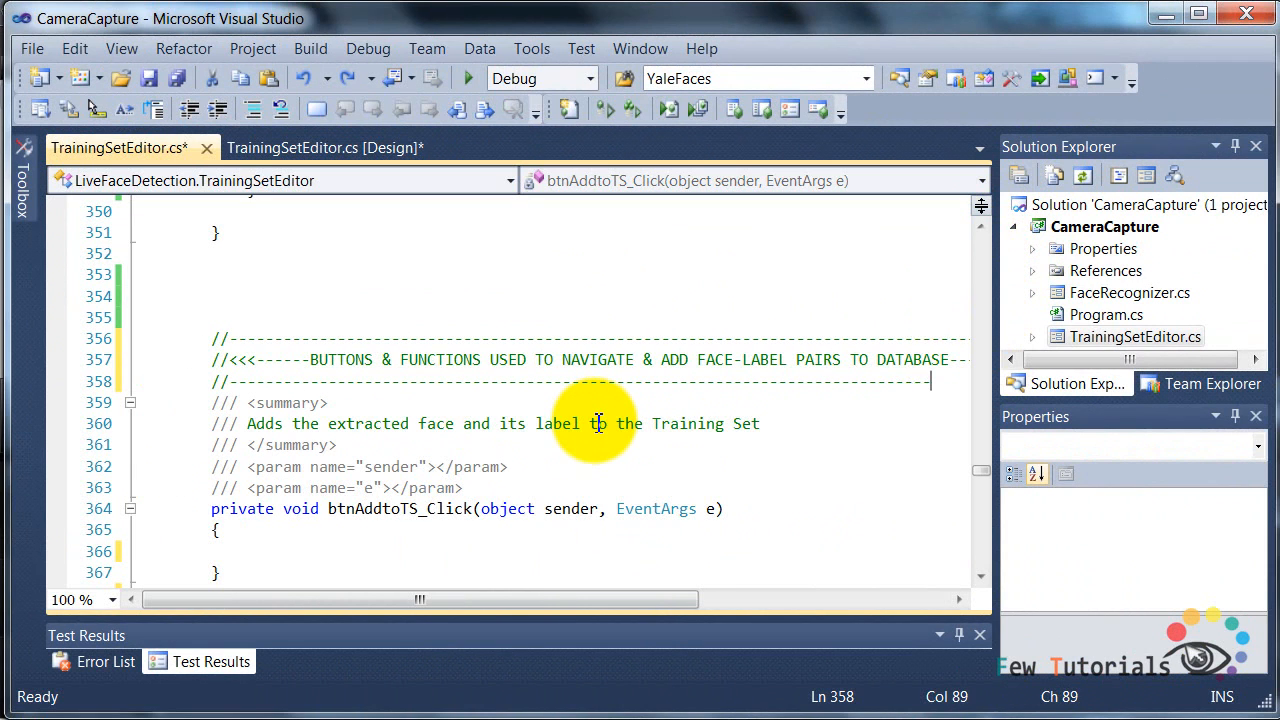
scroll("right", 3)
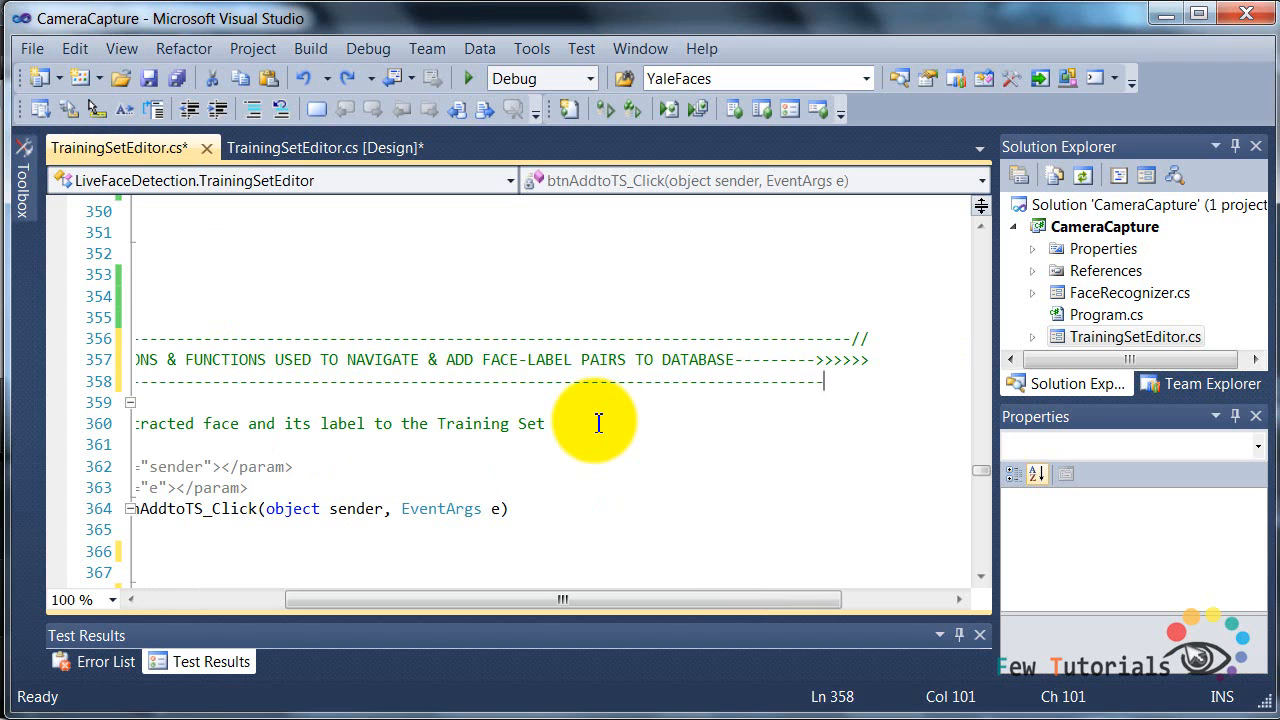
scroll("left", 3)
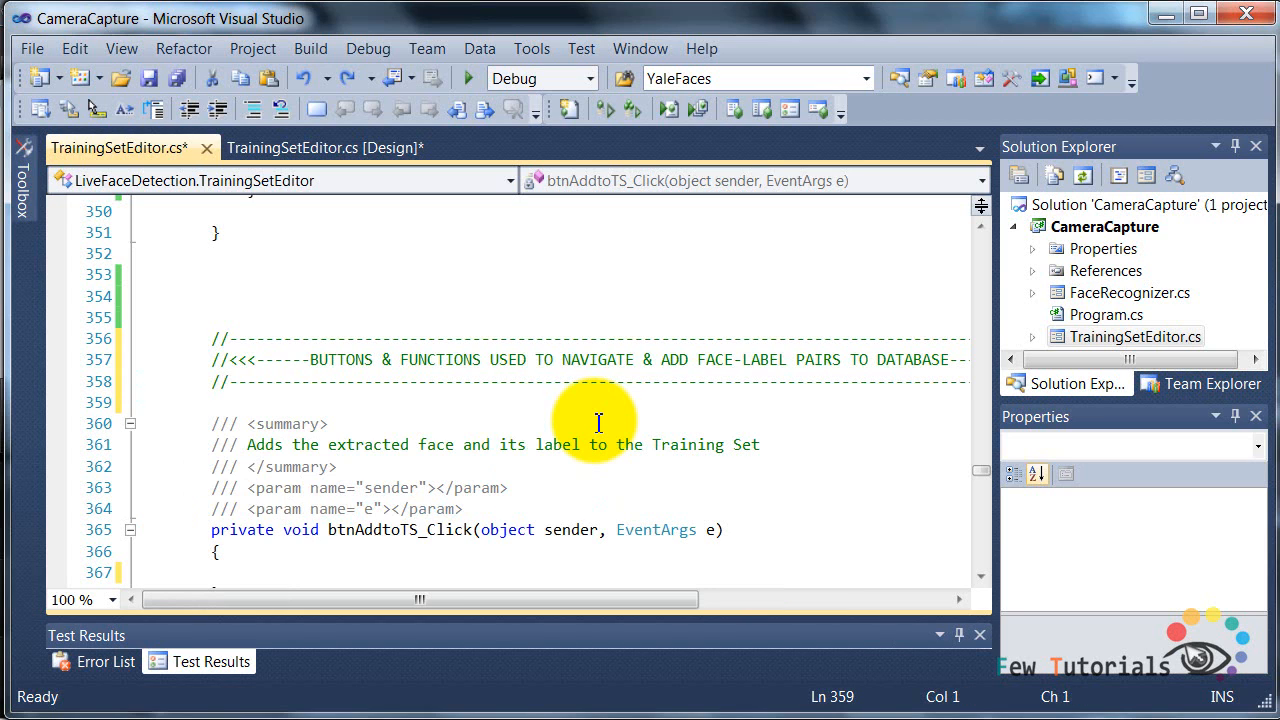
scroll("down", 3)
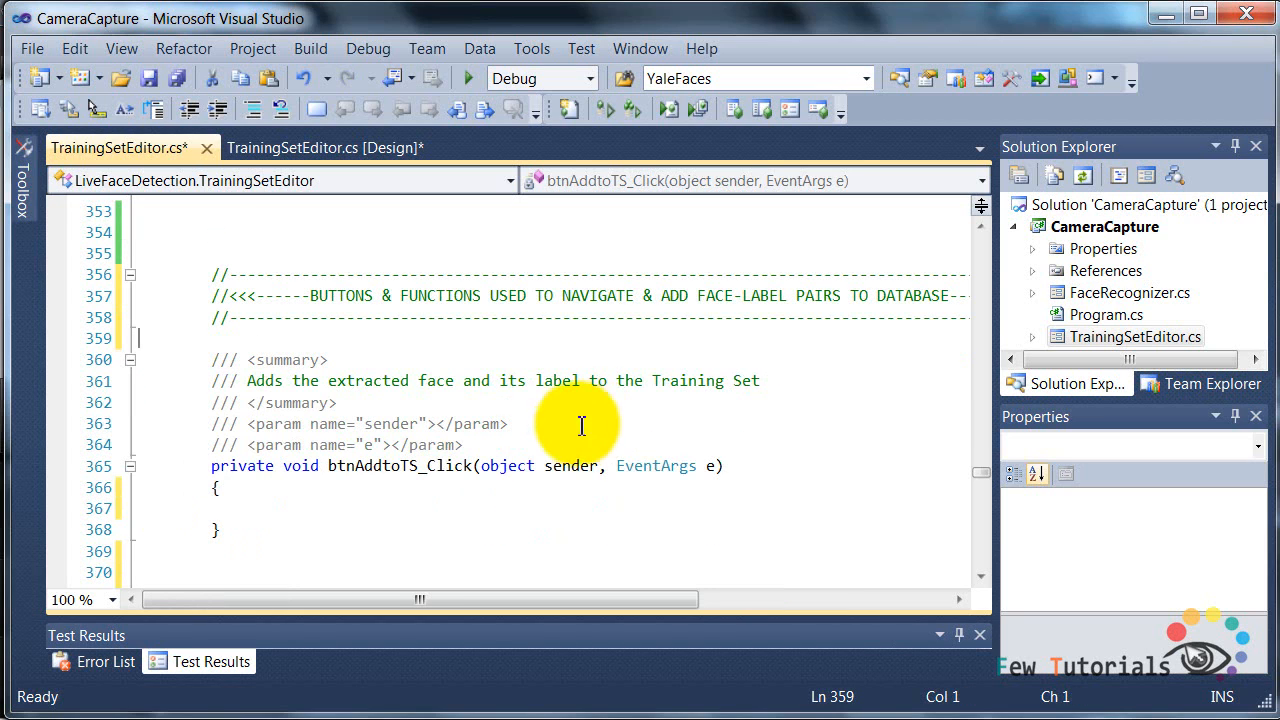
Call AddFaceToDB(pbCollectedFaces.Image, txtBoxFaceName.Text) in the handler and start a /// summary below it.
type("AddFaceTo")
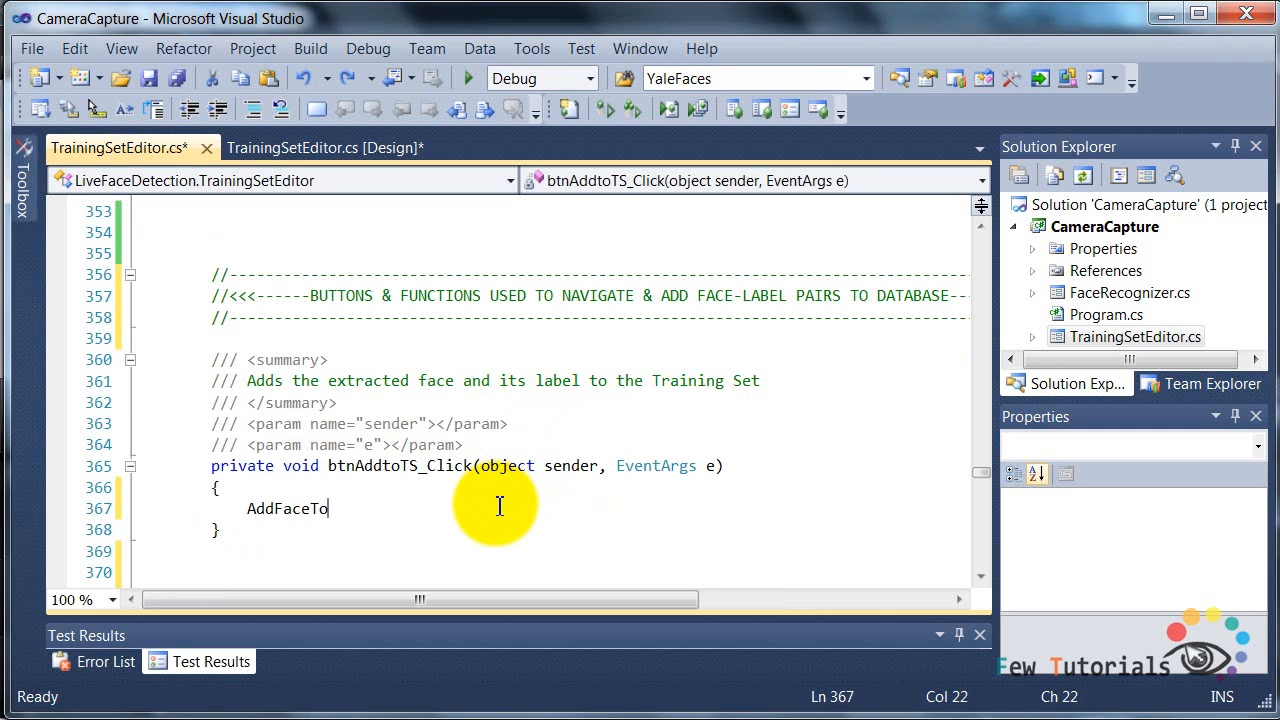
type("DB(pbCollectedFaces.Image, txtBoxFaceName")
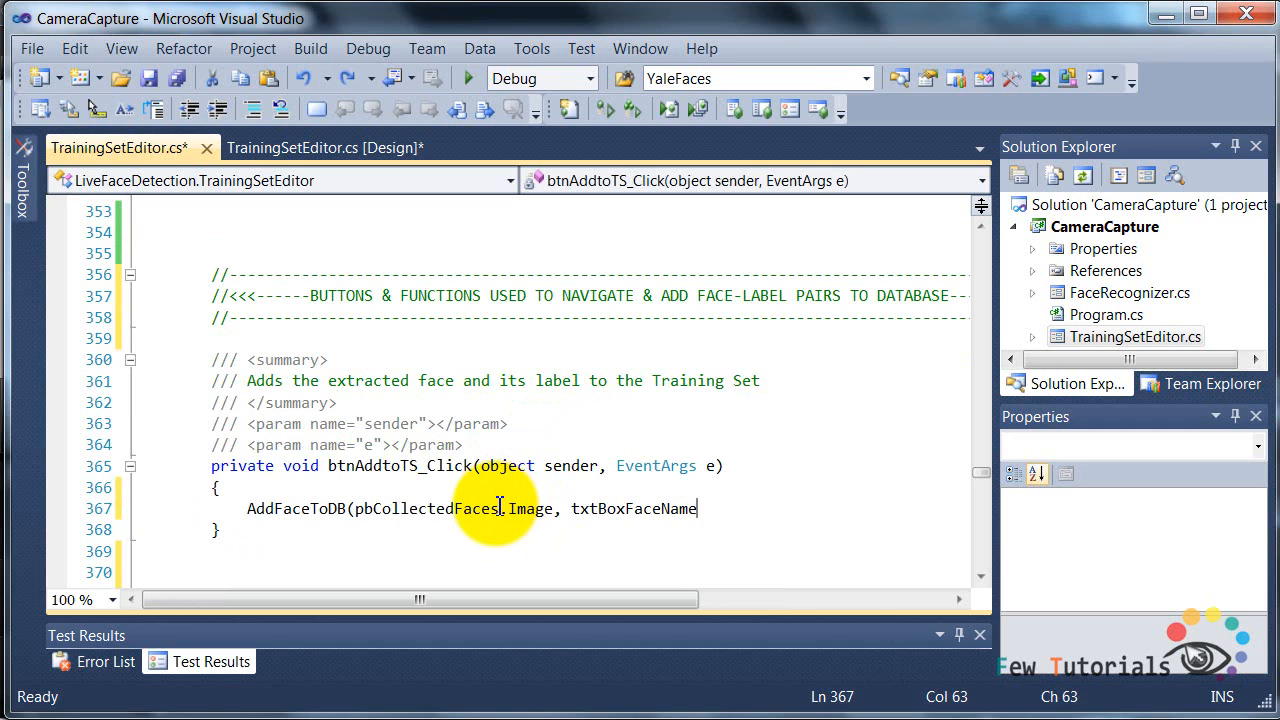
type(".Text);")
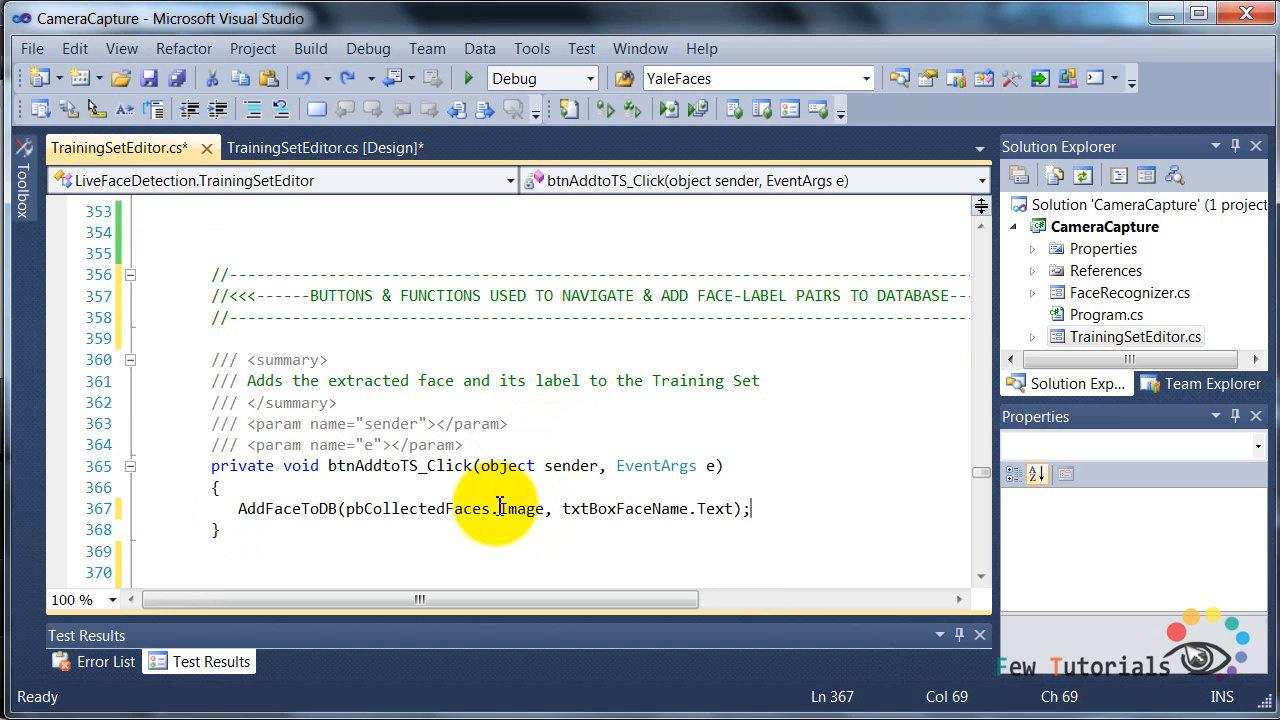
scroll("down", 3)
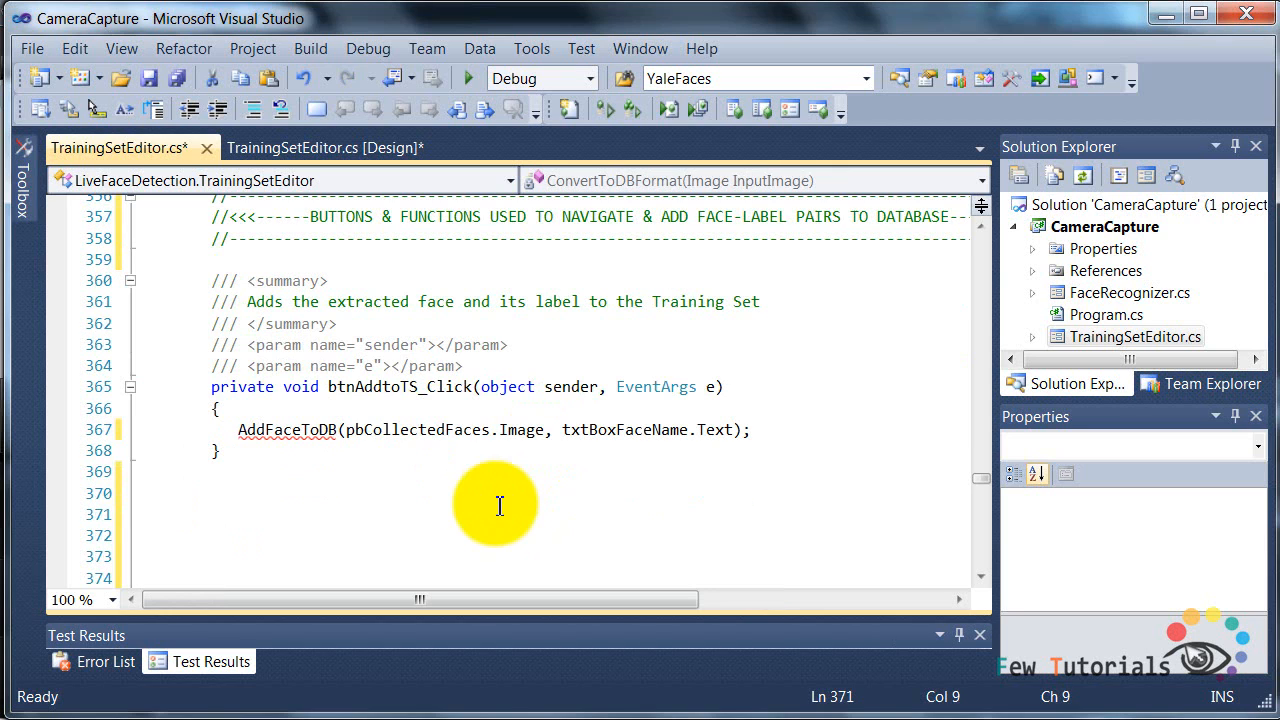
left_click(204, 472)
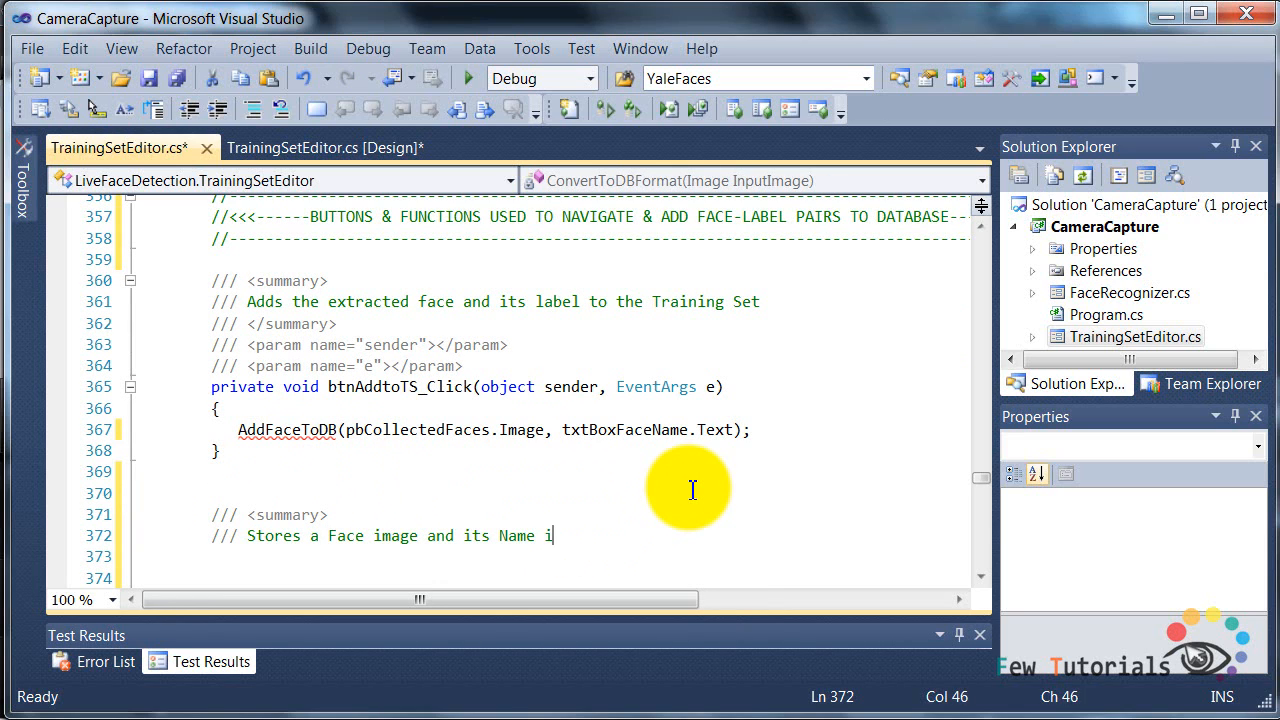
Declare private void AddFaceToDB(Image InputFace, string FaceName) with summary and ImageAsBytes/FaceName param docs.
type("n the Training Set, in MS Access")
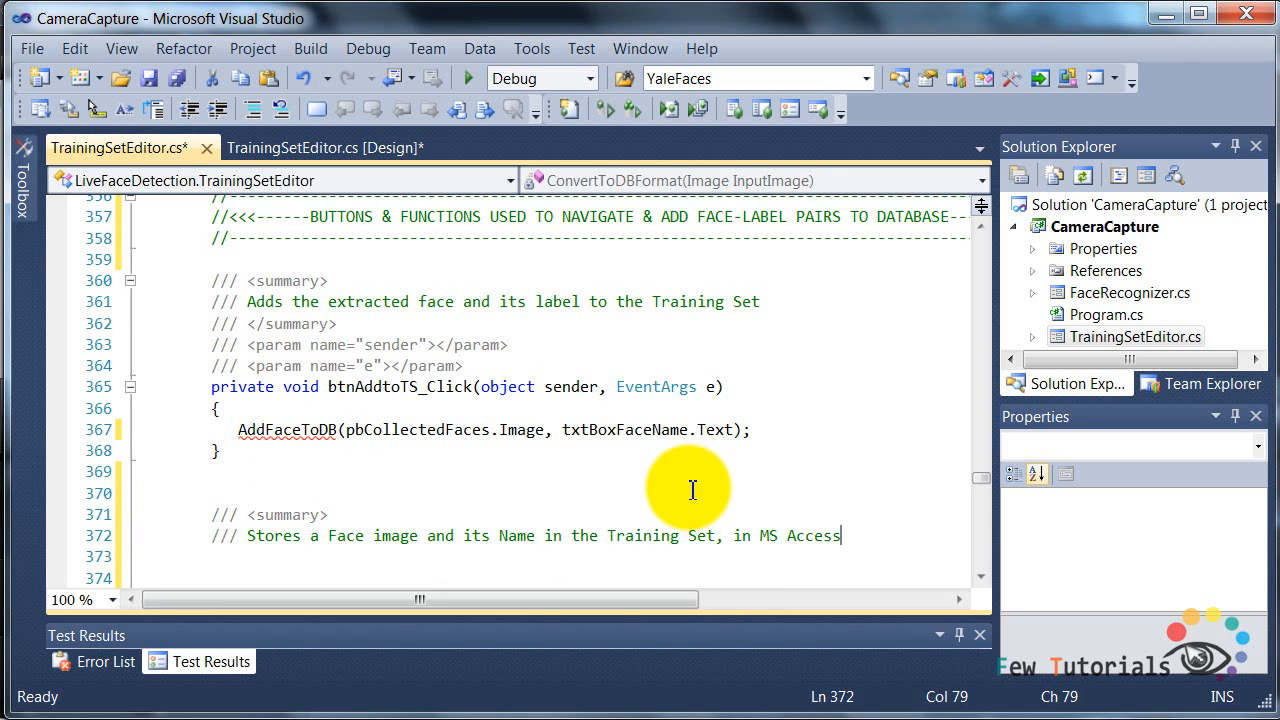
mouse_move(980, 578)
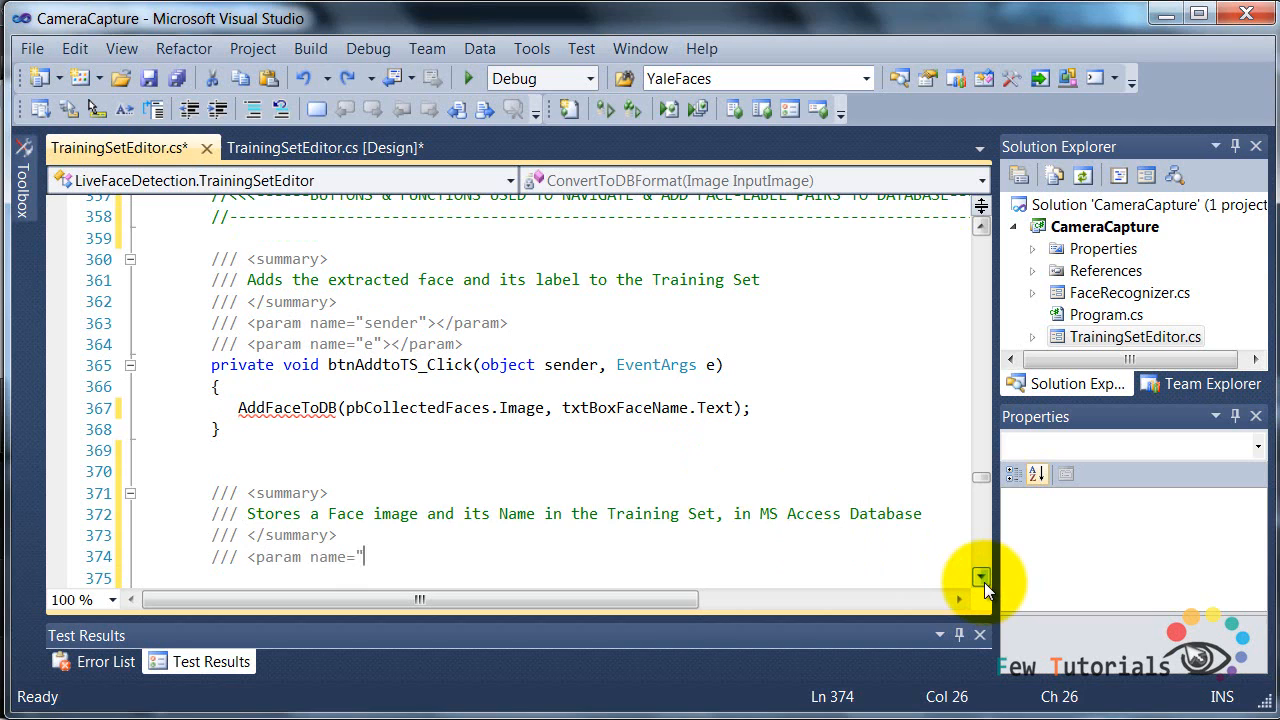
type("ImageAsBytes\"></param> Face image converted to bytes")
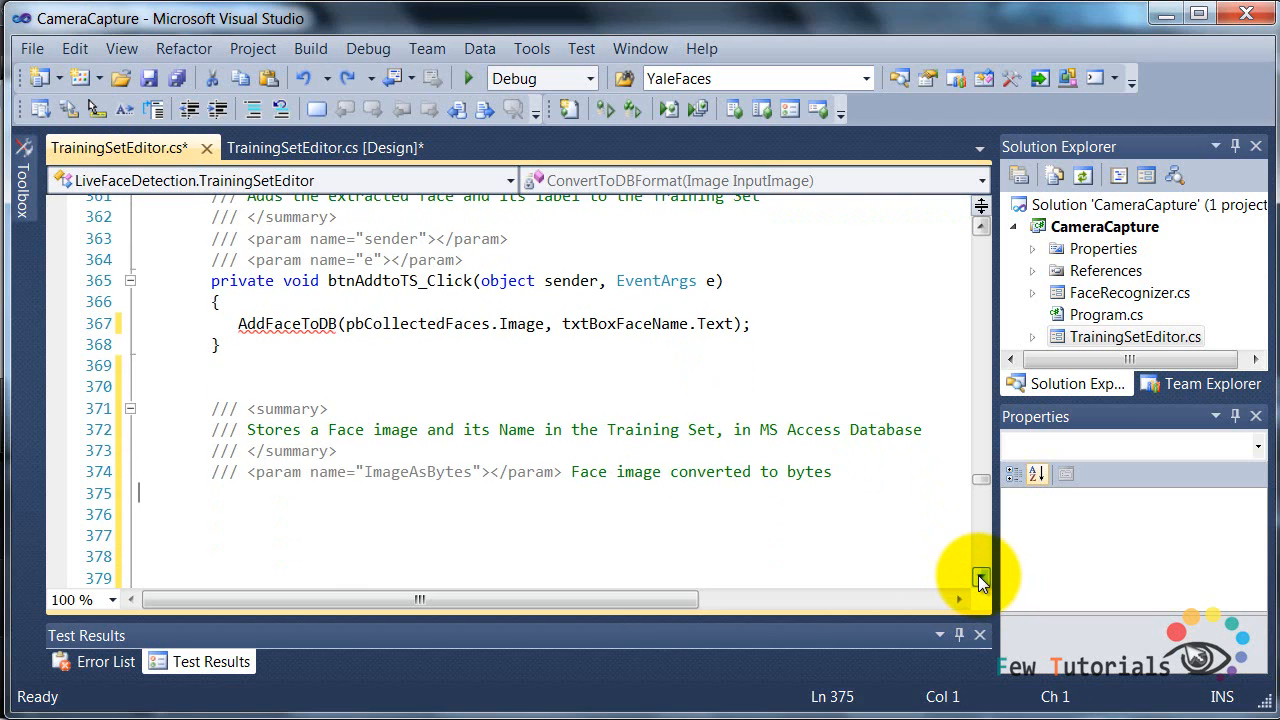
type("/// <param name=\"FaceName\"></param>the name of face set in the textbox")
left_click(544, 514)
type("private void AddFaceTo")
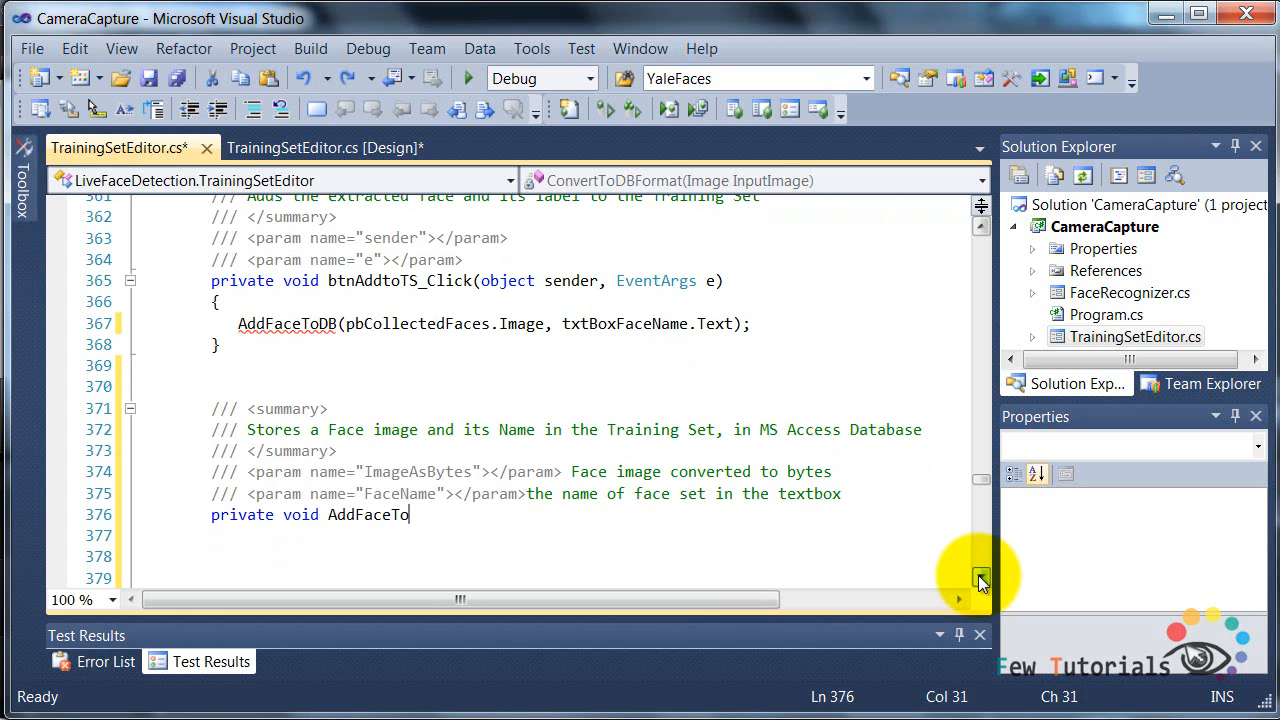
type("DB(Image InputFace, st")
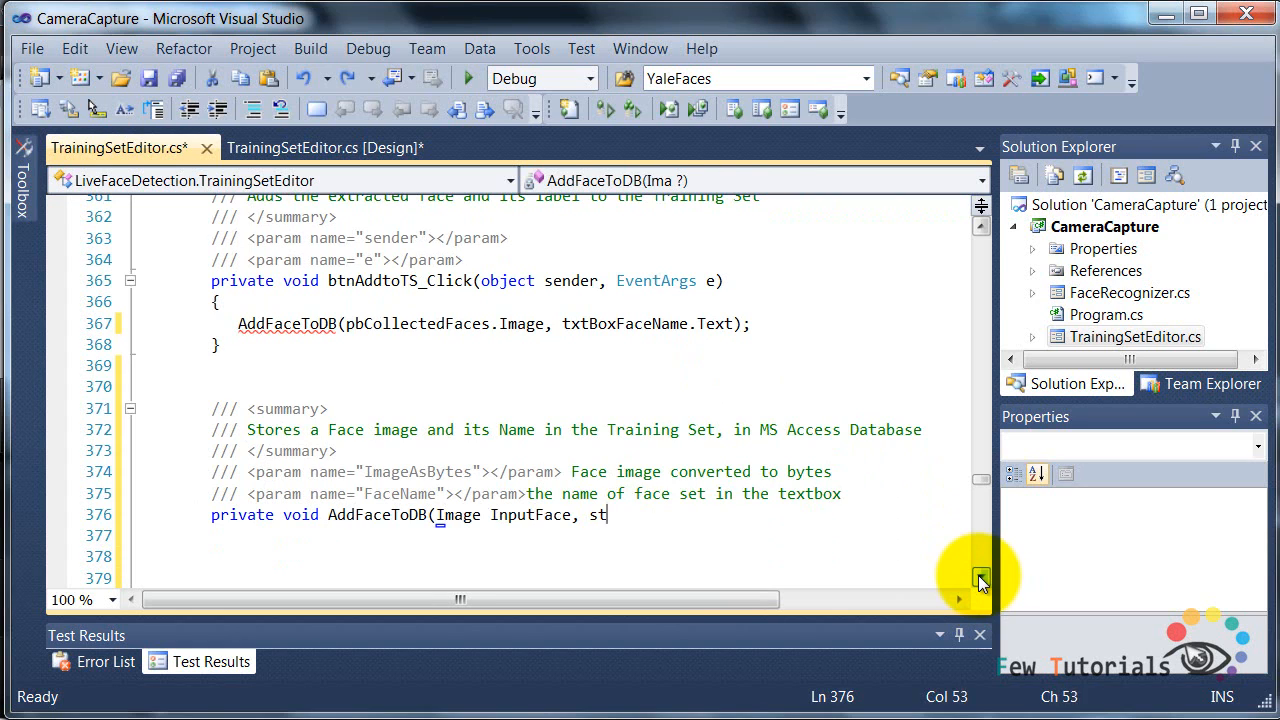
type("ring FaceName)")
left_click(550, 534)
type("{")
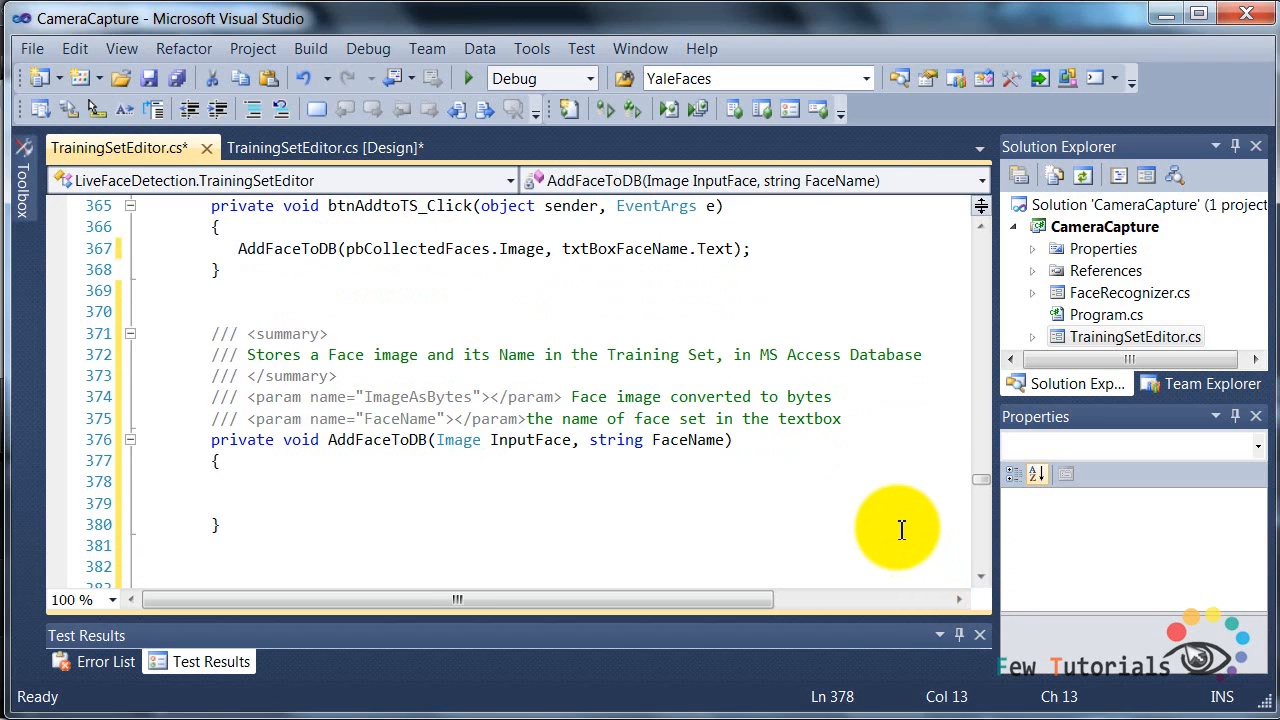
Open the connection if ConnectionState.Closed, then convert InputFace to bytes via ConvertToDBFormat.
type("if (Connection.State.Equals(ConnectionState.Close")
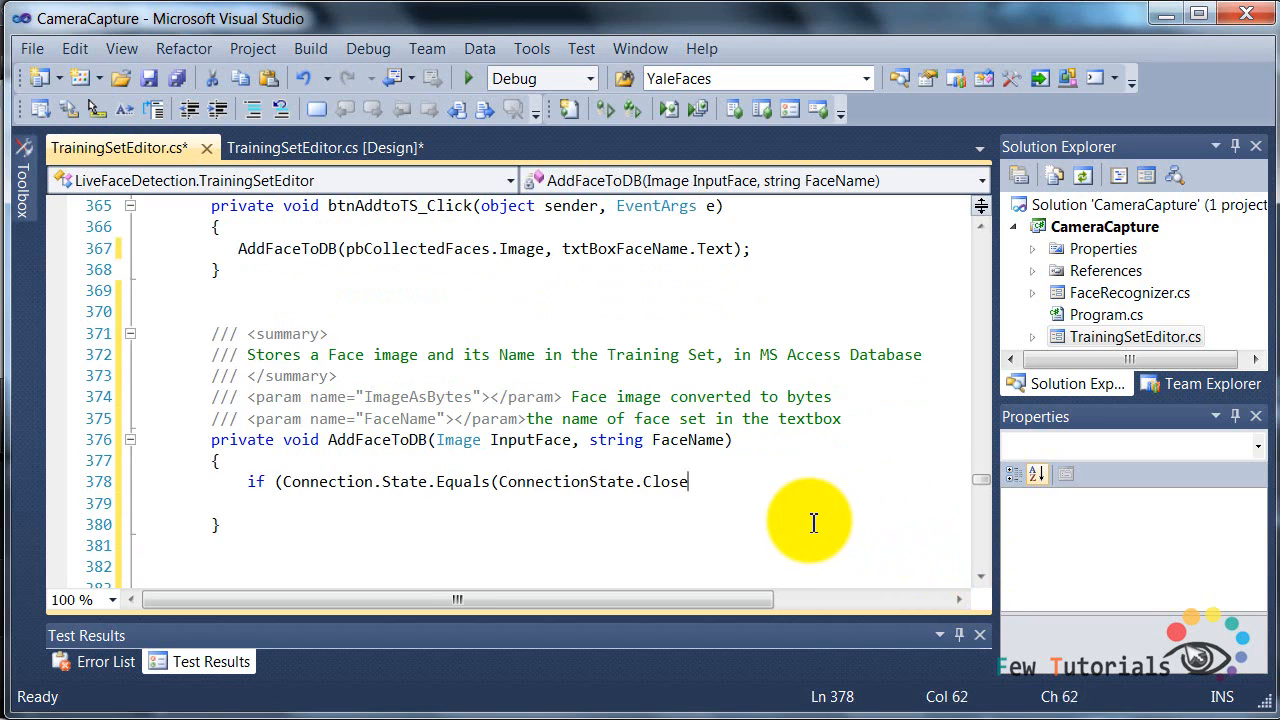
type("d))")
left_click(550, 502)
type("Connection.Open();")
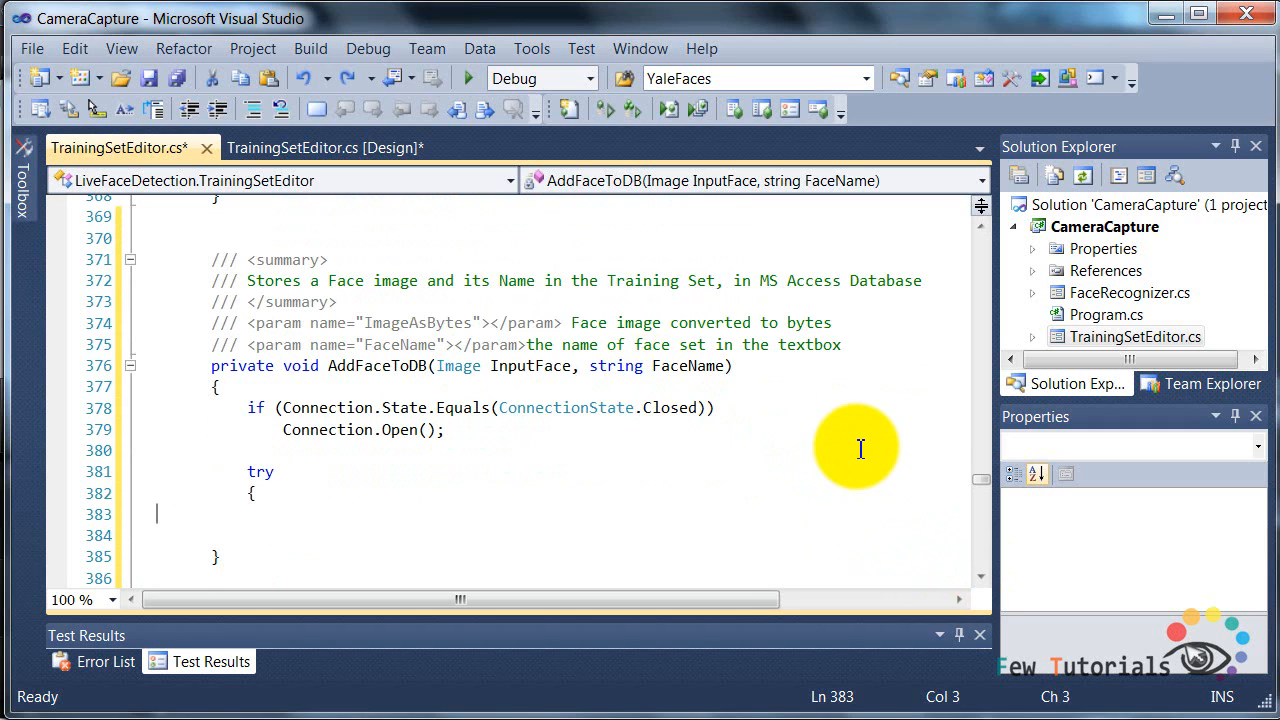
type("//Convert the Face Image to bytes format for Storing in MS Access")
type("byte[] FaceAsBytes =")
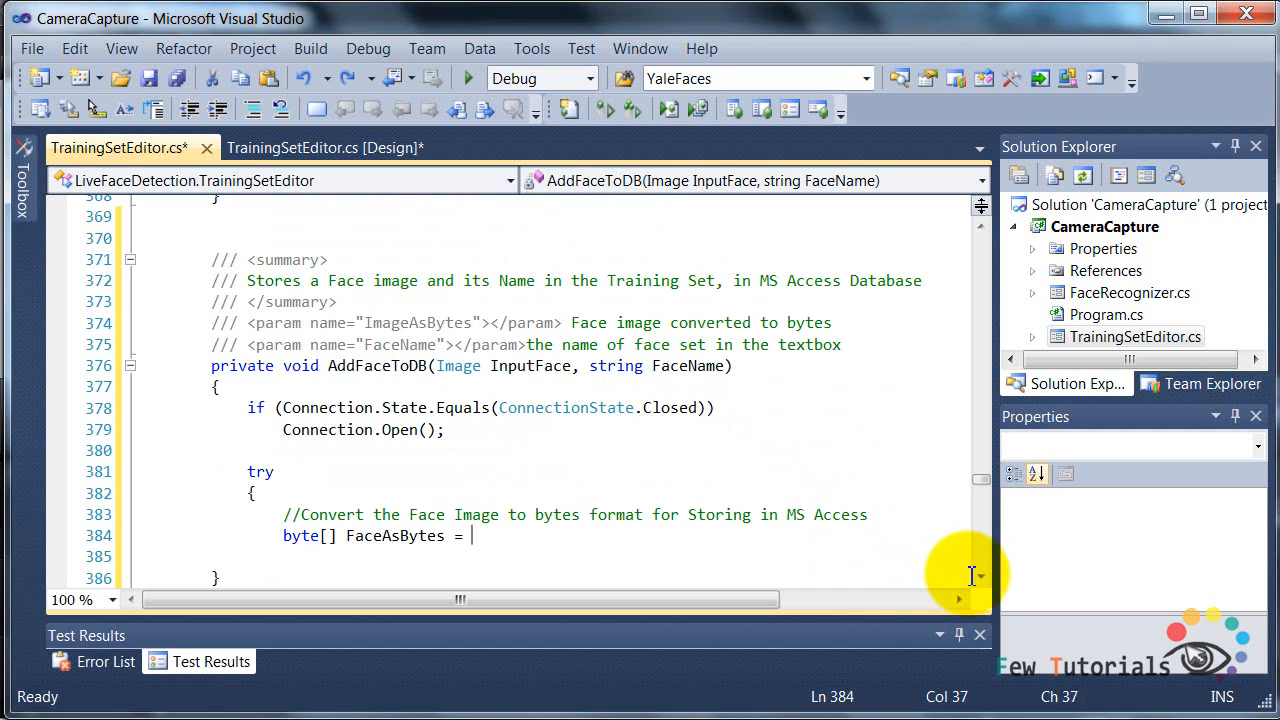
type("ConvertToDBFormat(InputFace);")
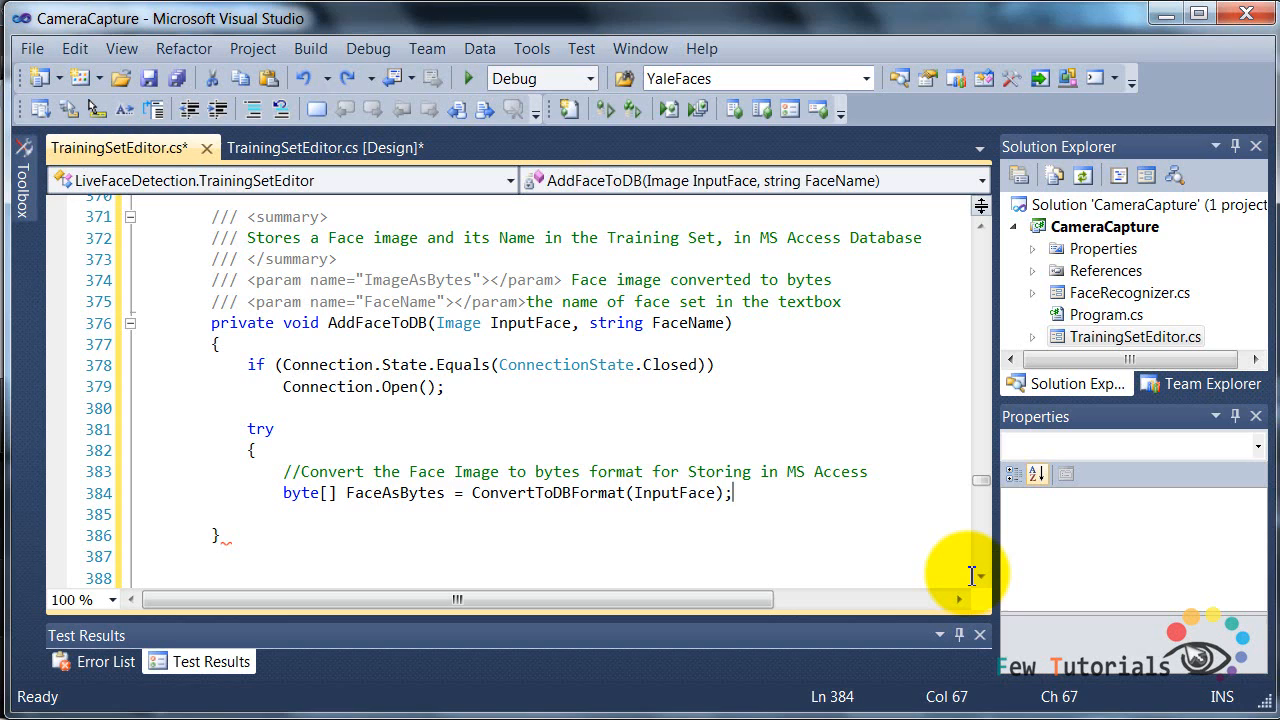
Increment TotalRows, show an adding-row message with TotalRows, and comment the BLOBData insert.
type("TotalRows++;")
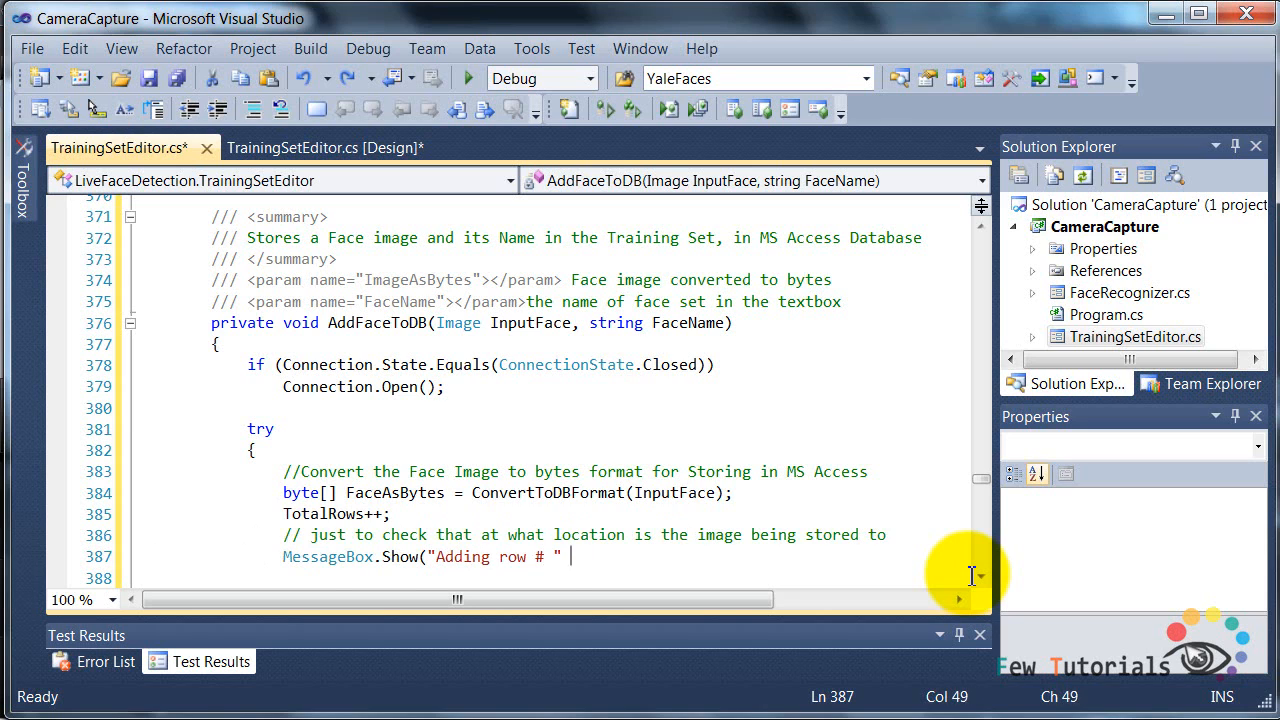
type("+ TotalRows.ToString());")
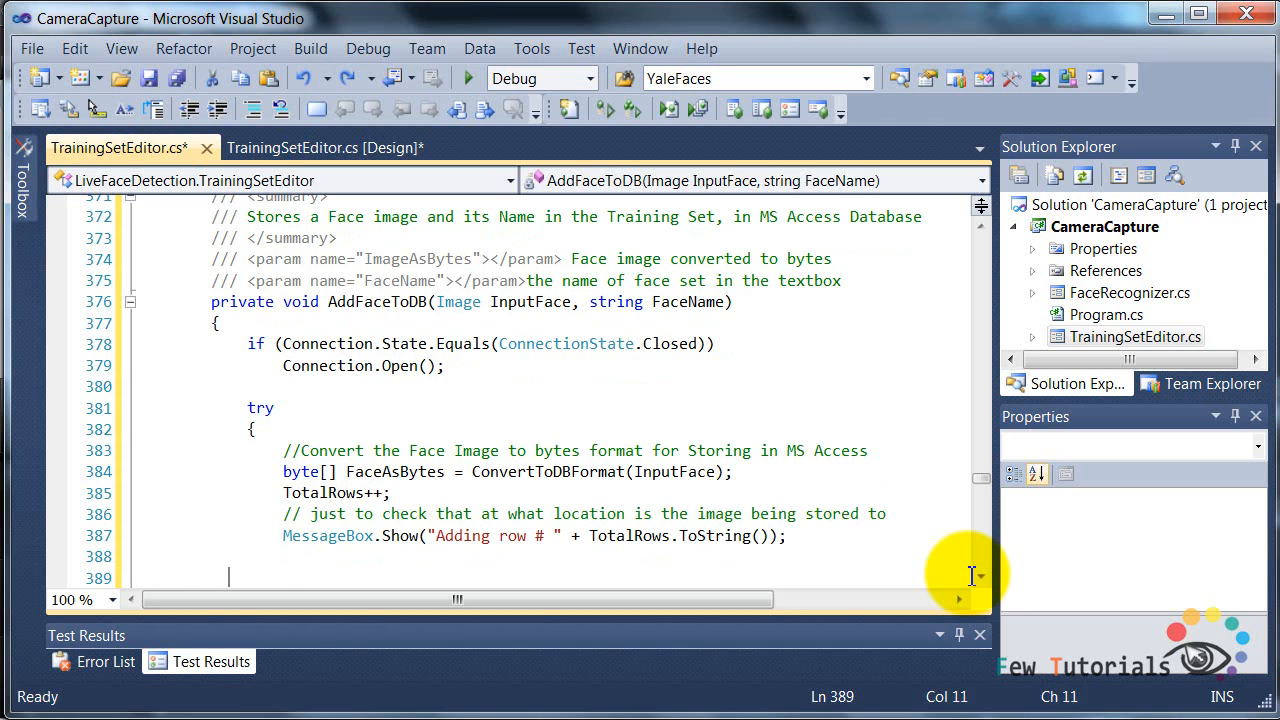
type("//inserting the image at row=TotalRows where column.name")
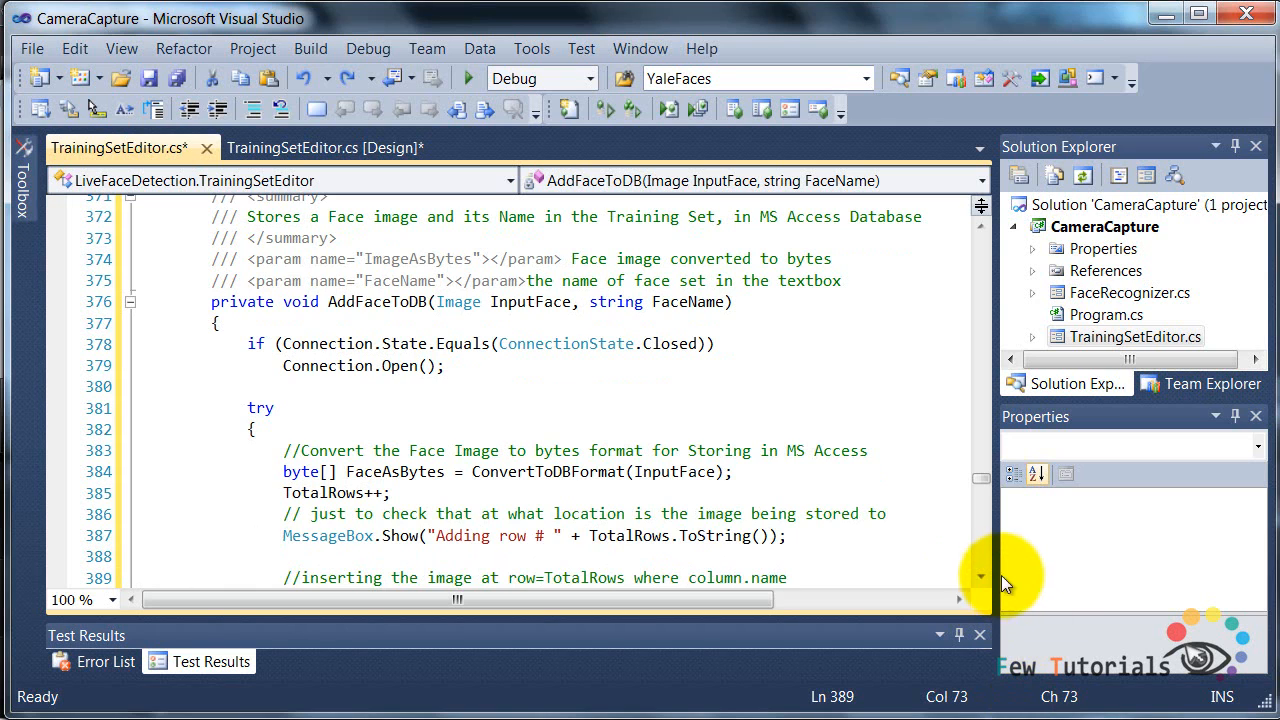
type("BLOBDa")
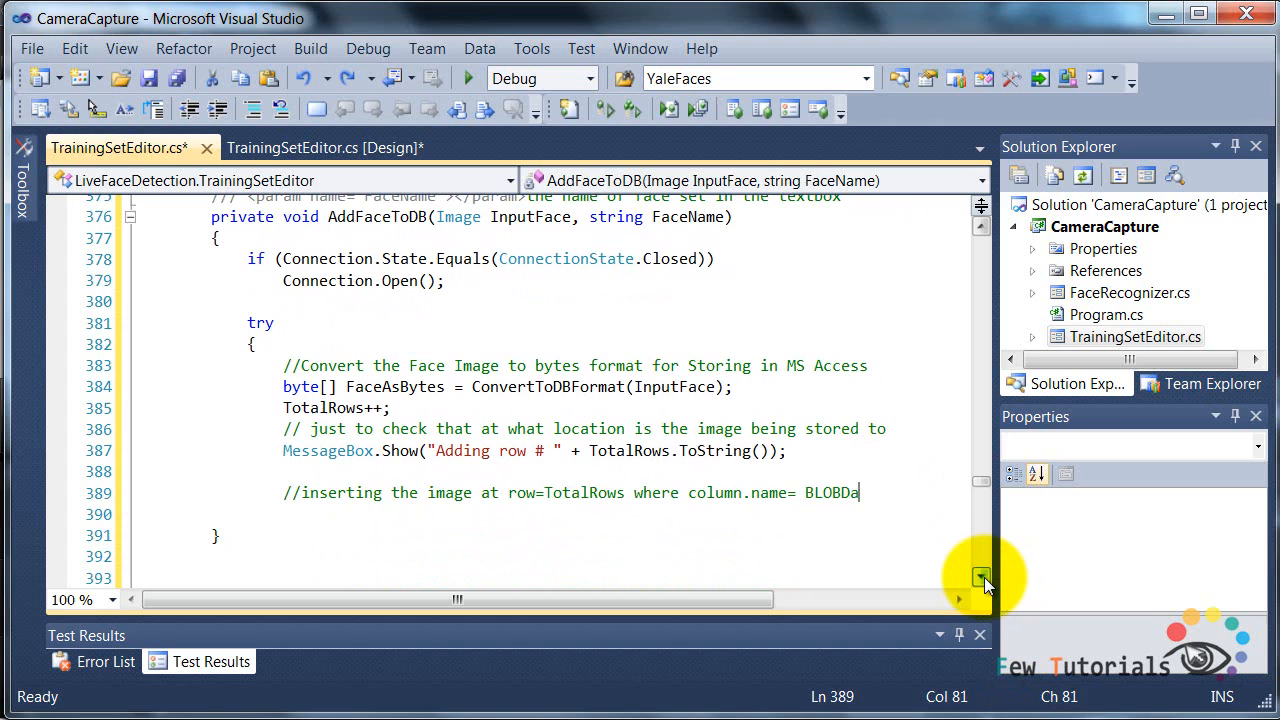
type("OleDbCommand insert")
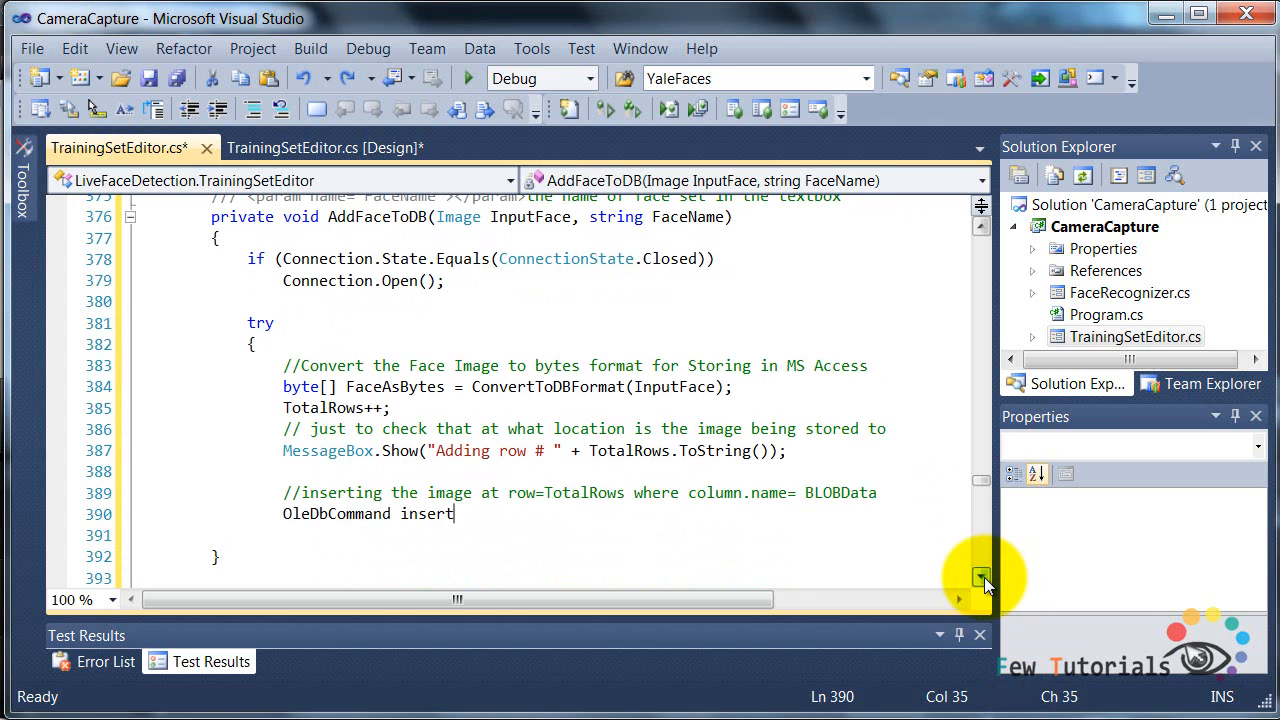
type("= new OleDbCommand(\"Insert INTO Trainin")
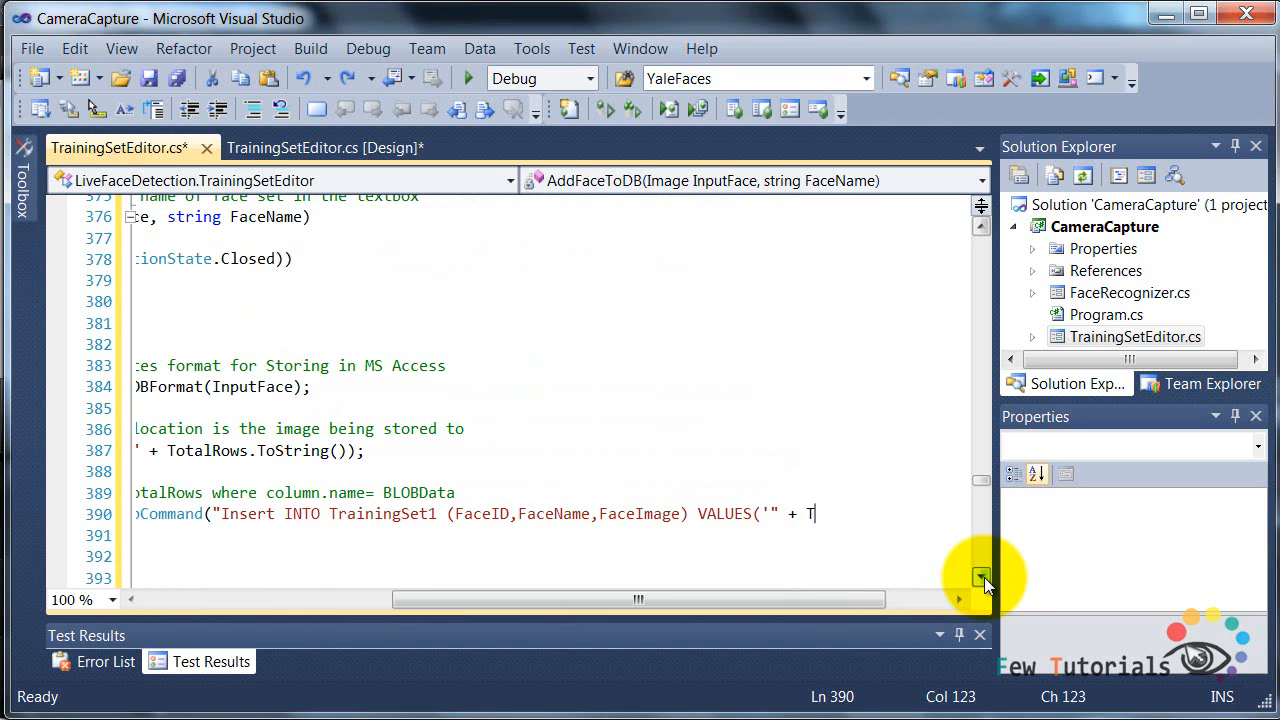
type("otalRows.ToString")
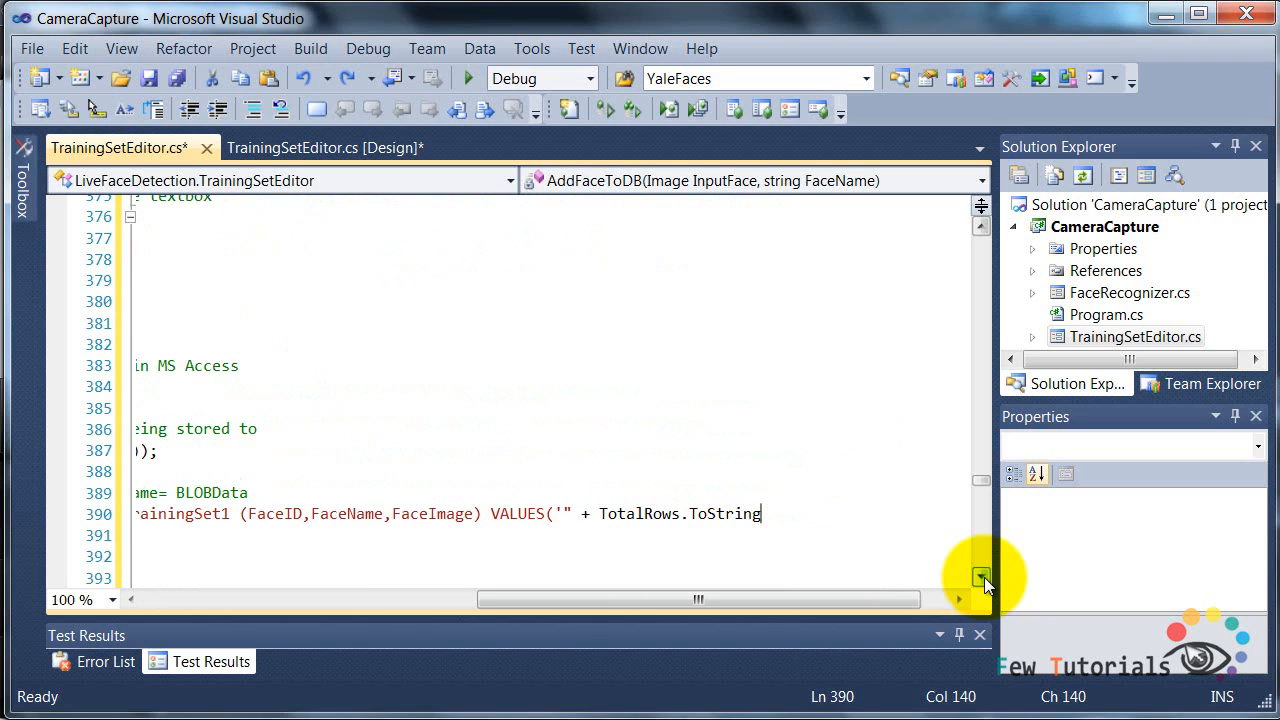
type("() + \"','\" + FaceName")
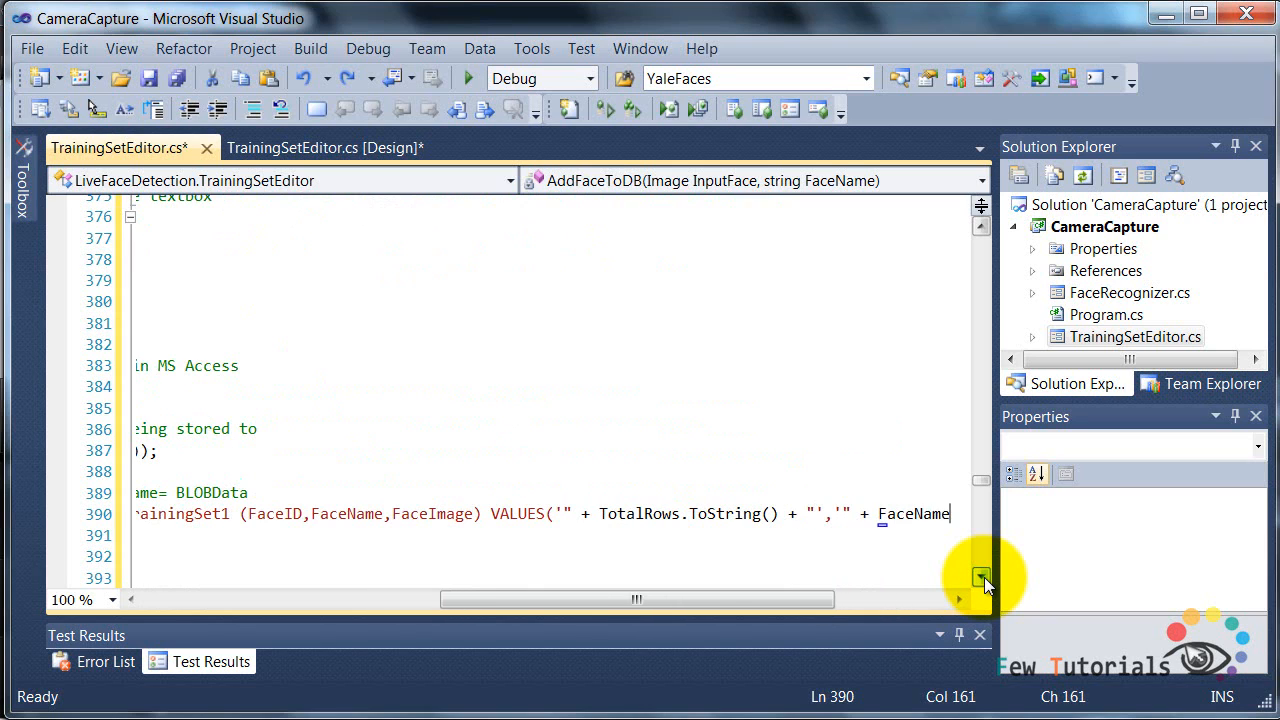
type("+ \"',@Fac")
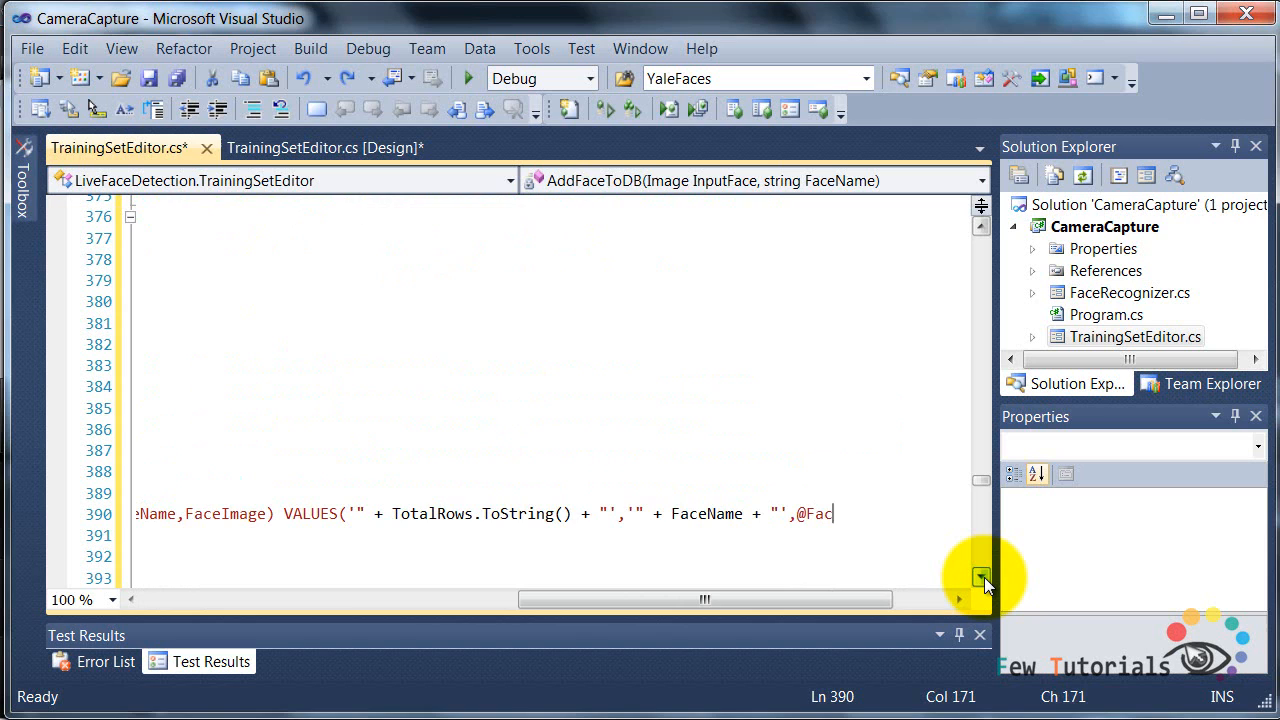
type("eImg)\", C")
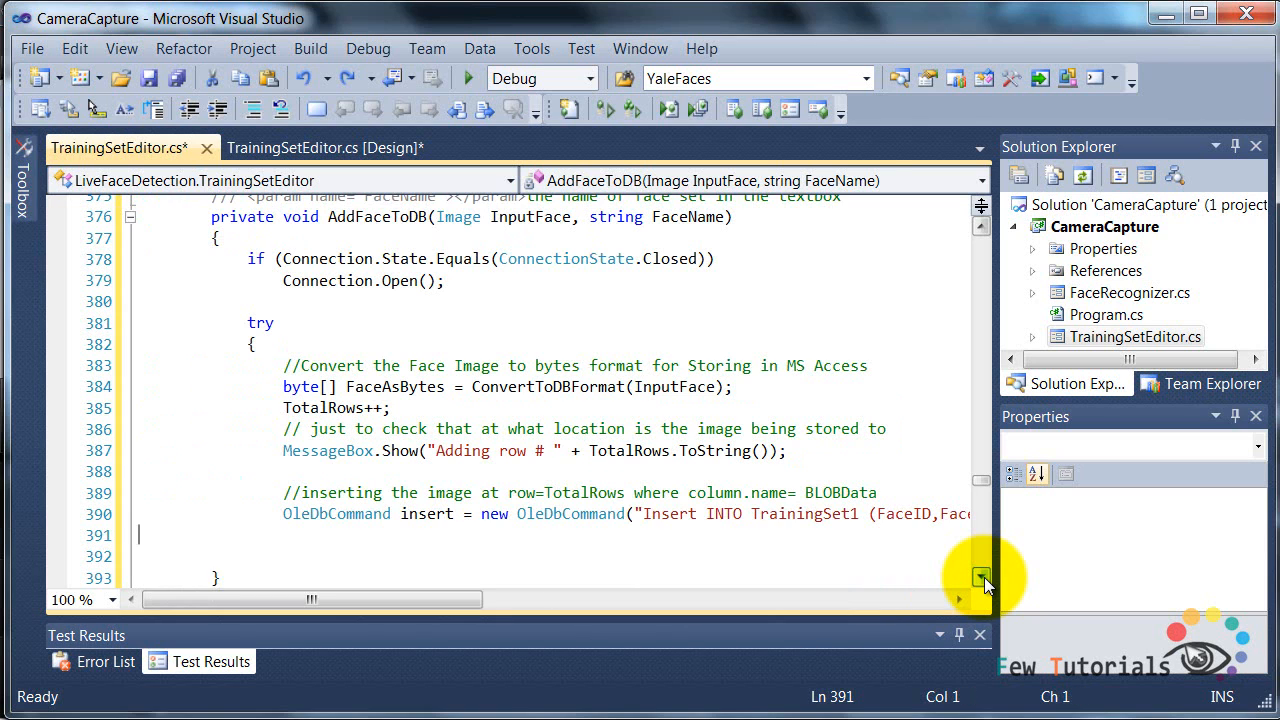
Add imageParameter via insert.Parameters.AddWithValue with FaceAsBytes value and FaceAsBytes.Length size.
type("//To insert the image in database column as a st")
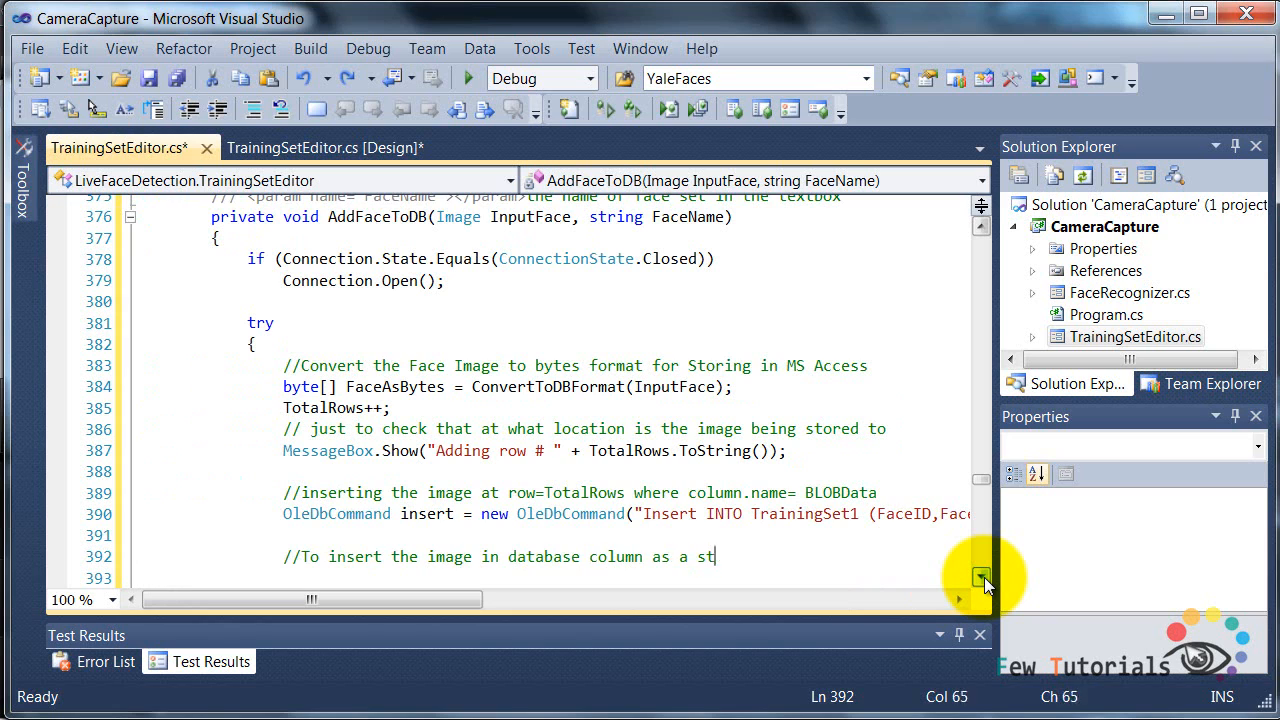
type("ream, we HAVE to set parame")
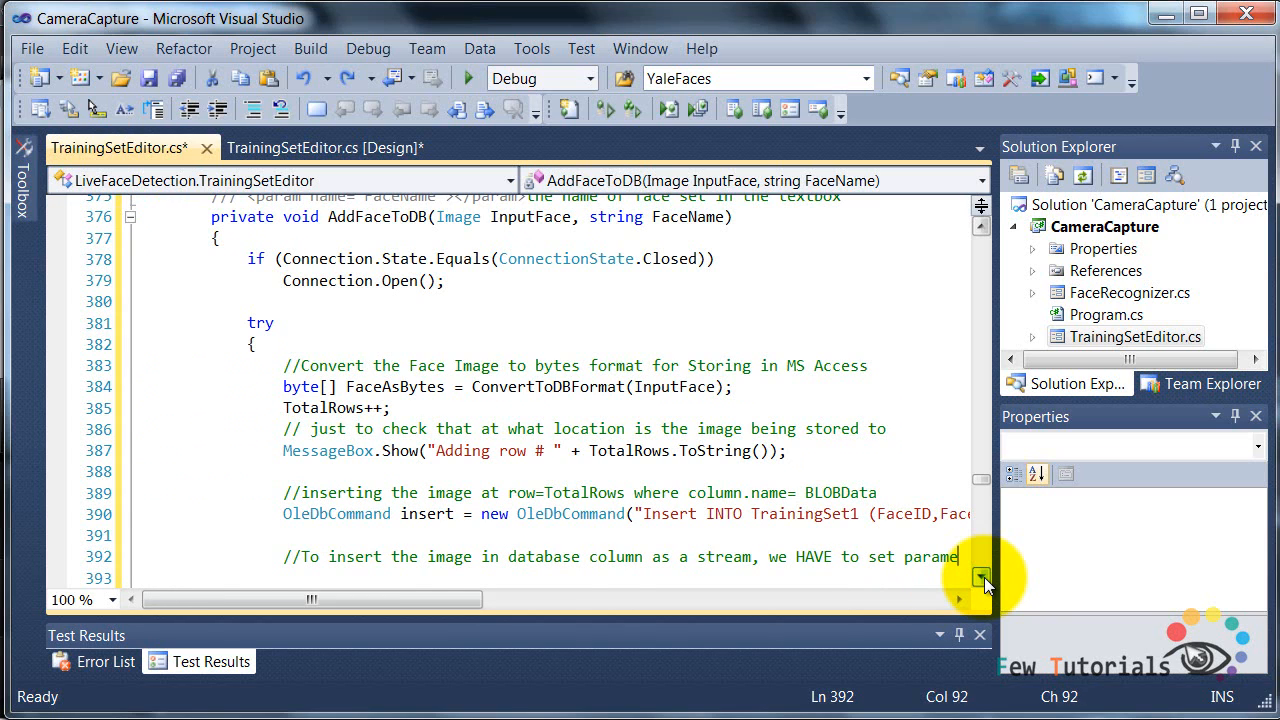
scroll("right", 3)
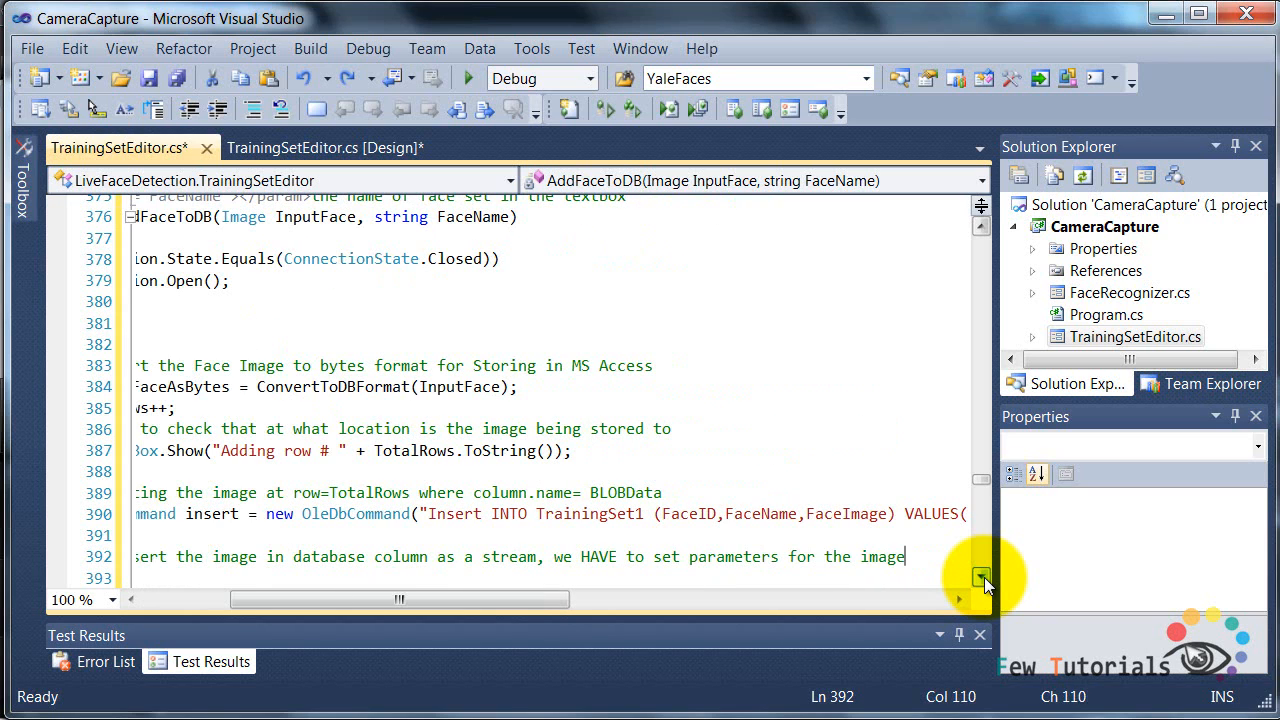
type("eild as foll")
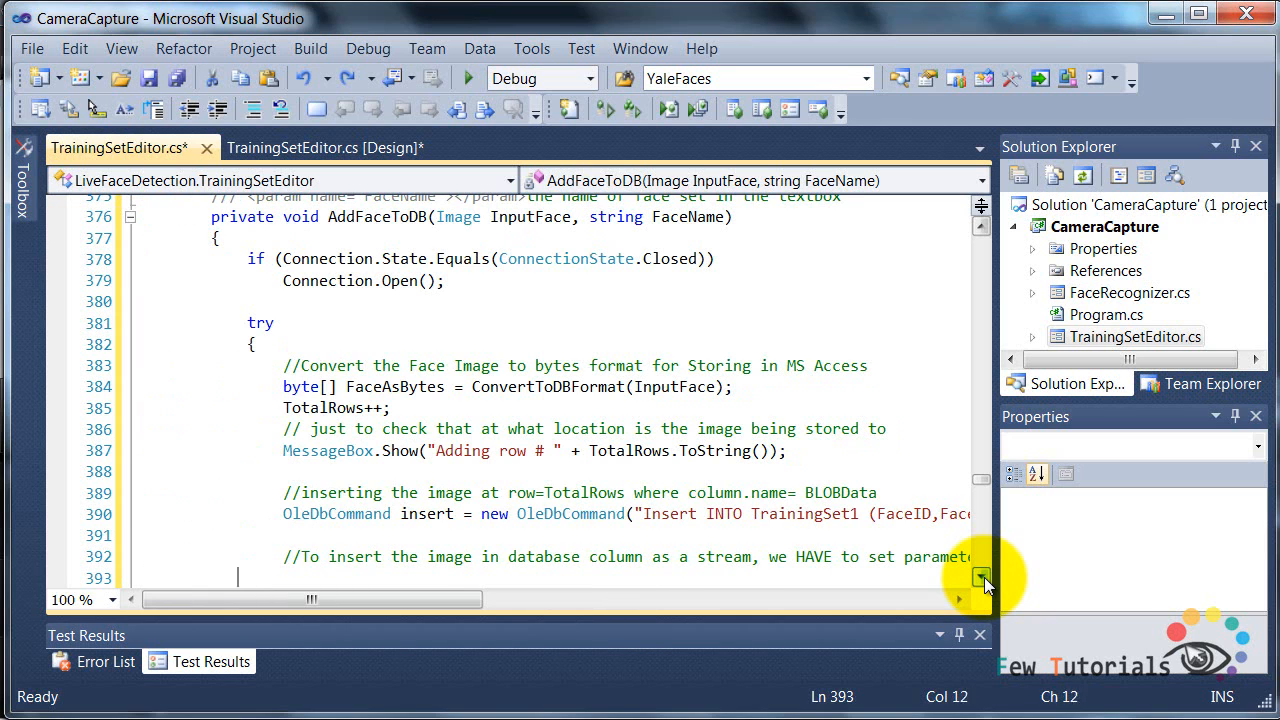
type("OleDbParameter imageParameter = insert.Parameters.AddWithValue(\"@FaceImage\",")
type("imageParameter.Size =")
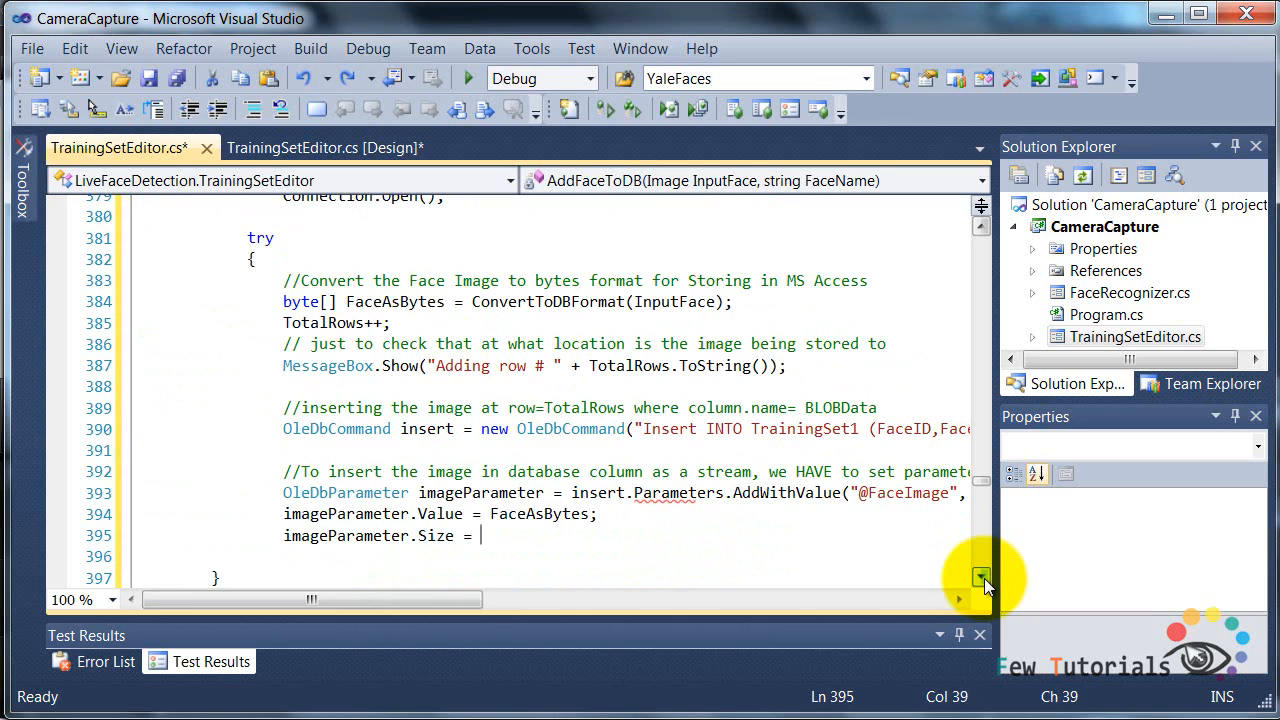
type("FaceAsBytes.Length;")
left_click(550, 558)
type("int rowsAffected = insert.ExecuteNonQuery();")
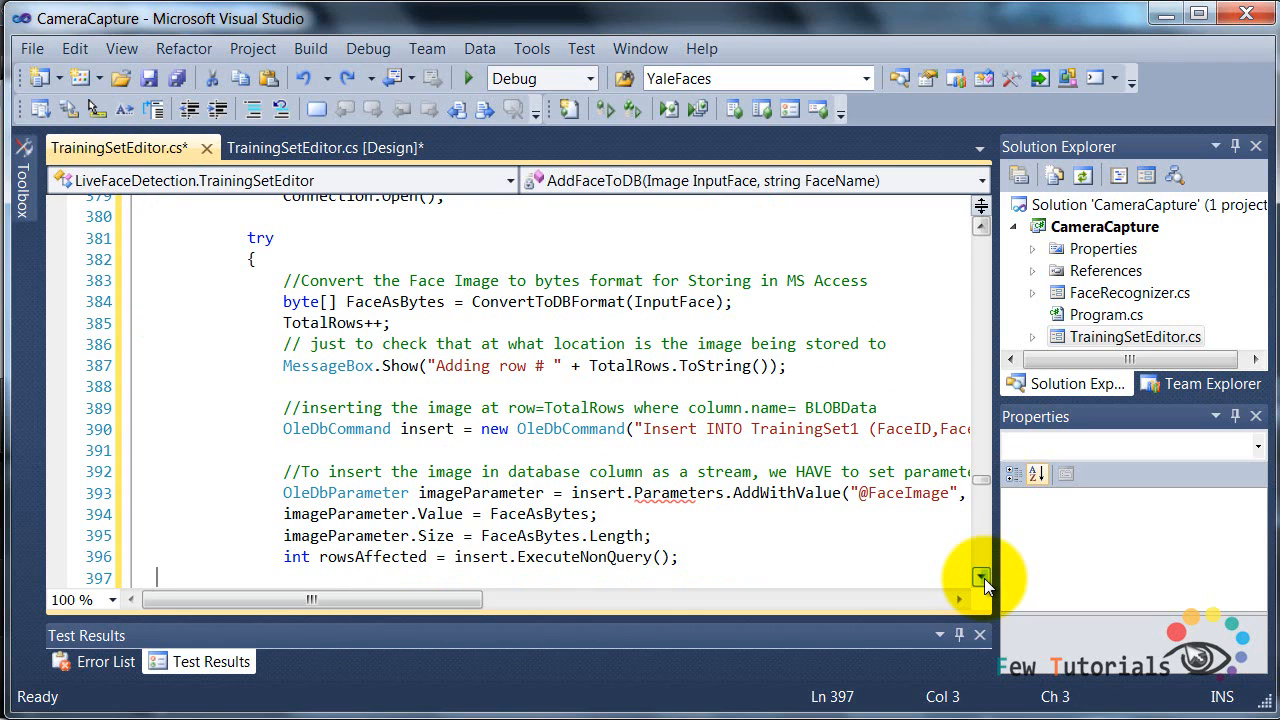
Execute the insert and show "Data Stored successfully in " + rowsAffected message.
type("MessageBox.Show(\"Data Stored succe")
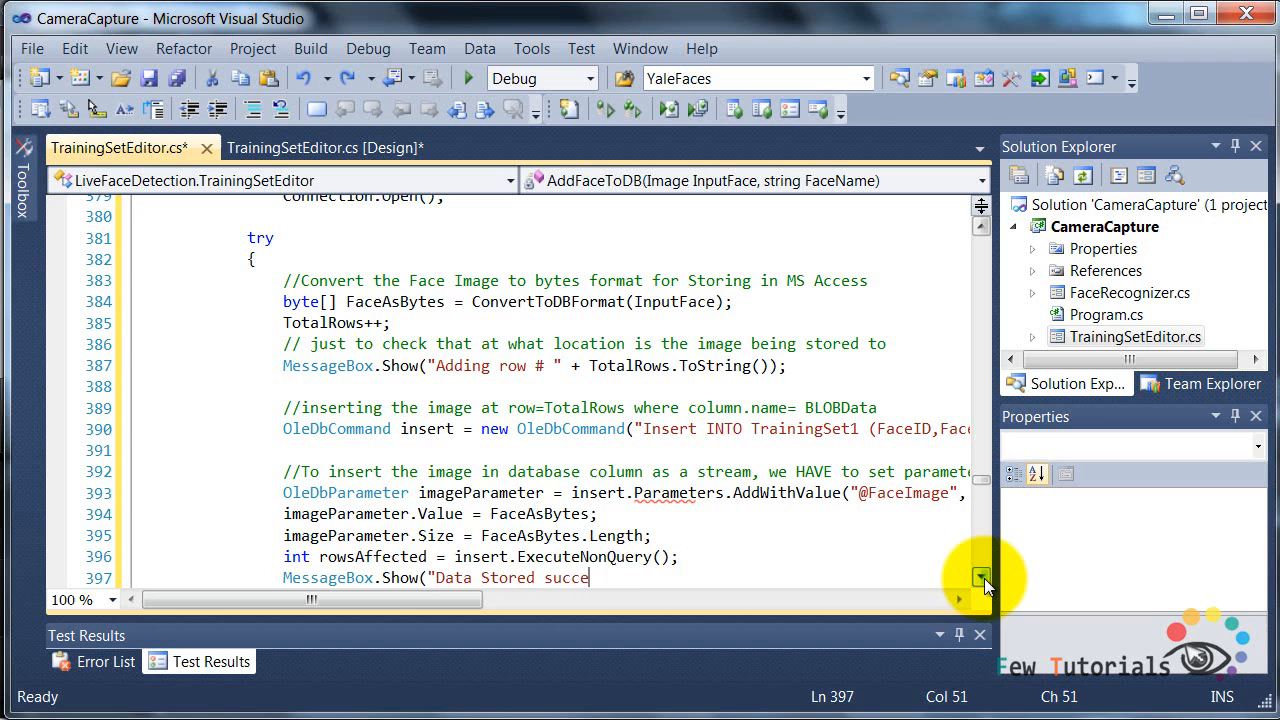
type("ssfully in \" + rowsAffected.ToString() + \"")
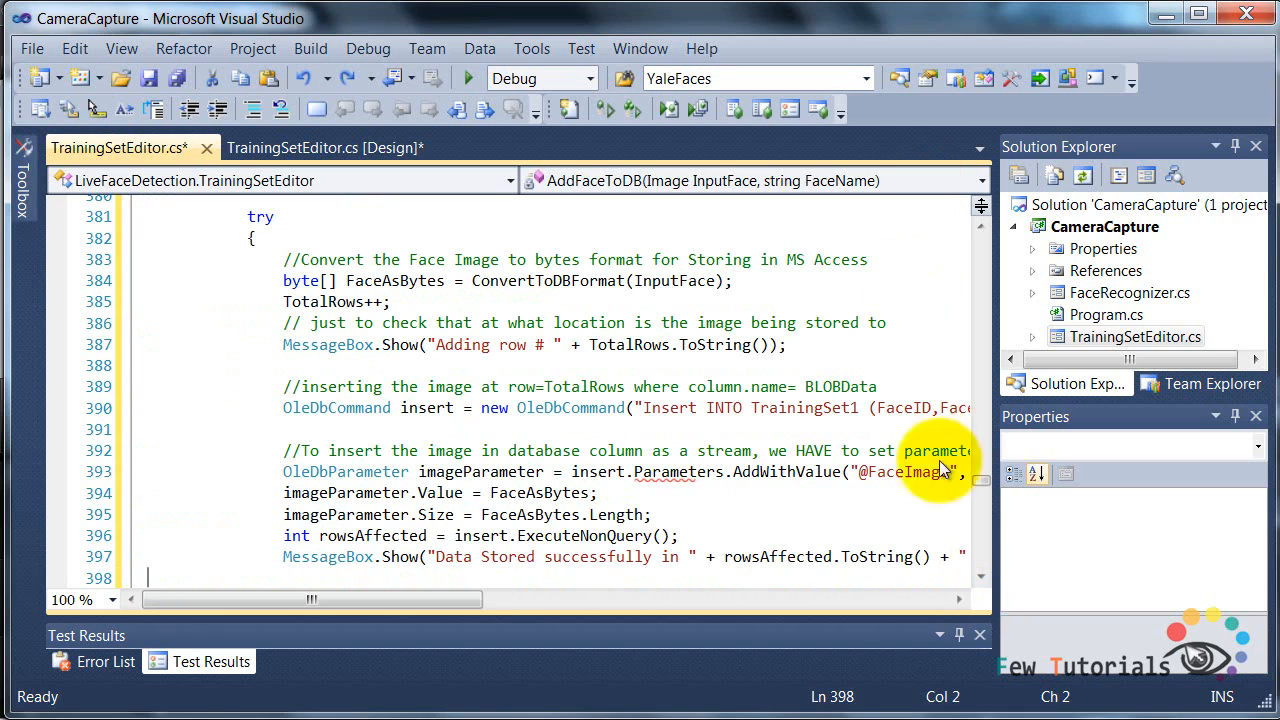
Add catch (Exception ex) showing ex.Message and ex.StackTrace, plus finally calling RefreshDBConnection().
scroll("down", 3)
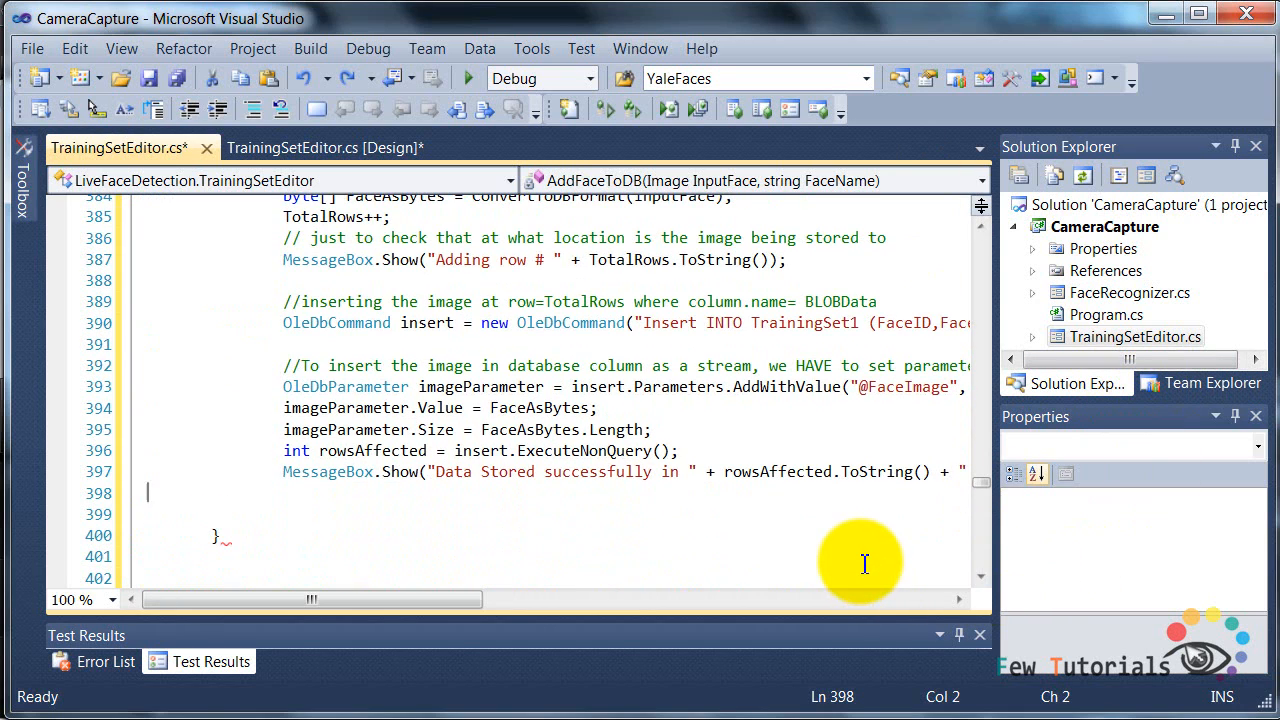
type("catch (Exception ex)")
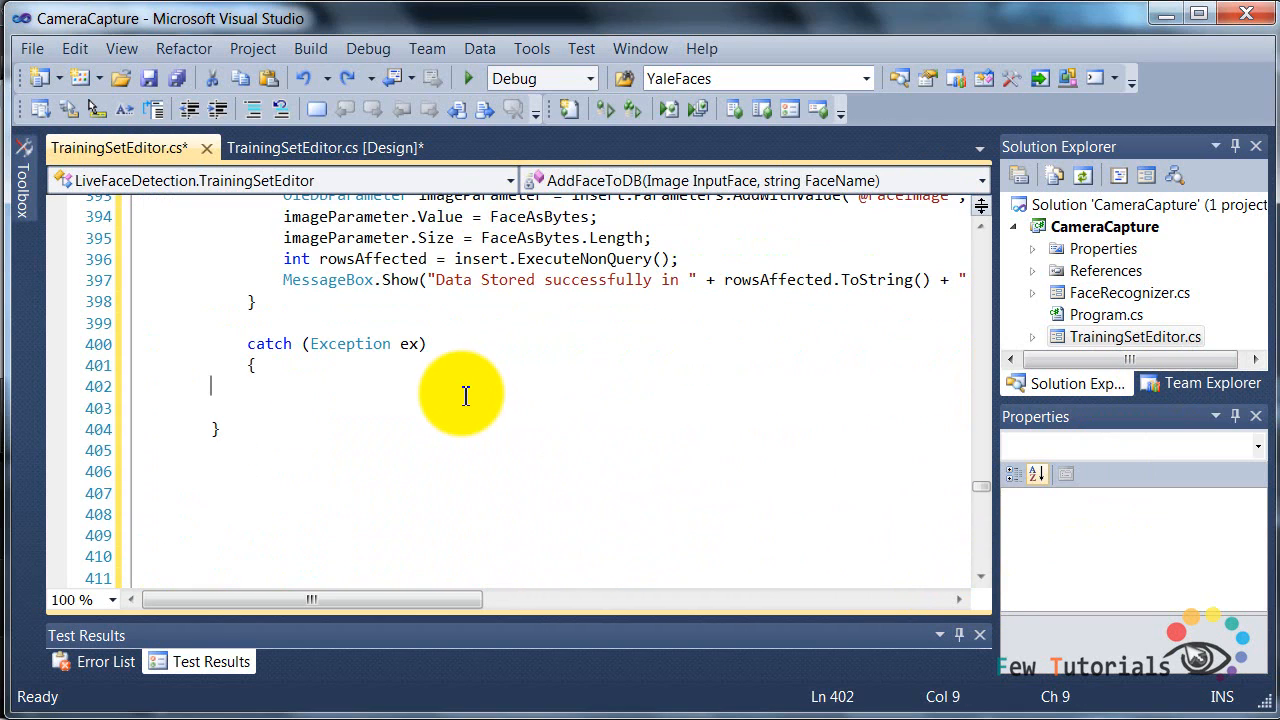
type("MessageBox.Show(ex.Message.ToString());")
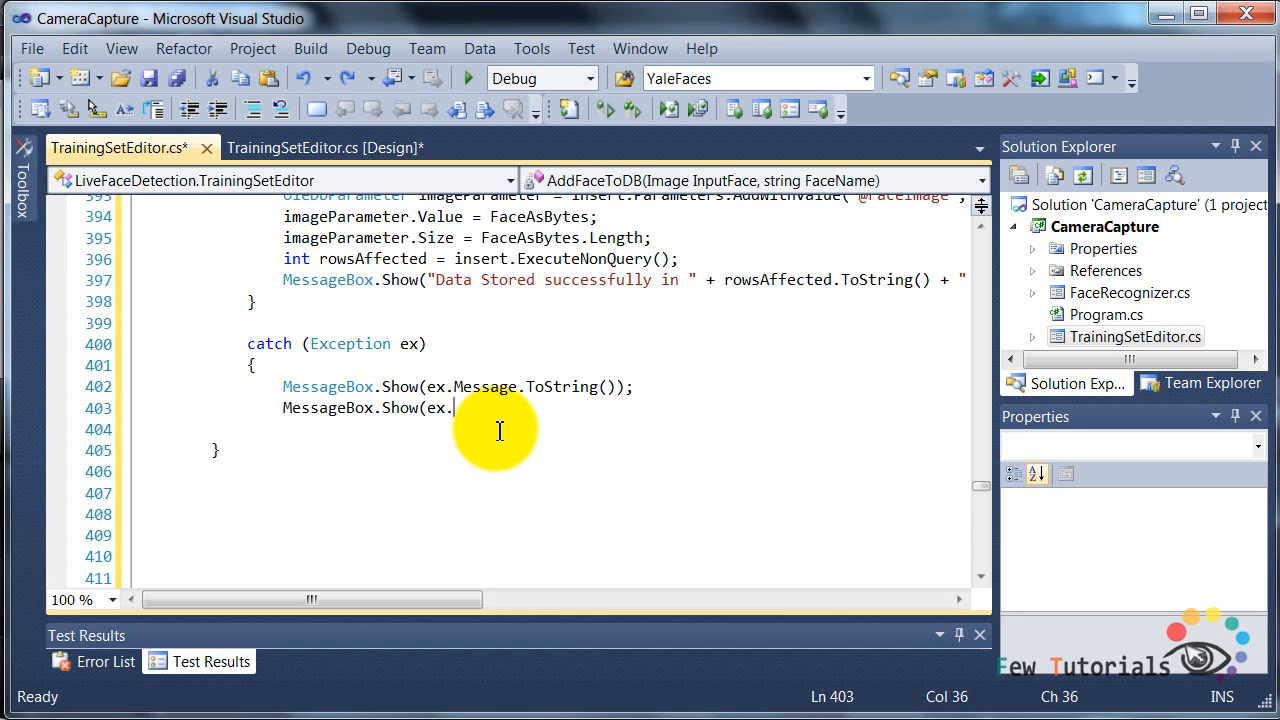
type("StackTrace.ToString());")
type("RefreshDBConnection();")
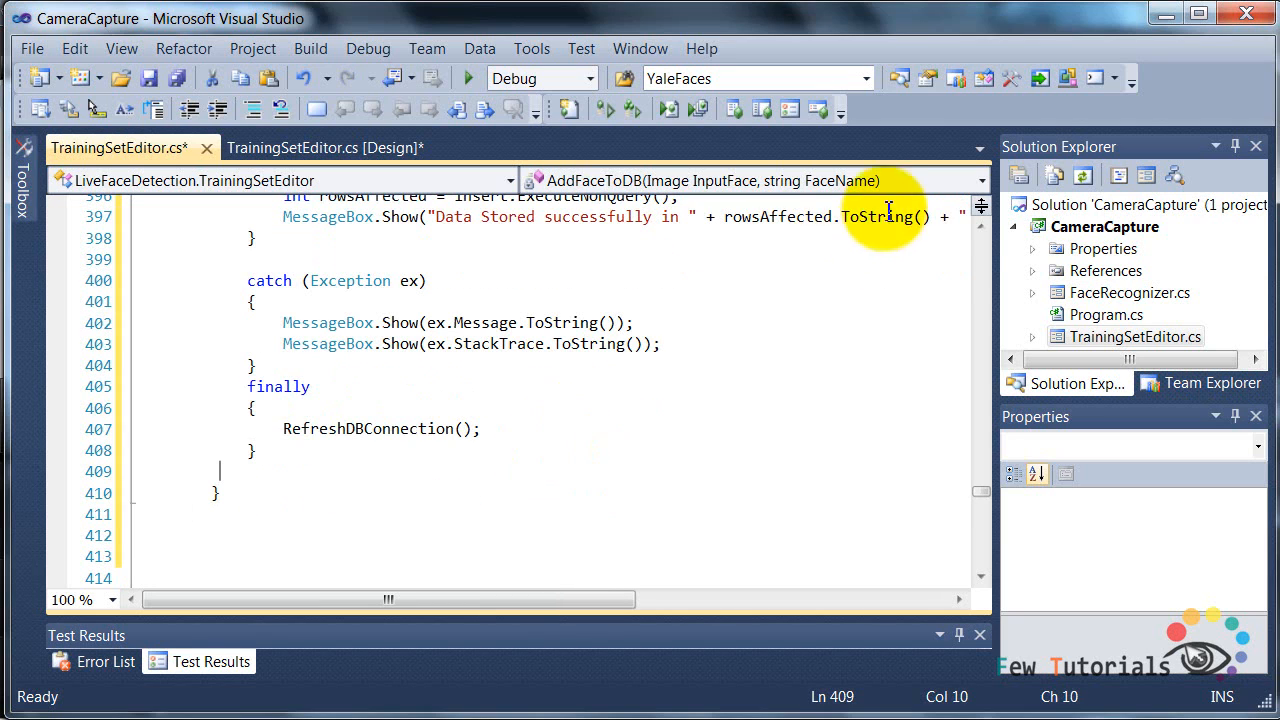
scroll("up", 3)
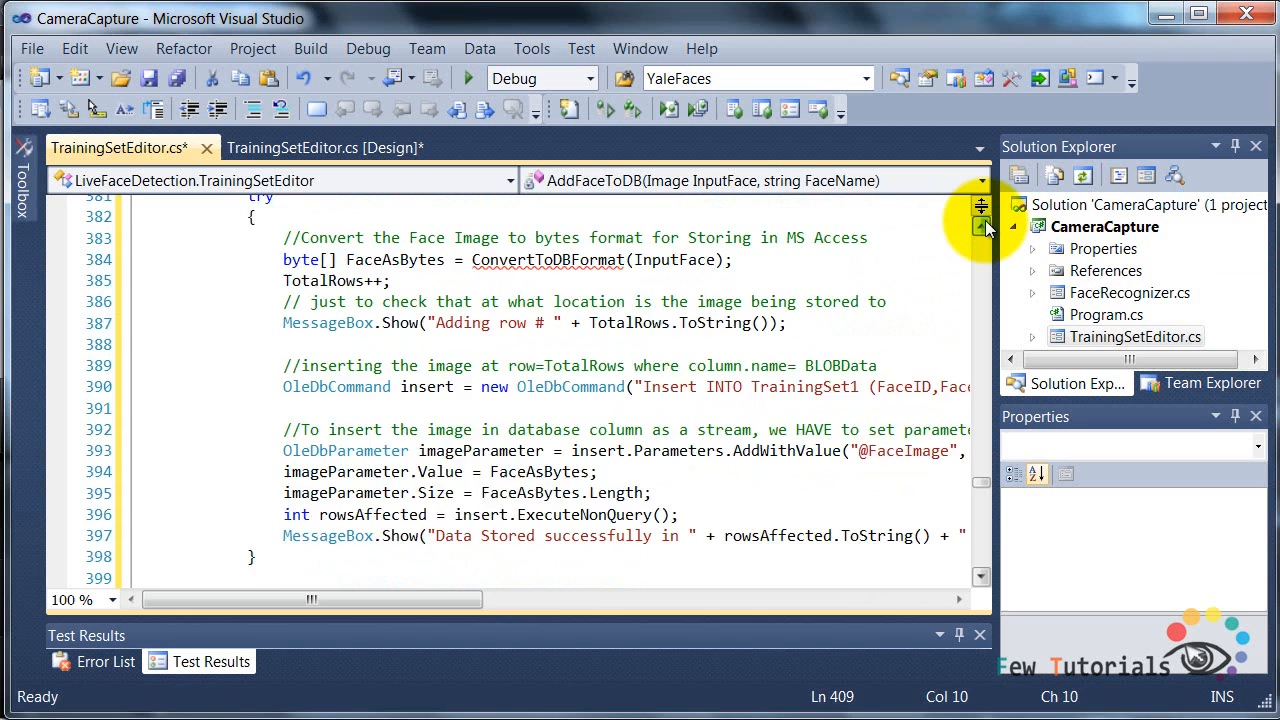
scroll("up", 3)
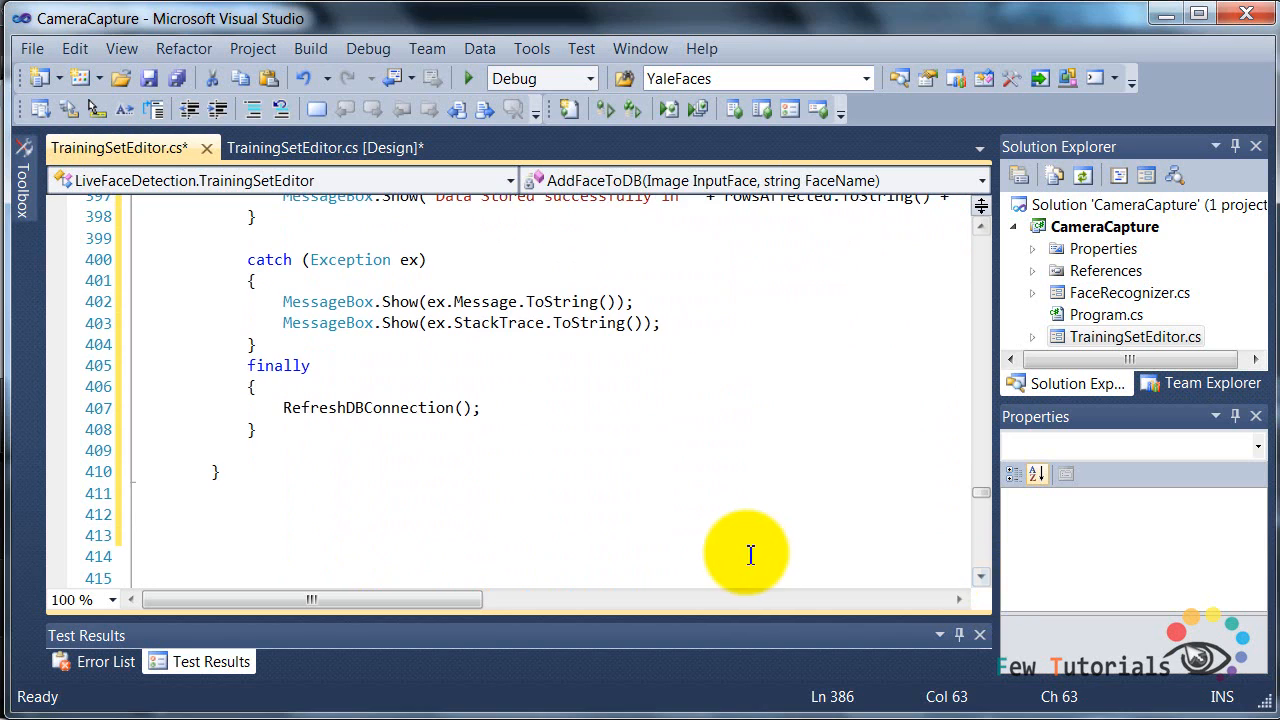
Declare documented private byte[] ConvertToDBFormat(Image InputImage), noting OLE Object stores binary data.
left_click(202, 512)
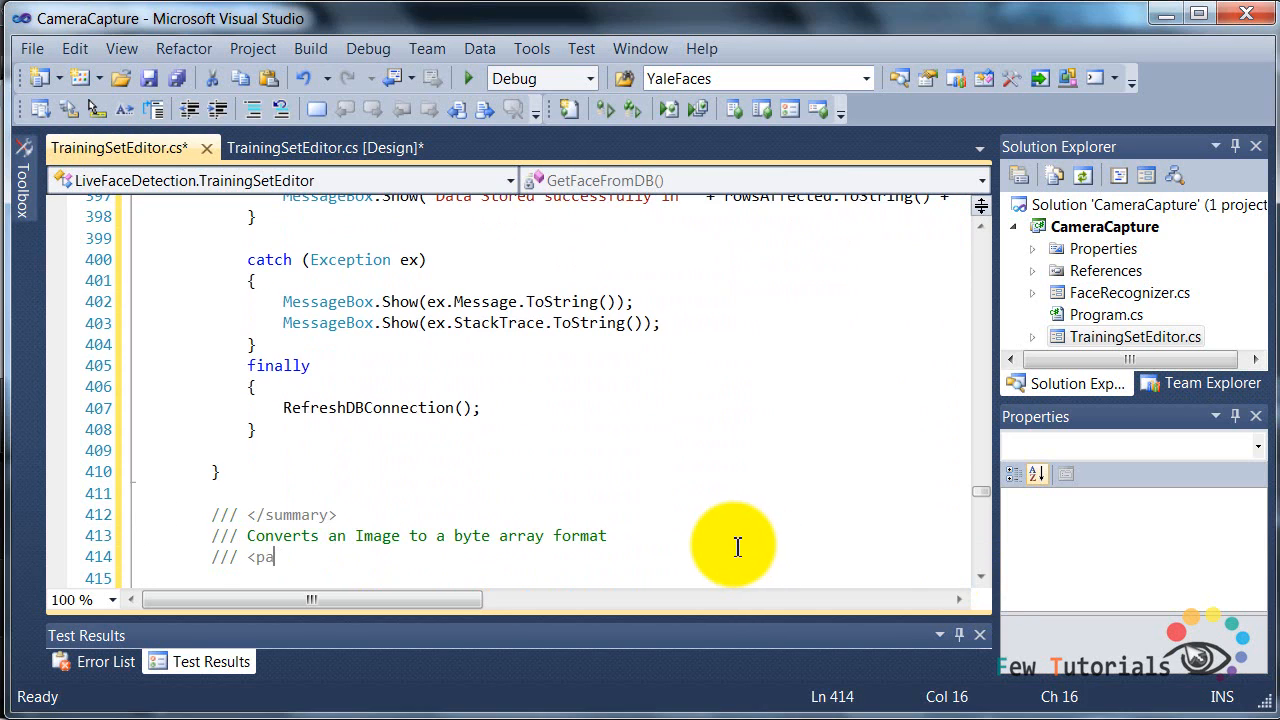
type("r")
type("private byte[] ConvertToDBFormat(")
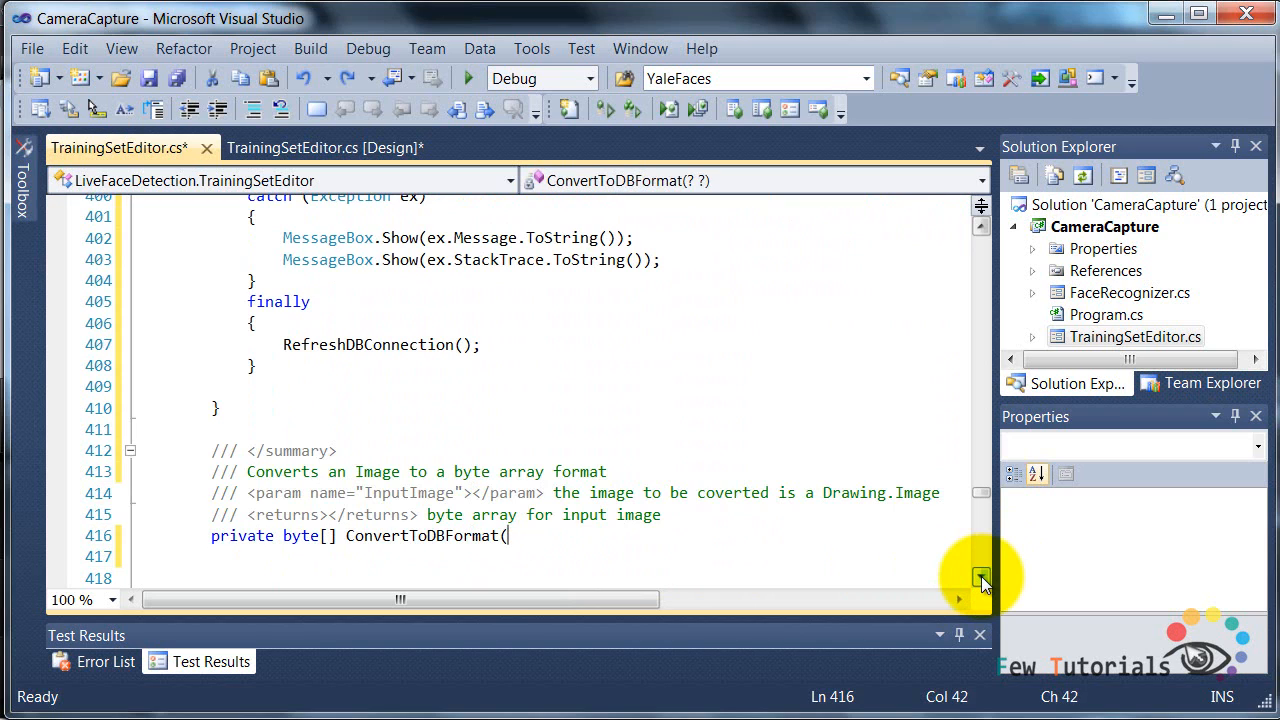
type("Image InputImage)")
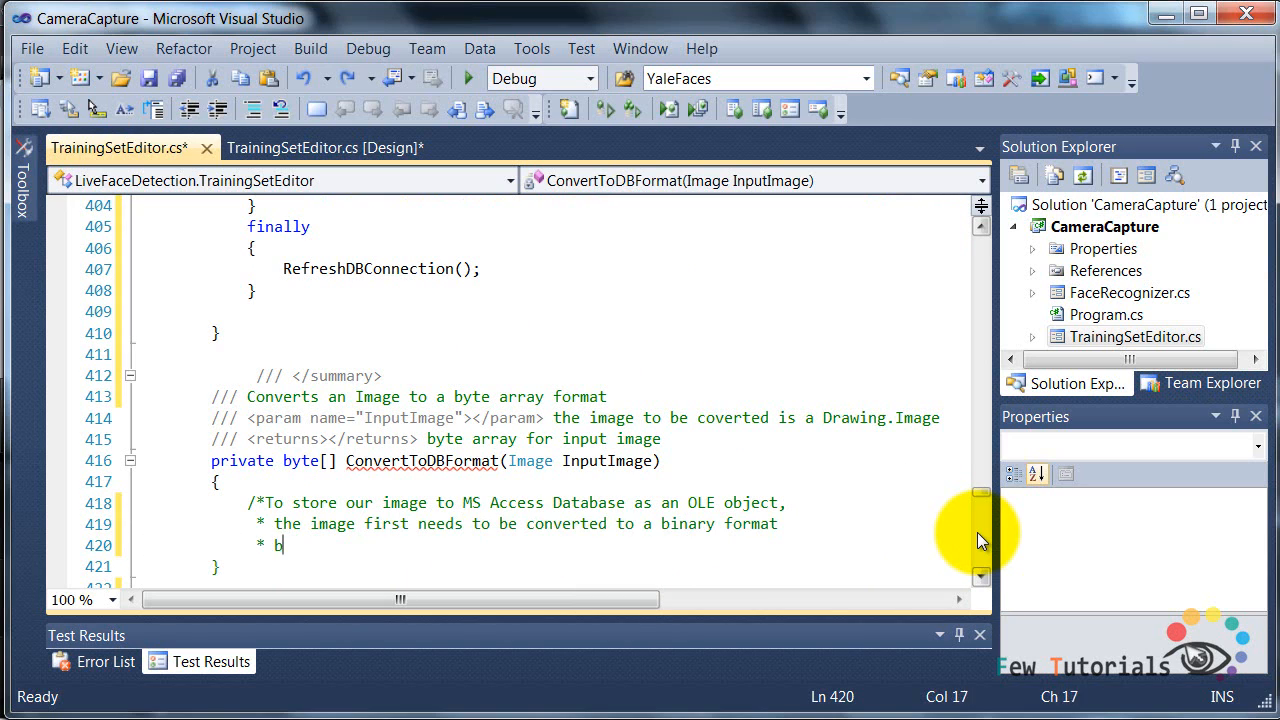
type("ecause OLE Object type contains data as binary.")
type("* the conversion goes like this:")
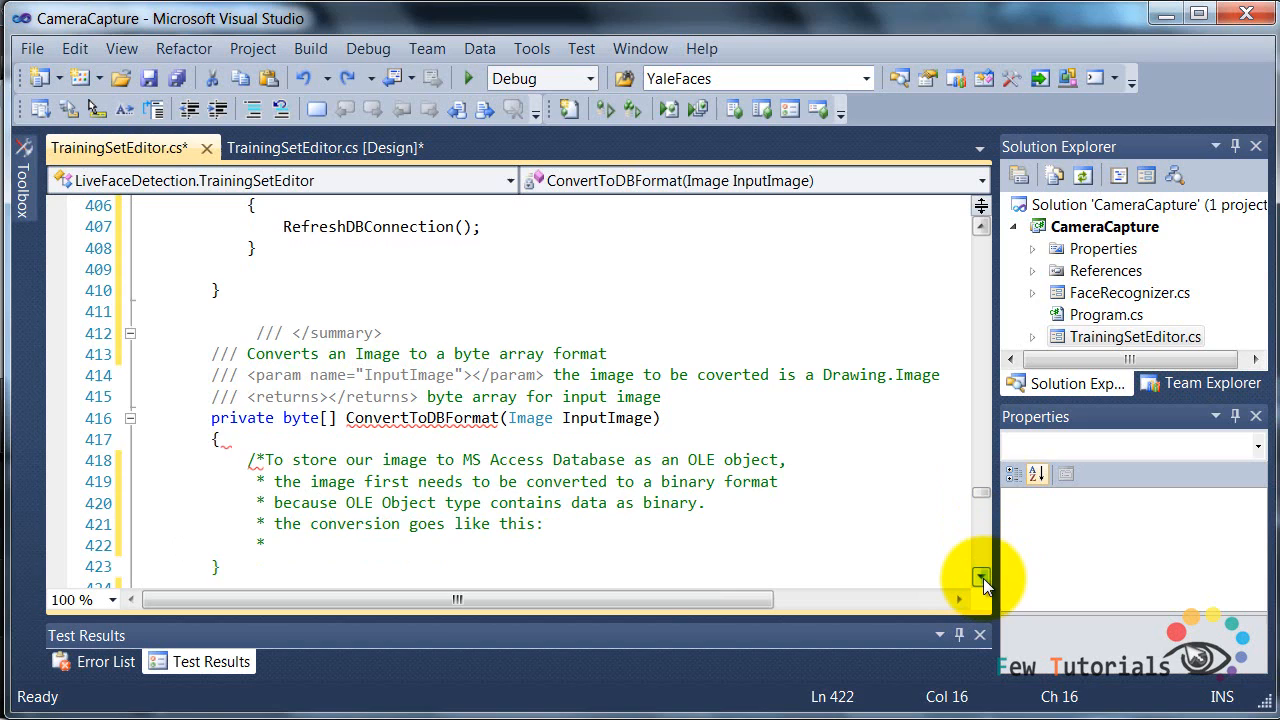
Comment the Image -> Bitmap -> MemoryStream -> byte[] -> binary chain and start the //1. convert step.
type("Image -> Bitmap -> Memory")
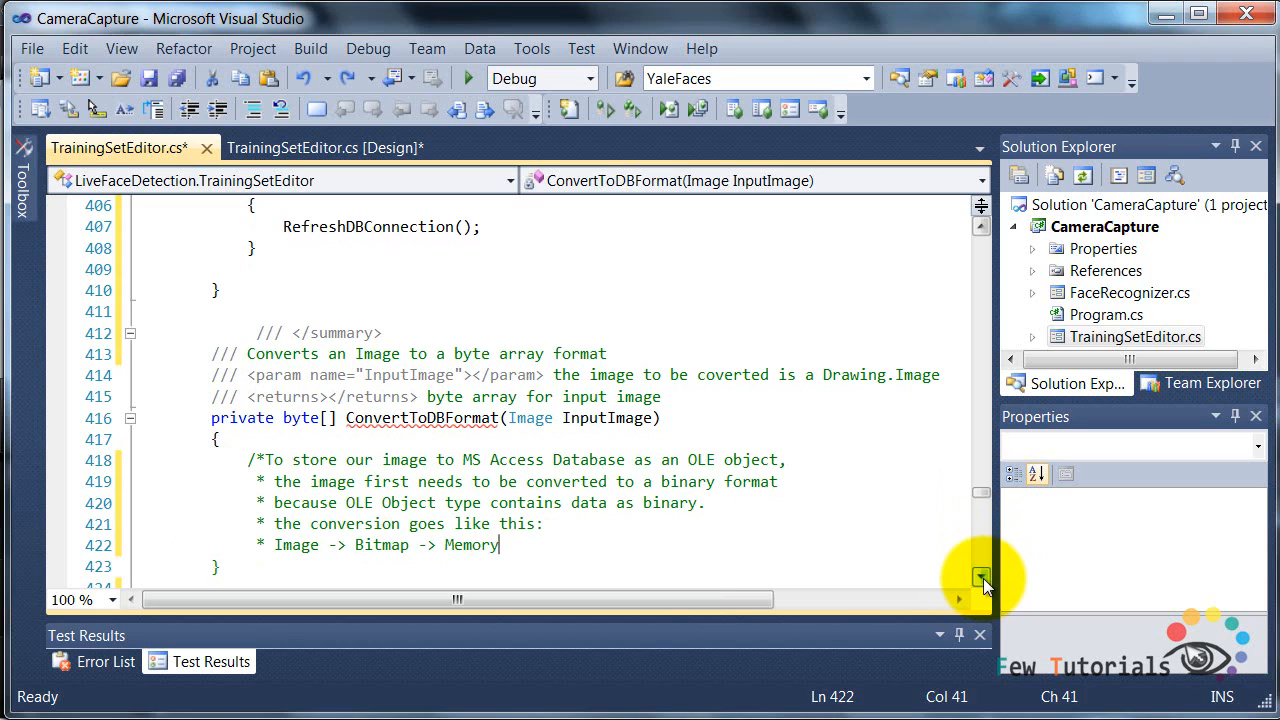
type("Stream -> by")
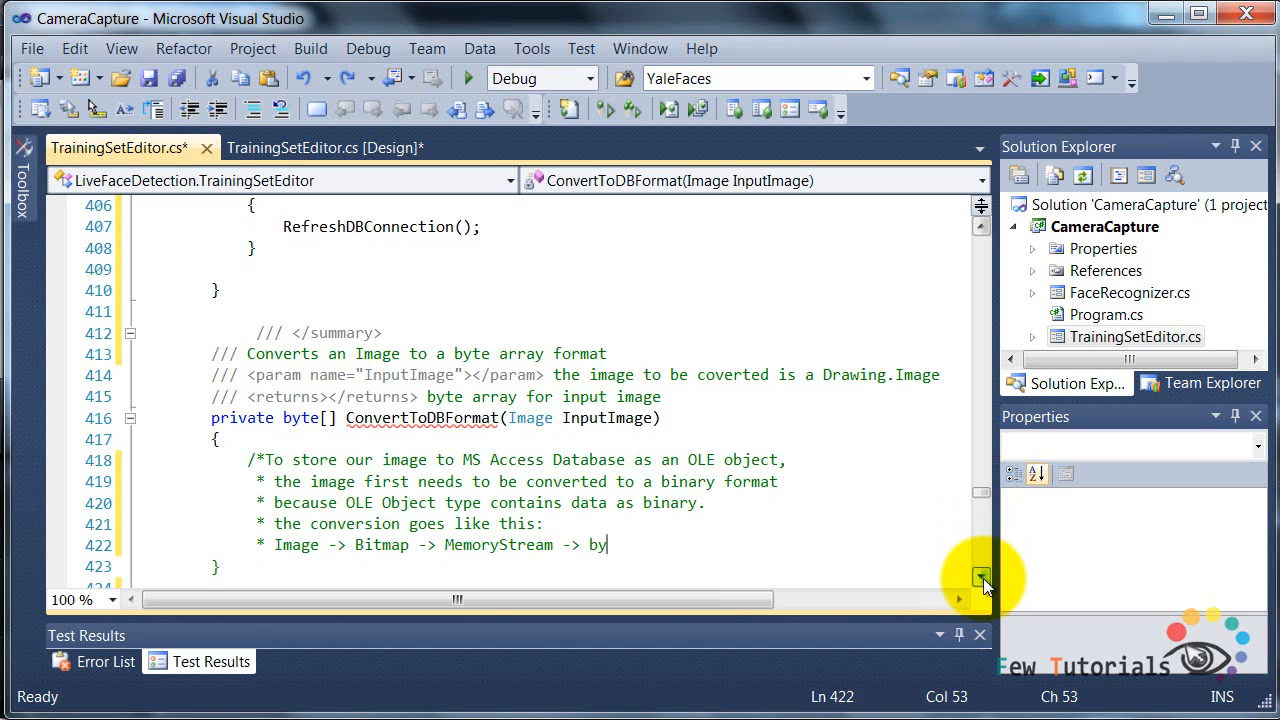
type("te[] -> binary    *")
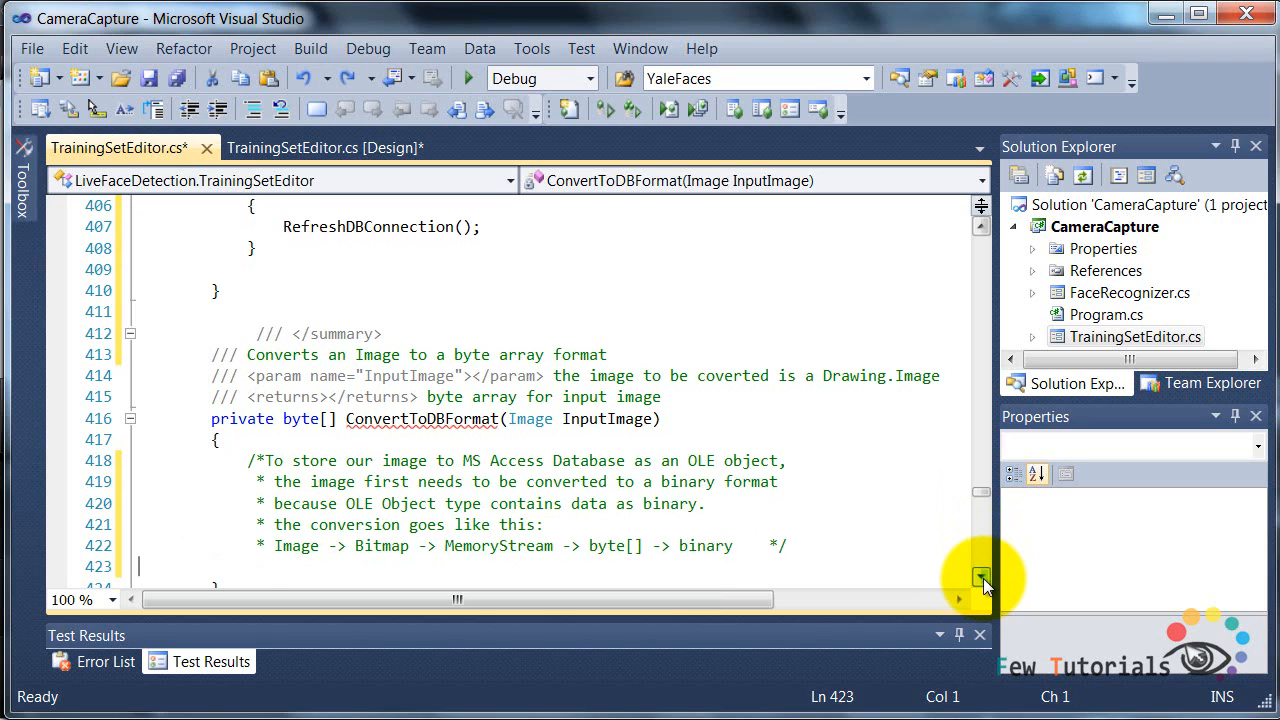
type("//1.convert the PictureBox.Image to bitmap format")
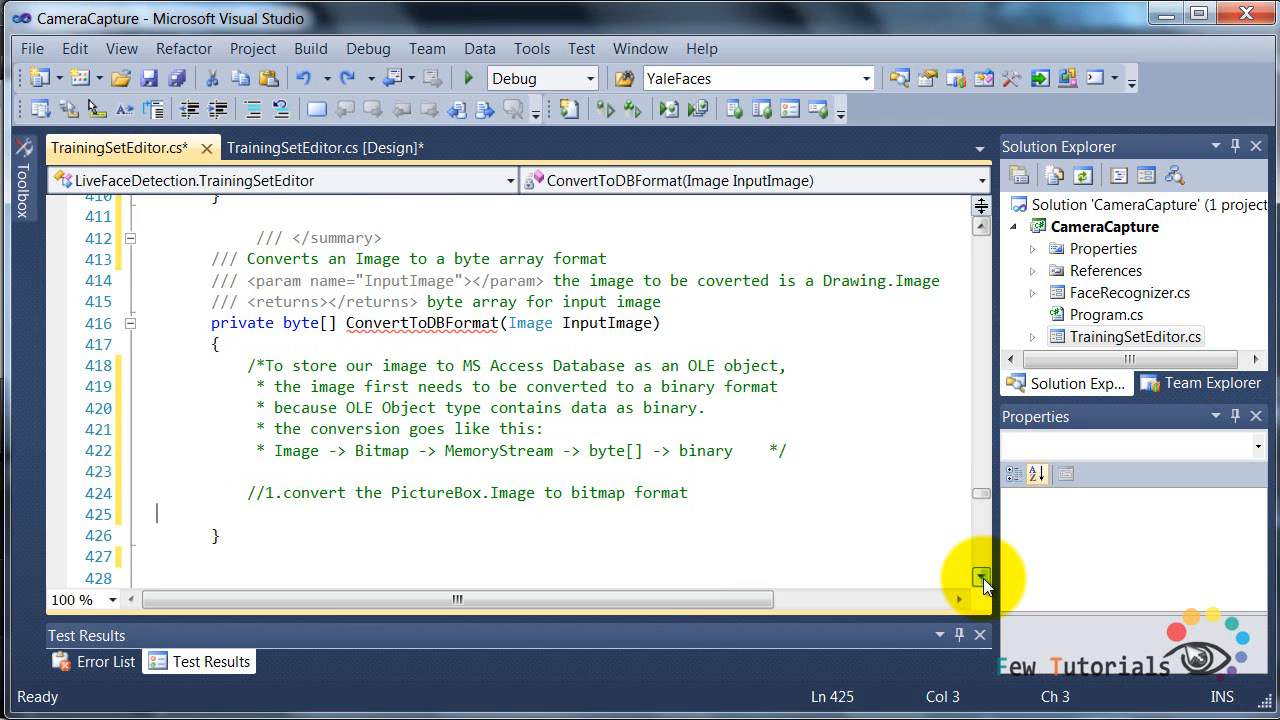
Create Bitmap BmpImage from InputImage and an empty MemoryStream, with step 2 and 3 comments.
type("Bitmap BmpImage = new Bitmap(InputImage);")
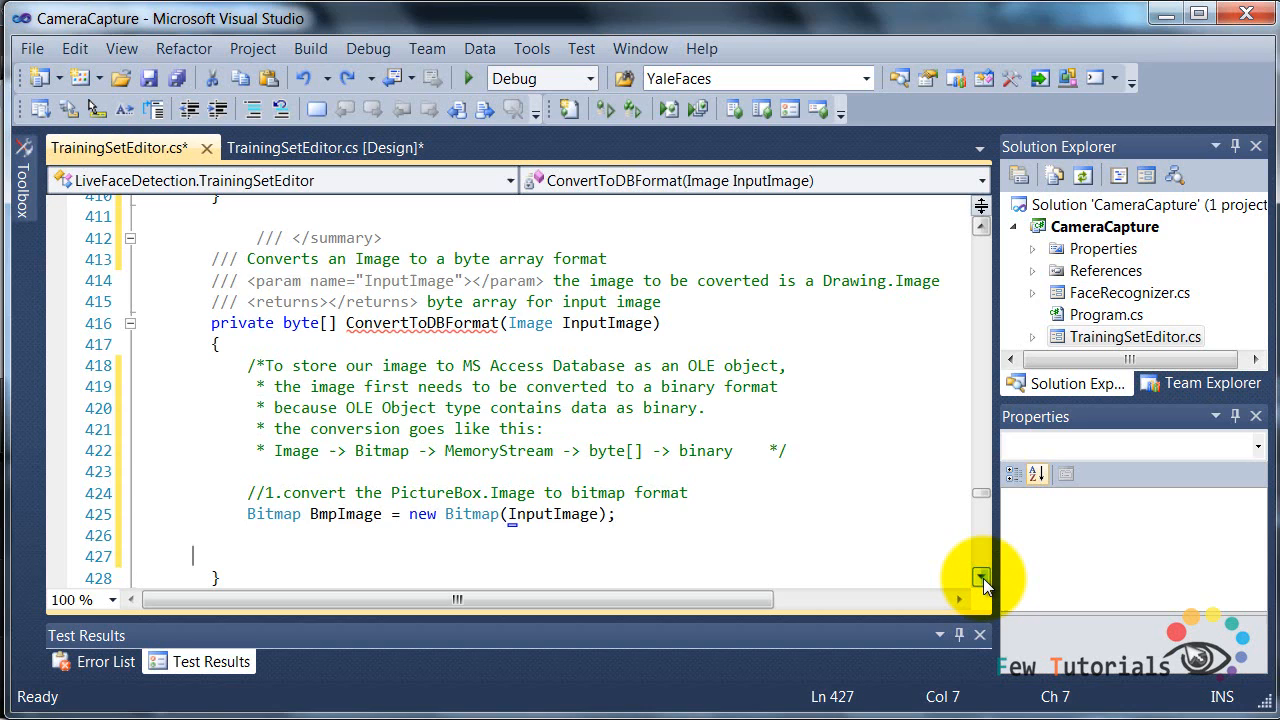
type("//2.create an empty MemoryStream")
type("MemoryStream stream = n")
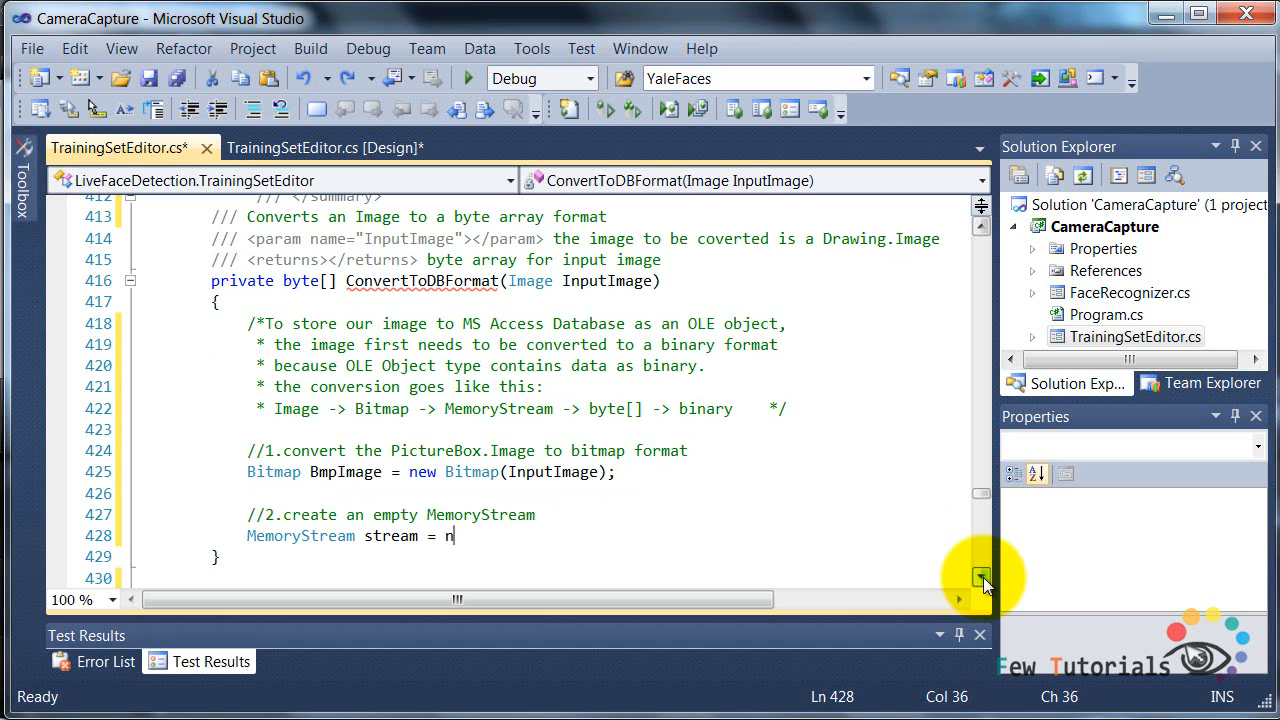
type("ew MemoryStrea")
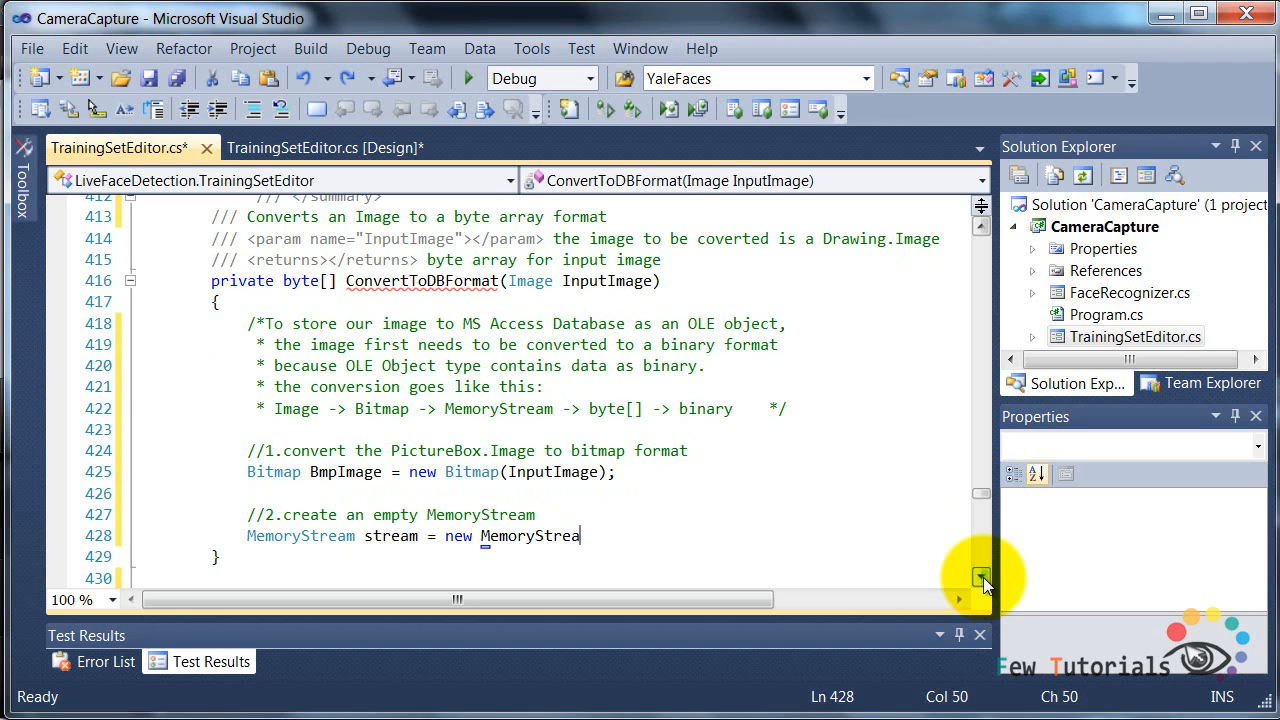
type("m();")
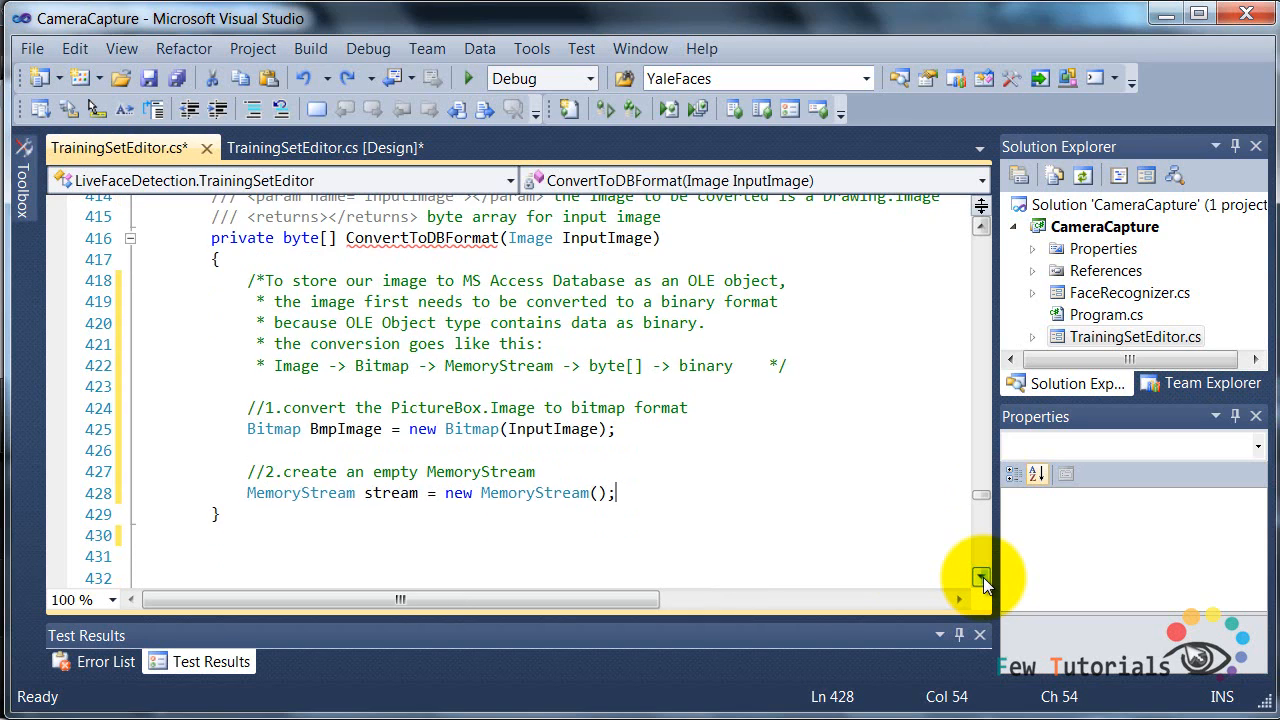
type("/*3.convert the Bitmap Image \"BmpImage\" to MemoryStream \"stream")
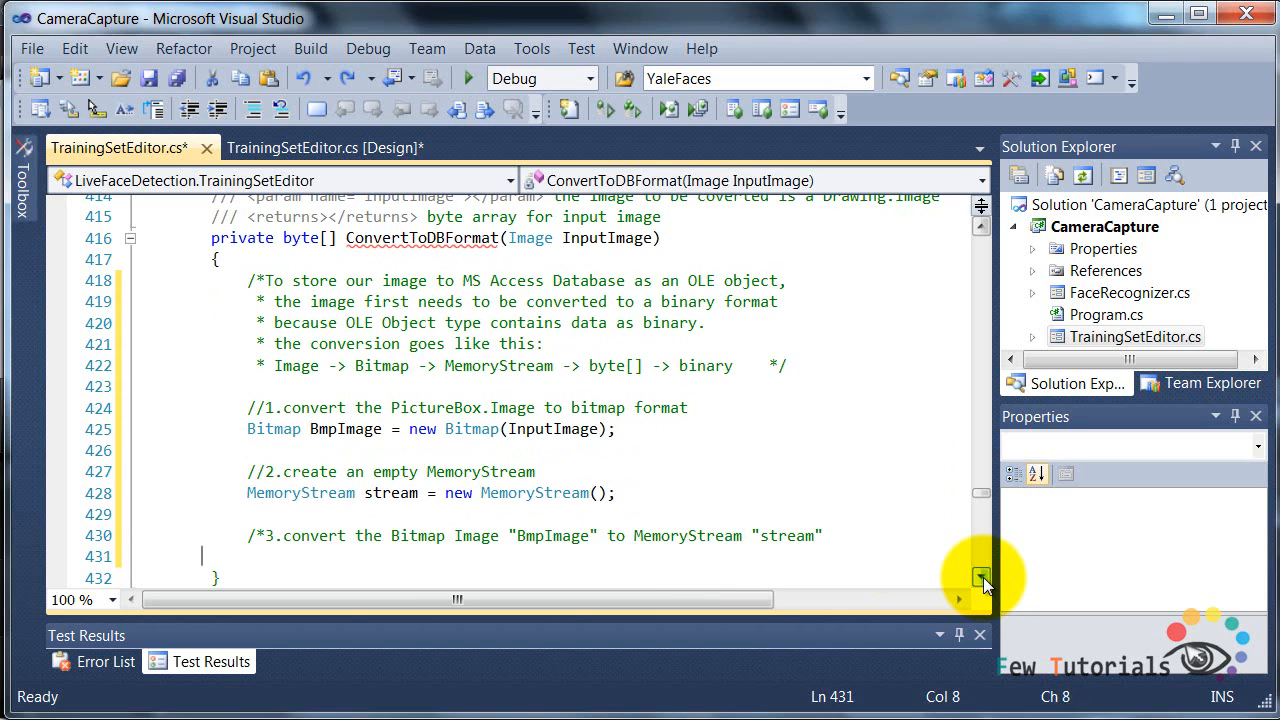
type("* in a specific format, such as \"Jpeg\", \"Bmp\" etc etc*/")
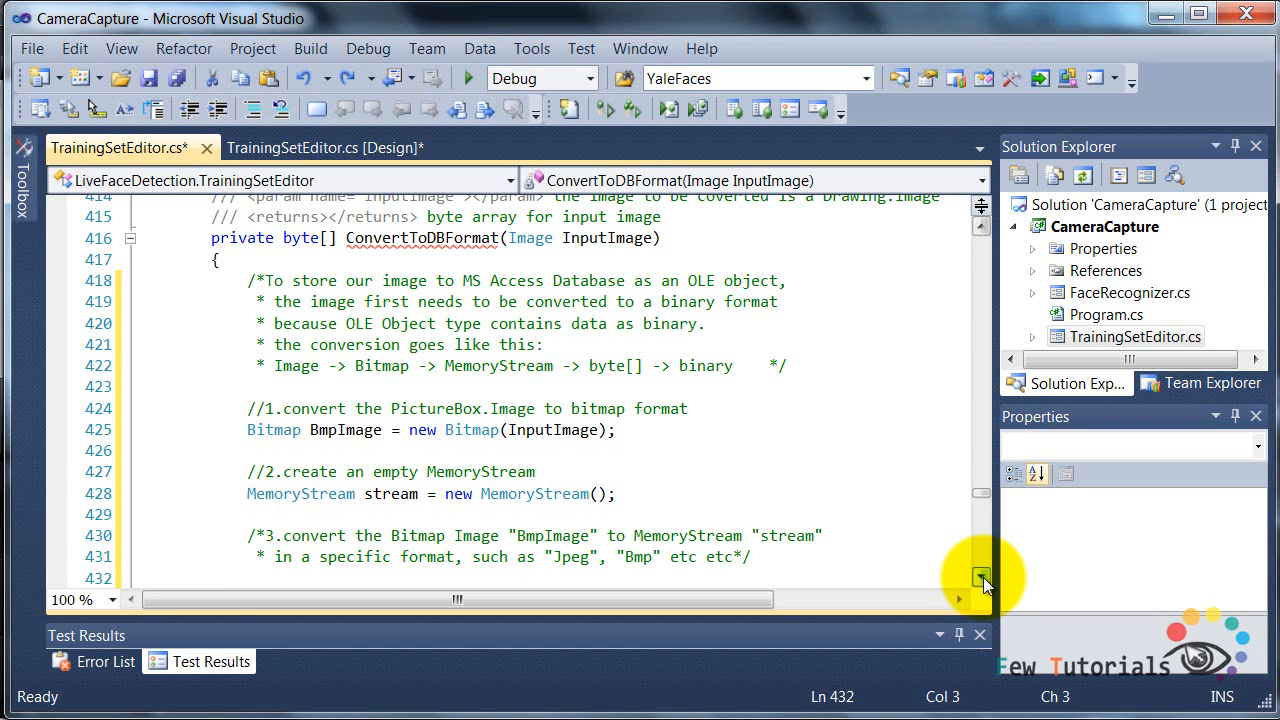
Save BmpImage to the stream as ImageFormat.Jpeg, take stream.ToArray() into ImageAsBytes and return it.
type("BmpImage.Save(stream, System.Dra")
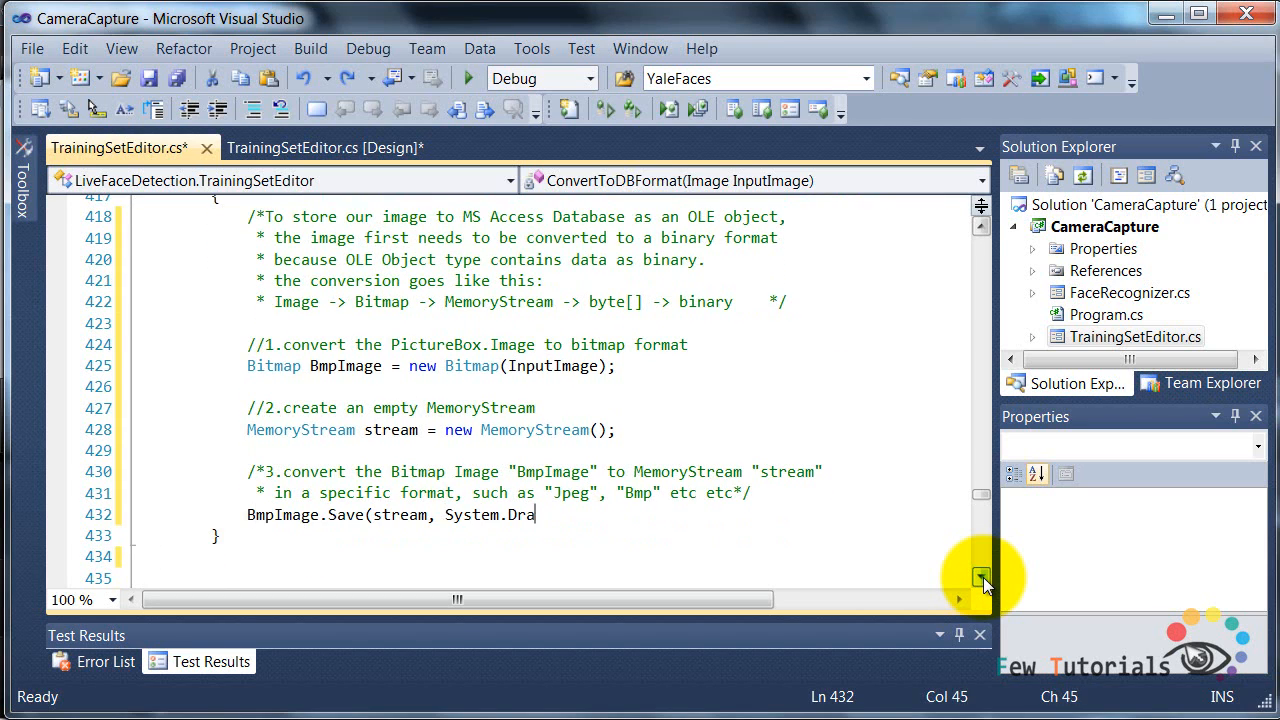
type("wing.Imaging.ImageFormat.J")
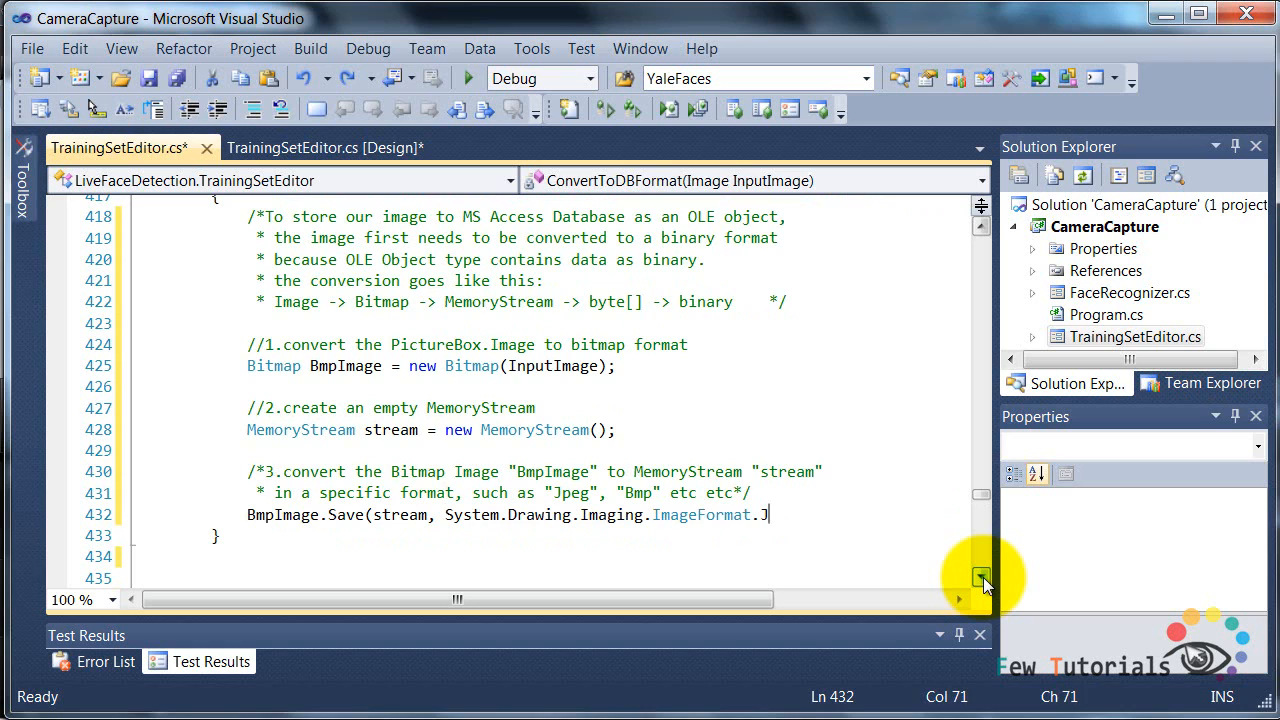
type("peg);")
left_click(554, 556)
type("//4.convert this bitmap stream to byte array form")
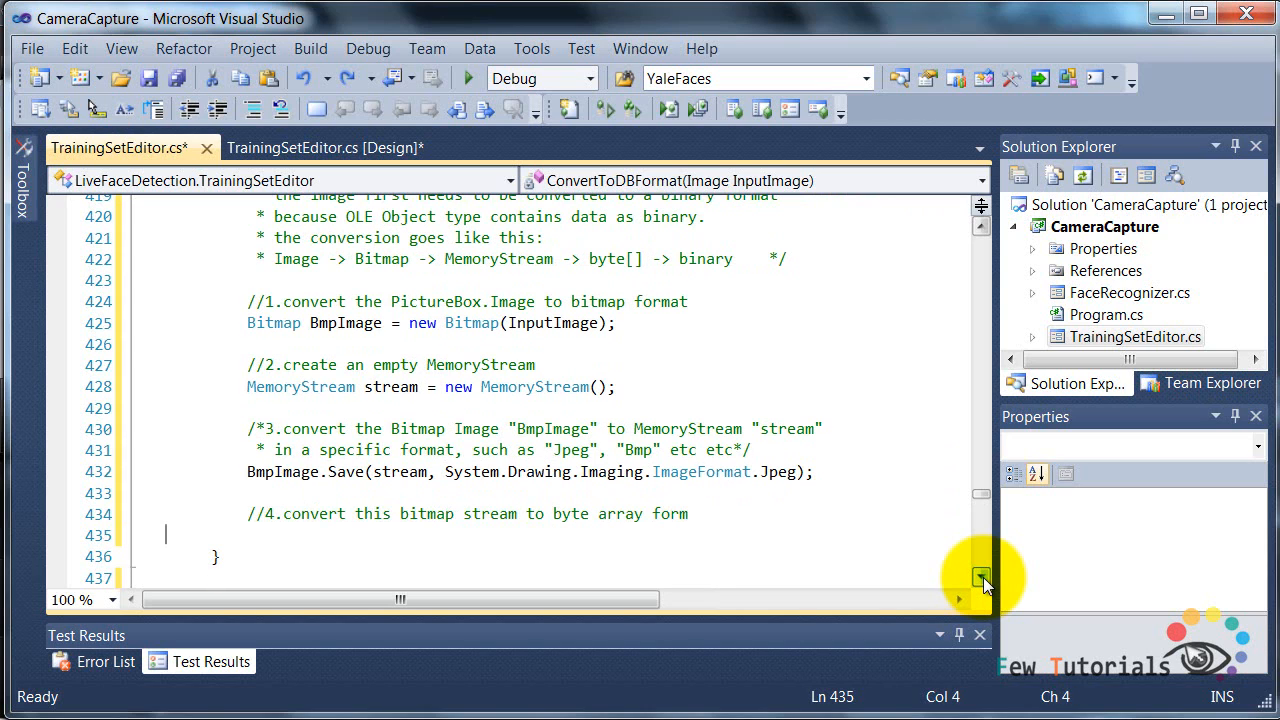
type("byte[] ImageAsBytes = stream.ToArray();")
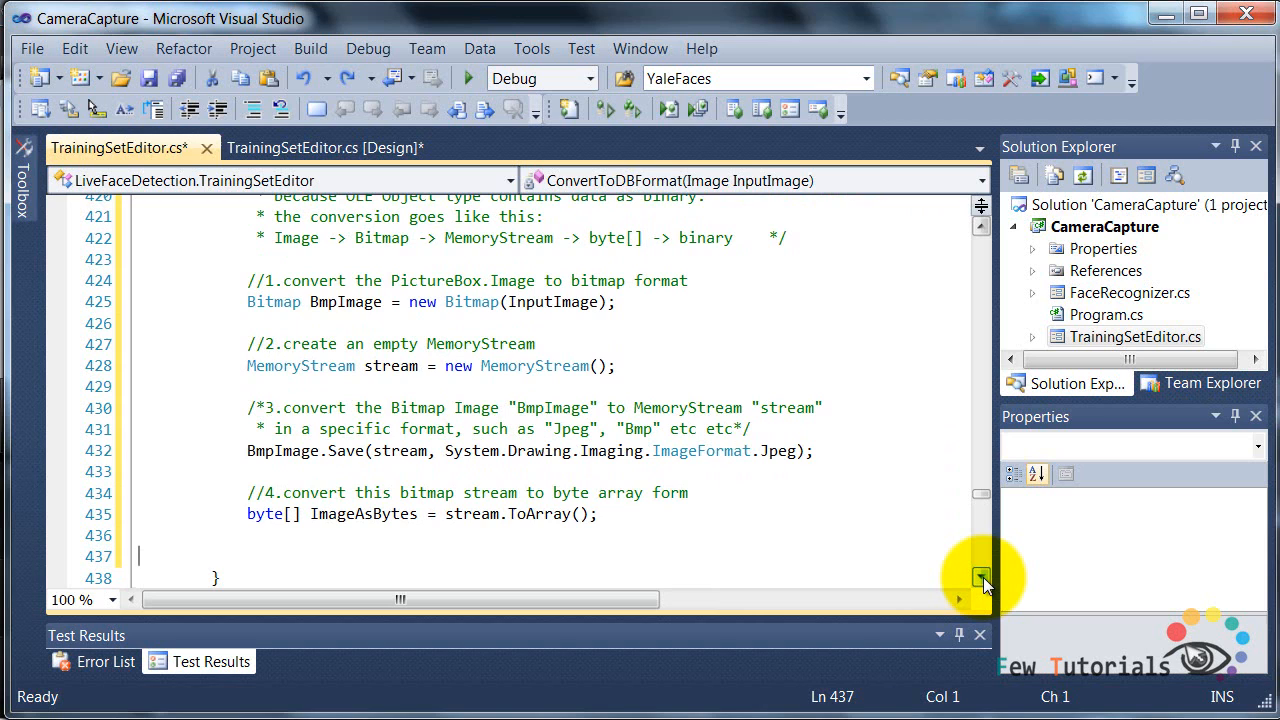
type("return ImageAs")
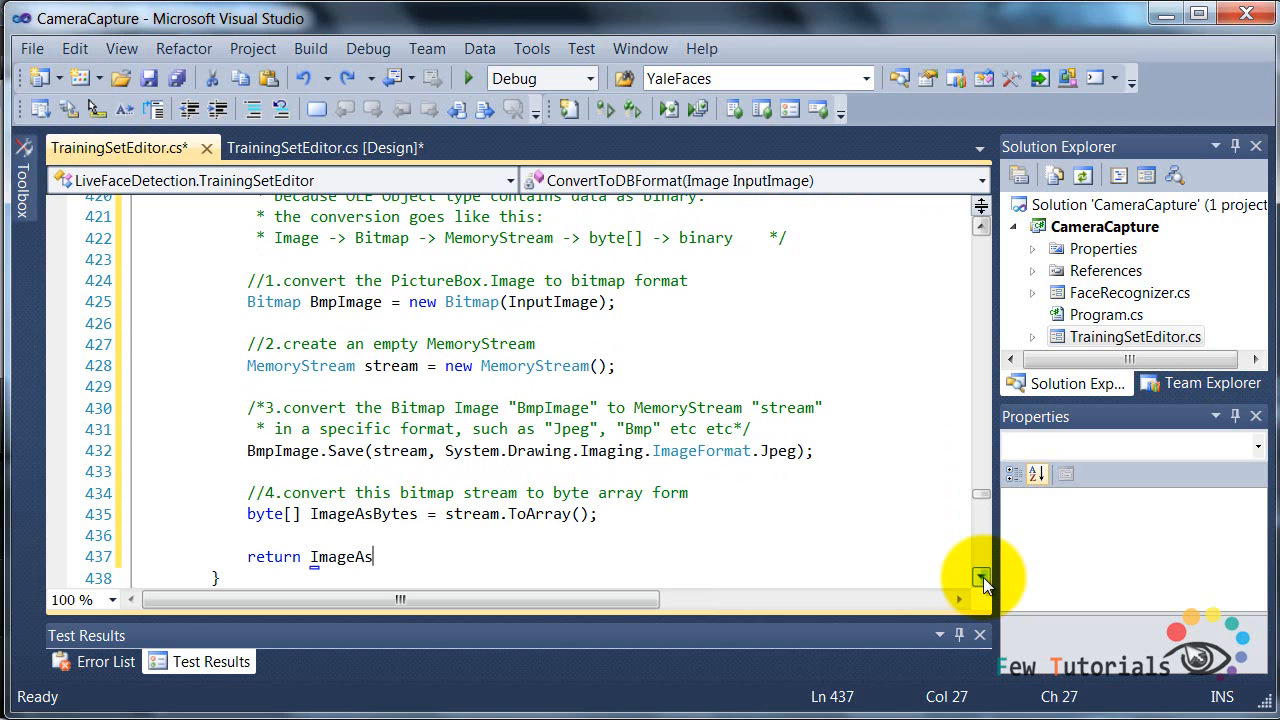
type("Bytes;")
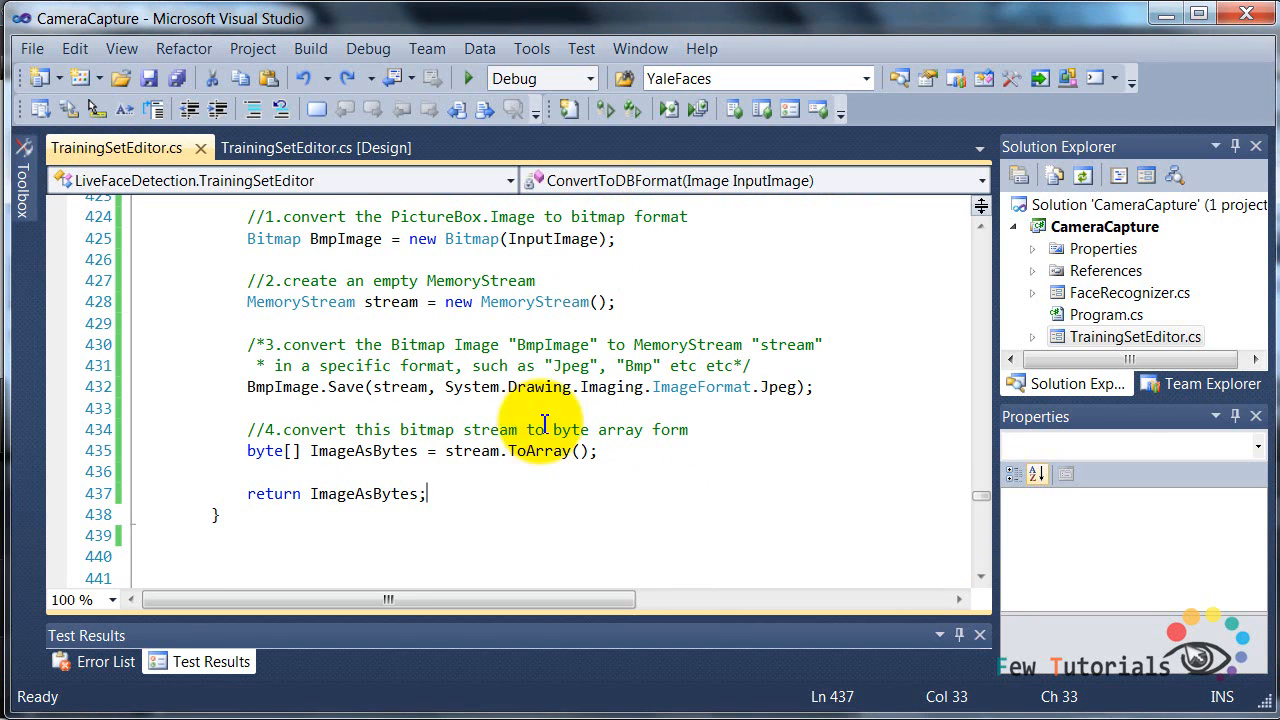
Run the app, browse to a subject01 face photo, and dismiss the one-face-detected message.
left_click(468, 78)
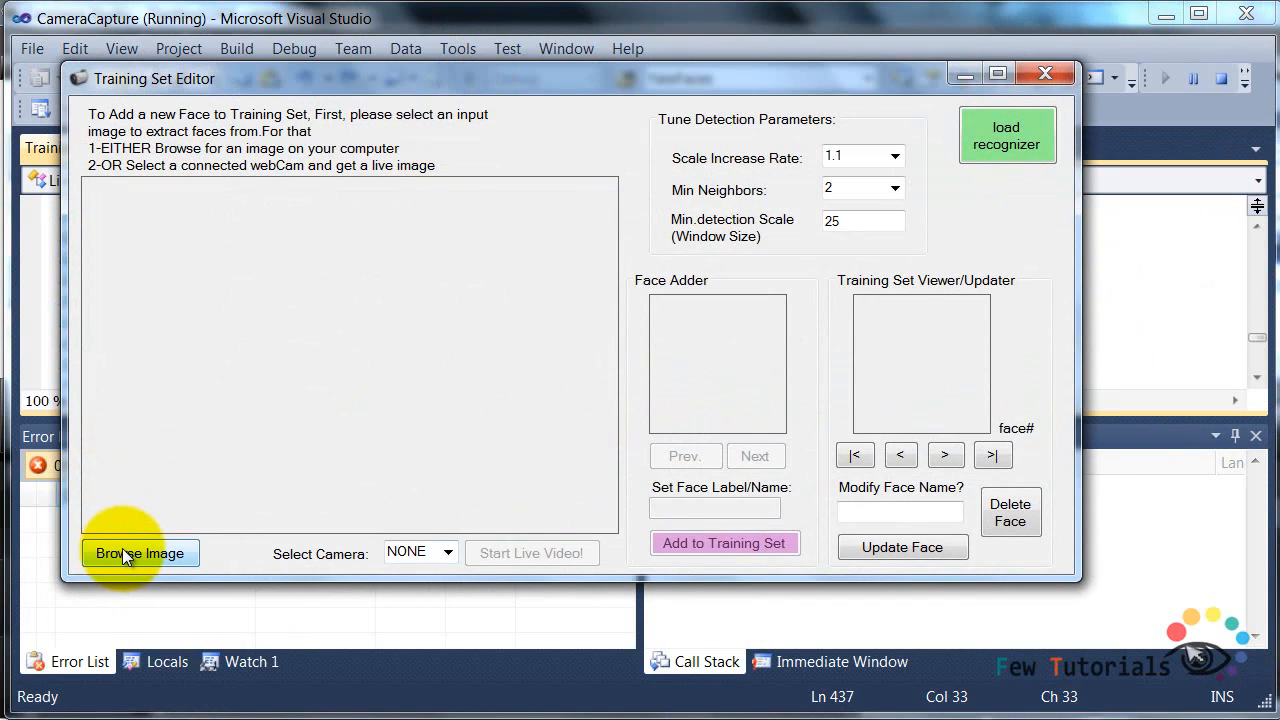
left_click(140, 552)
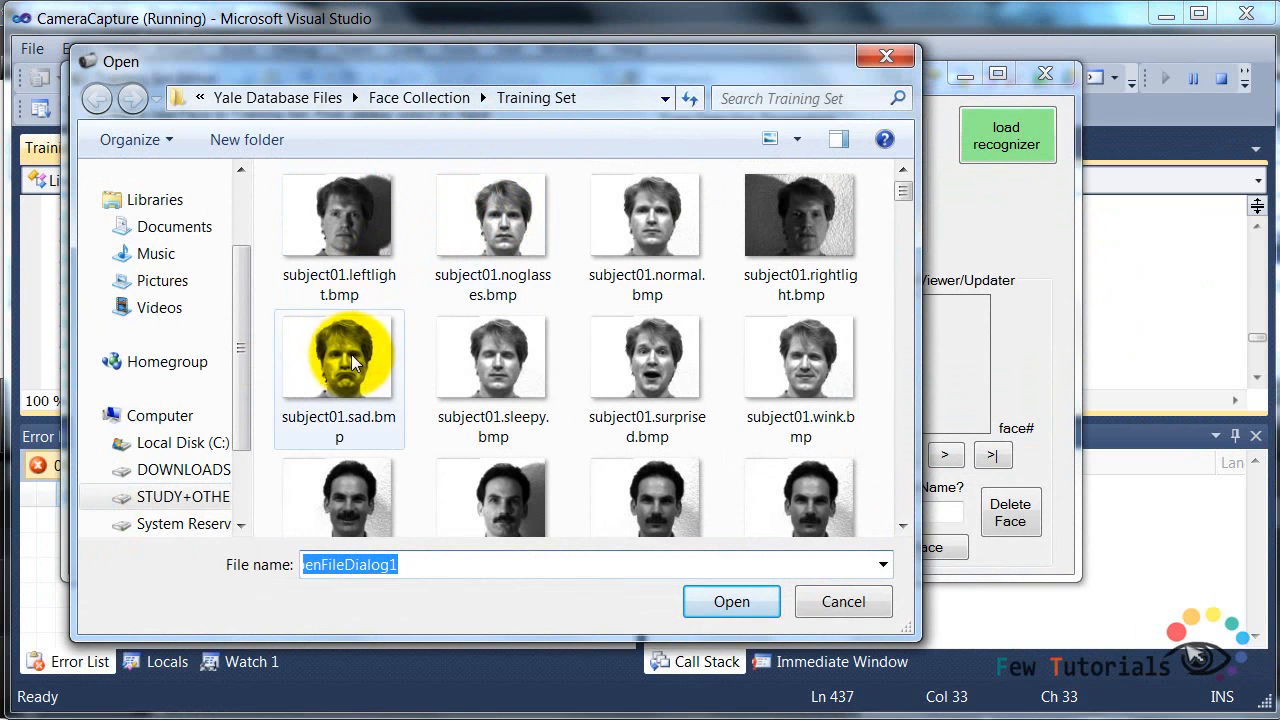
left_click(732, 600)
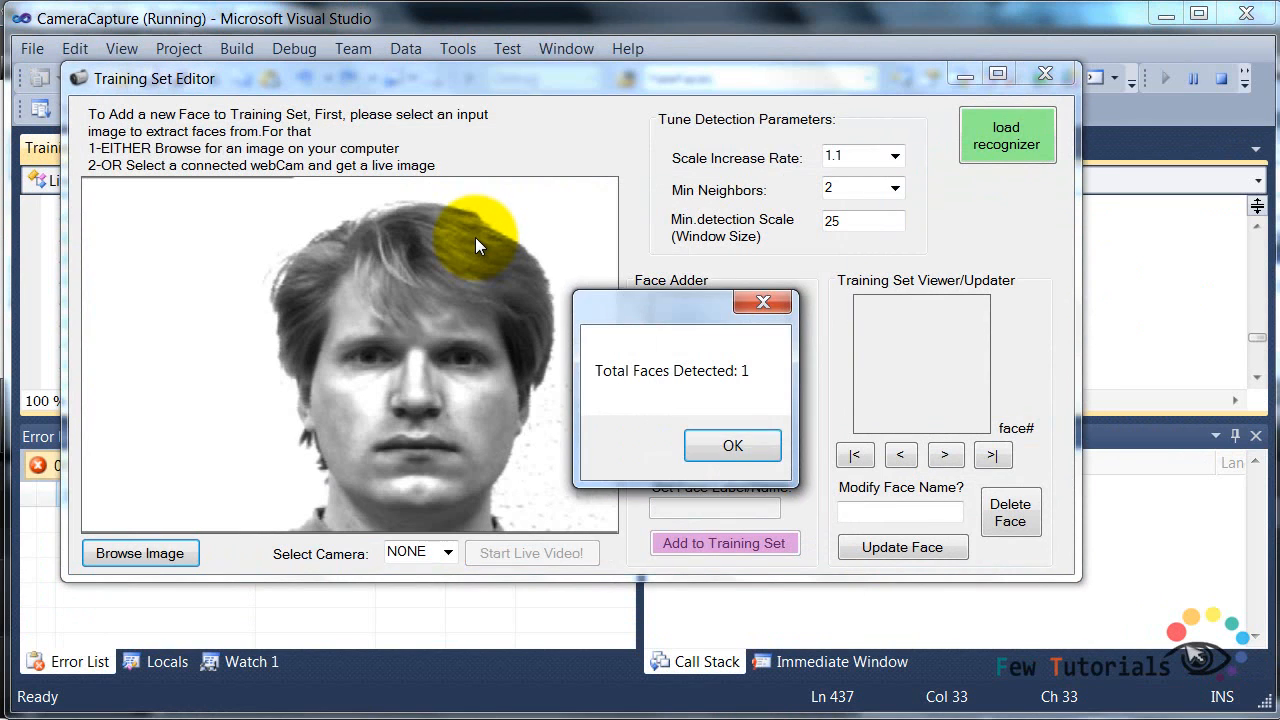
left_click(732, 444)
type("subject01-")
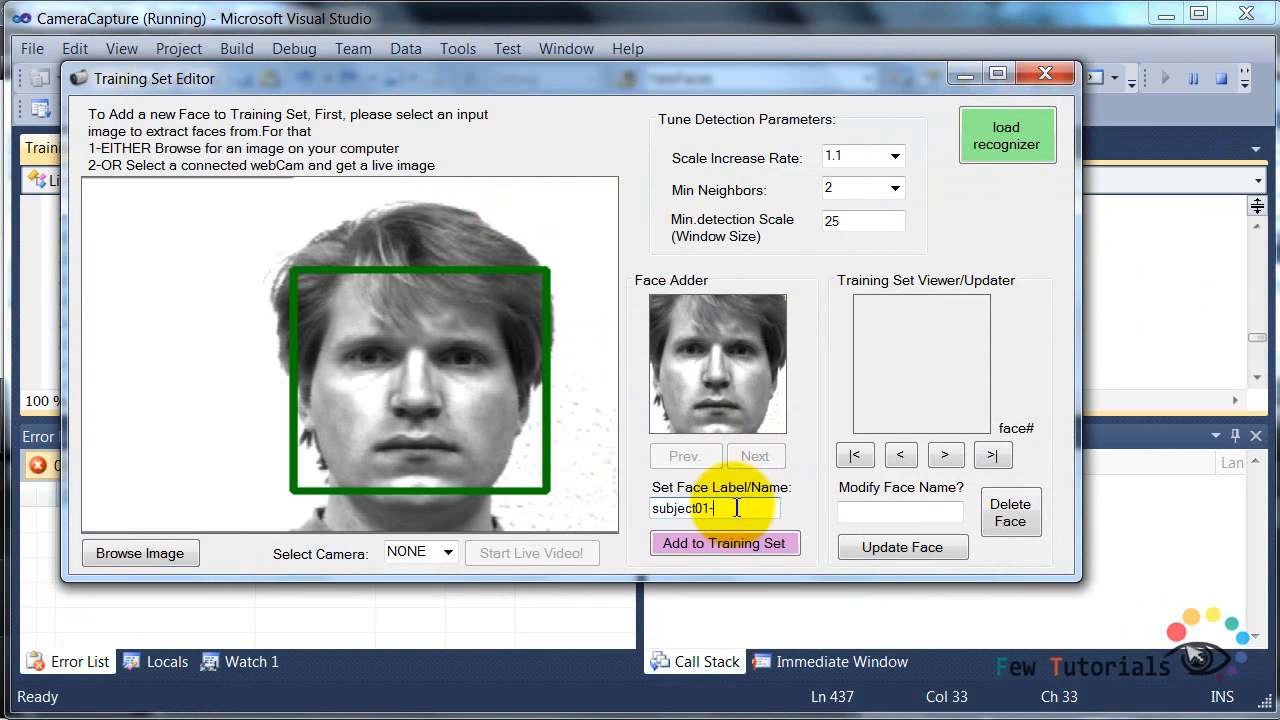
Label the detected face subject01-normal, add it to the training set, confirm the stored-successfully messages, and close CameraCapture.
type("normal")
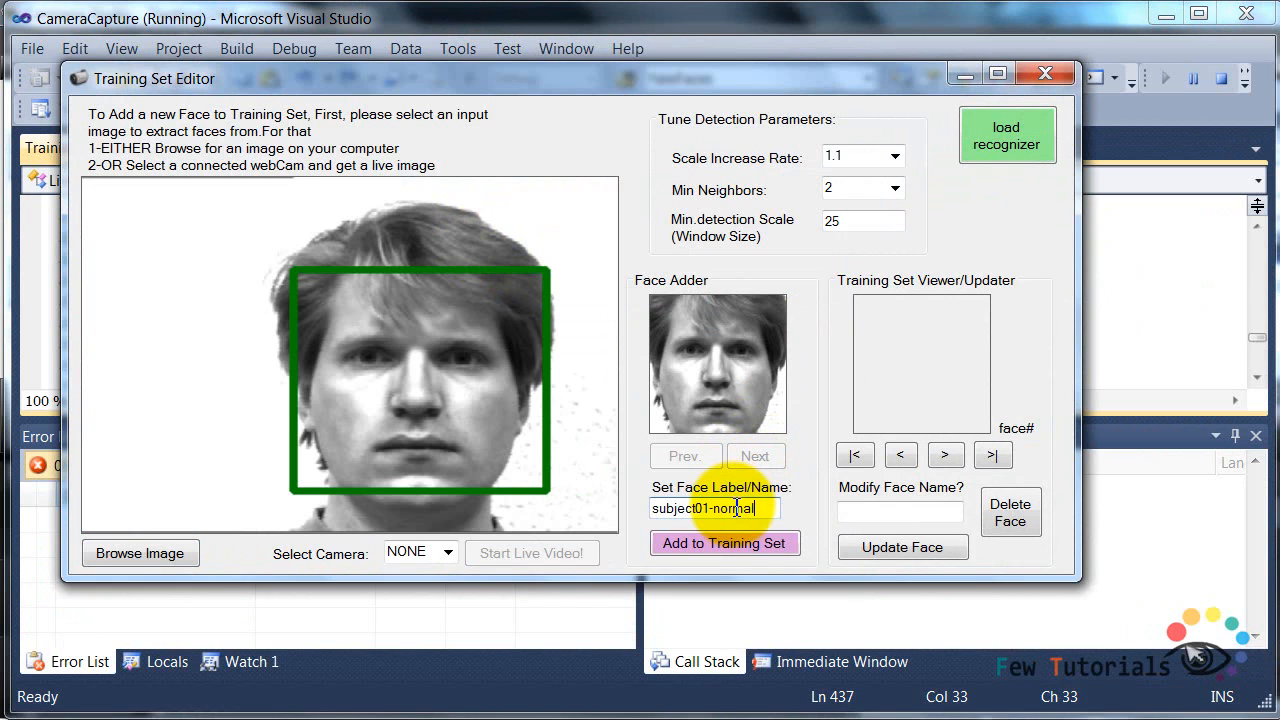
left_click(724, 544)
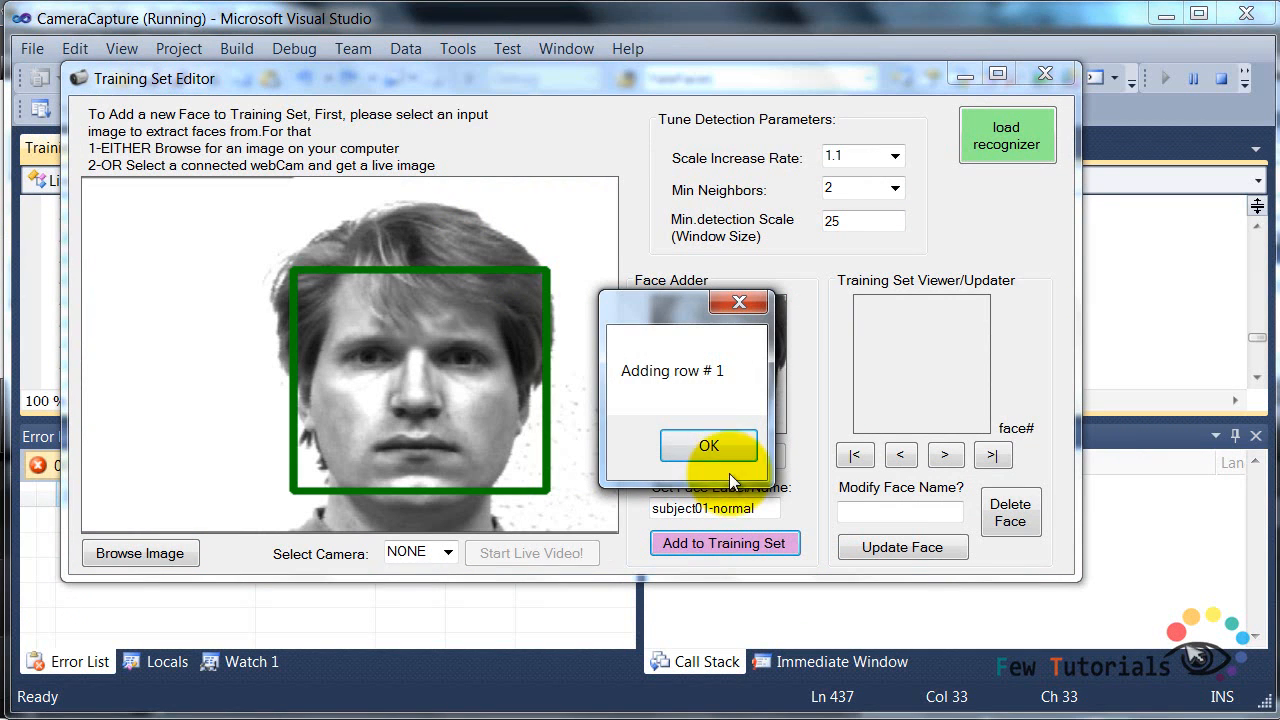
left_click(708, 444)
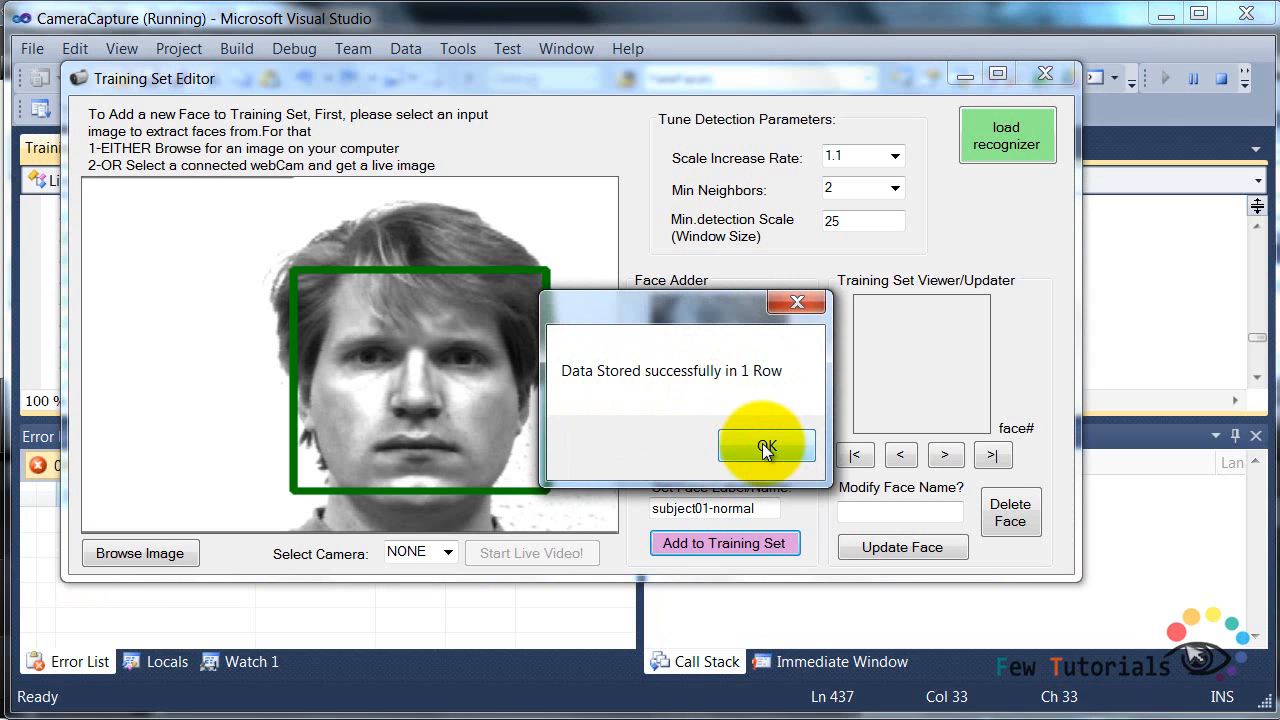
left_click(766, 446)
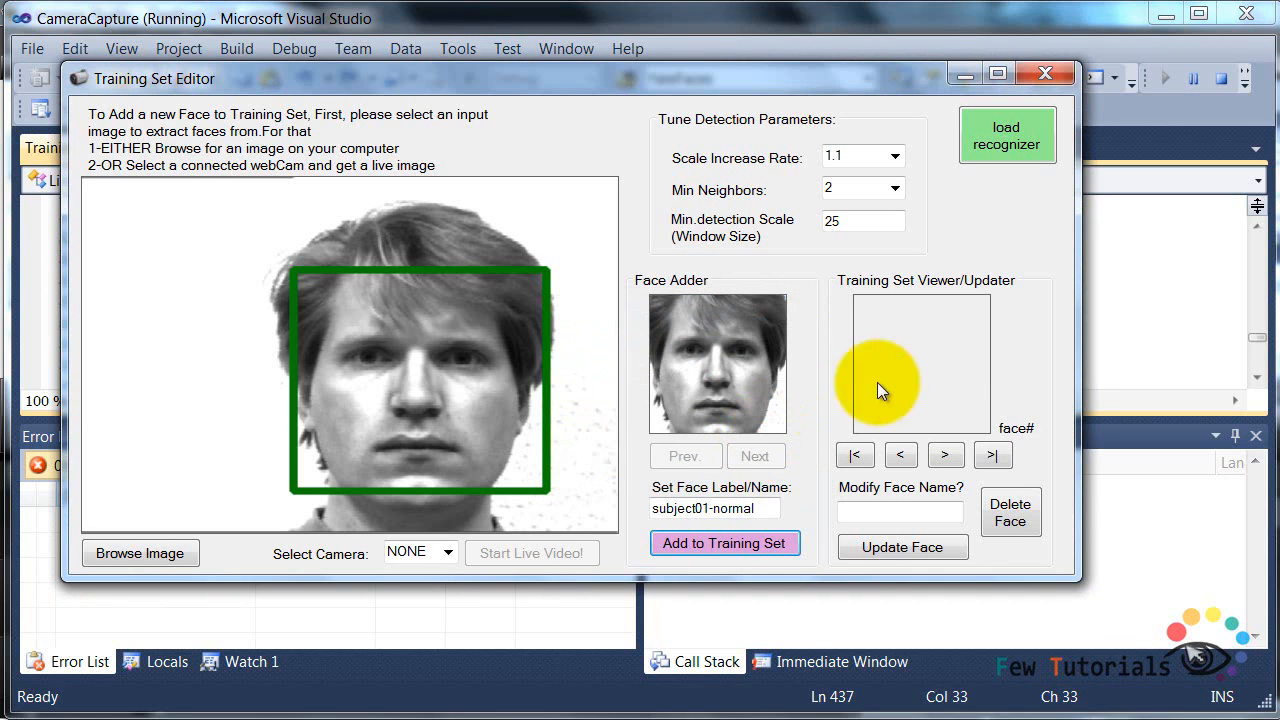
mouse_move(864, 300)
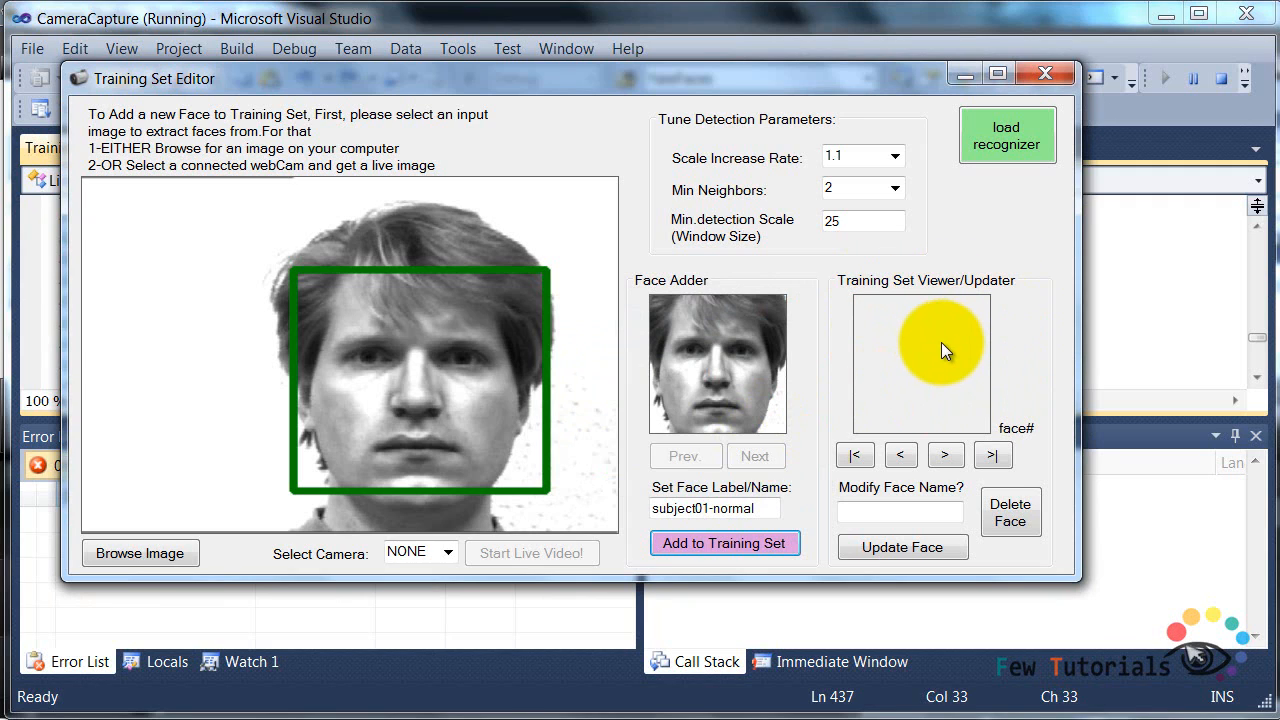
mouse_move(1036, 112)
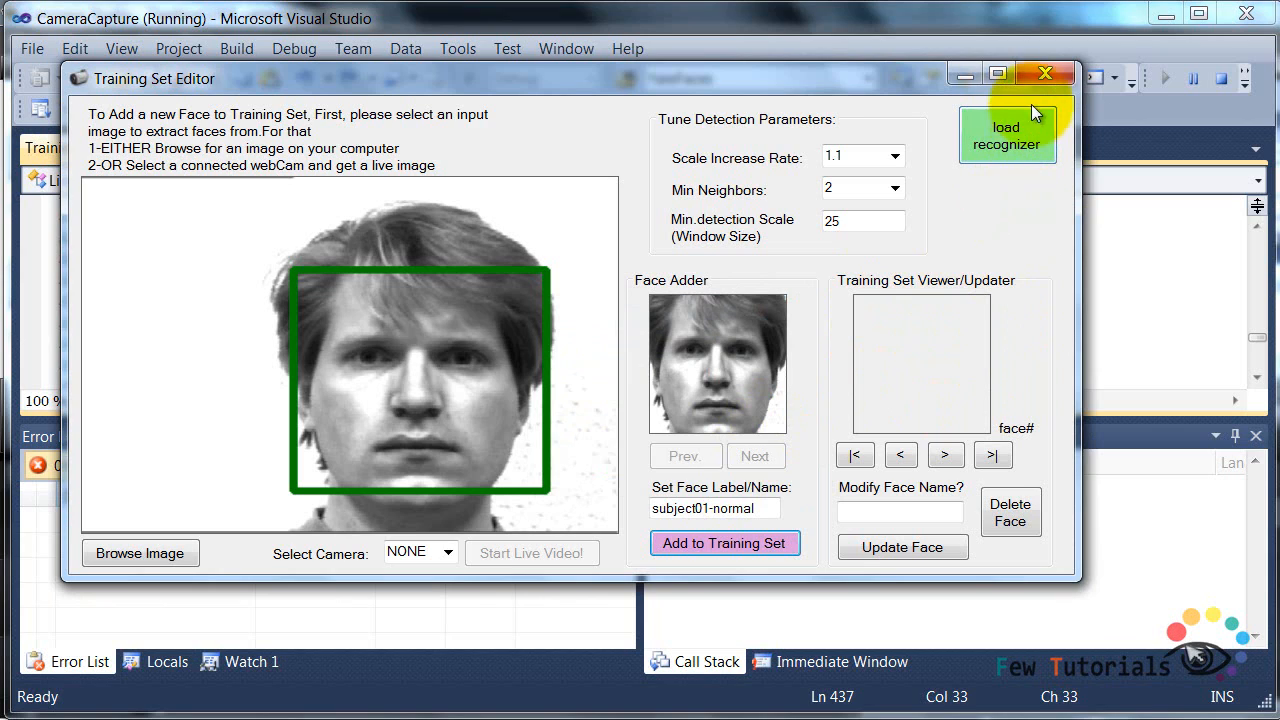
mouse_move(1036, 84)
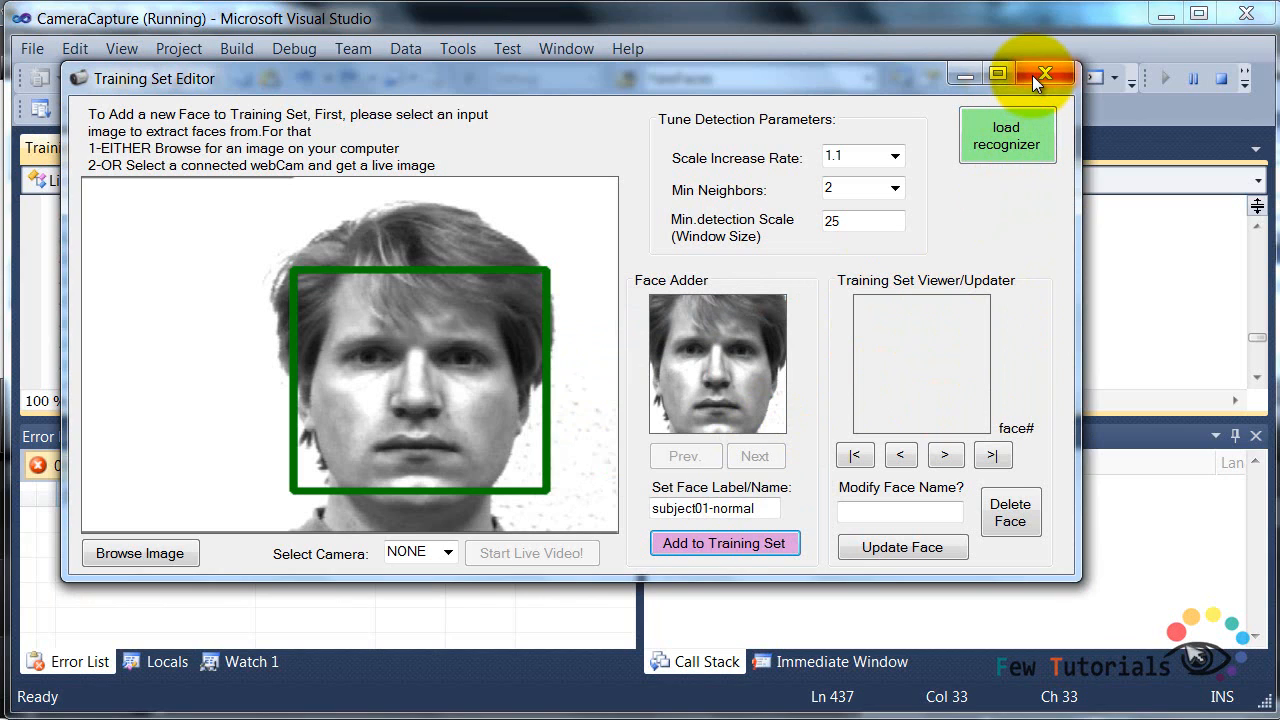
mouse_move(1044, 74)
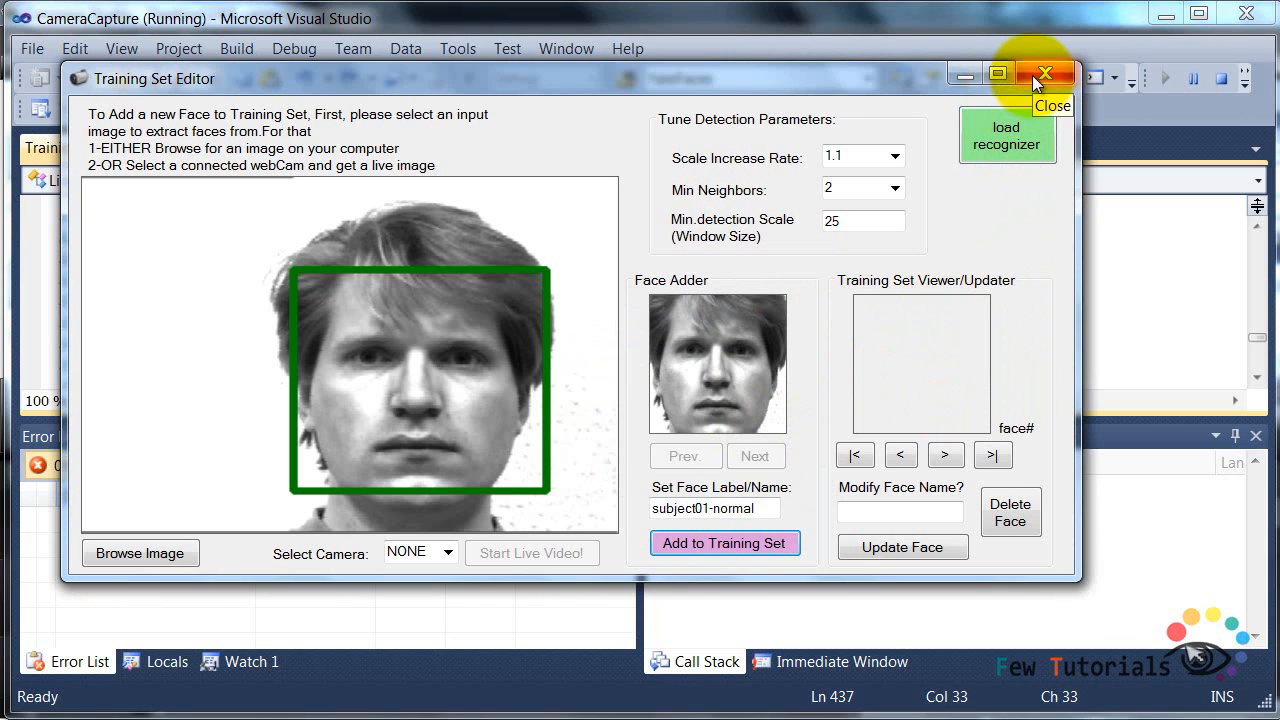
left_click(1044, 74)
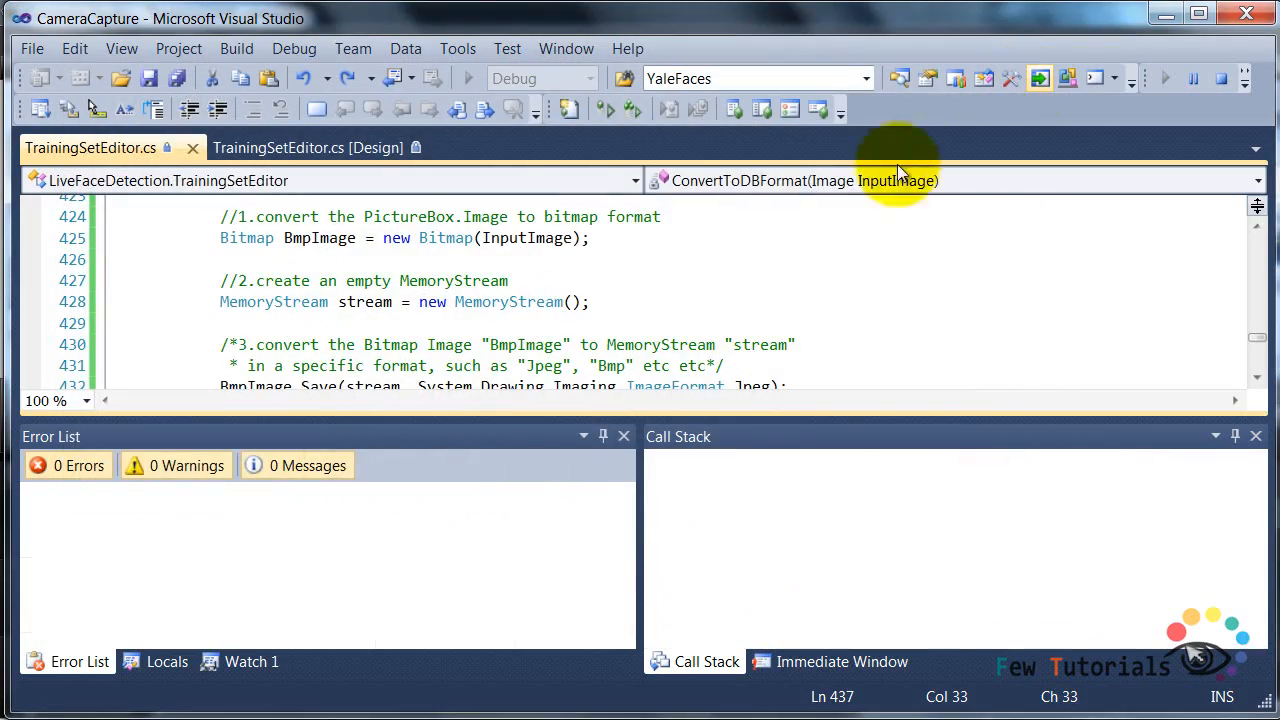